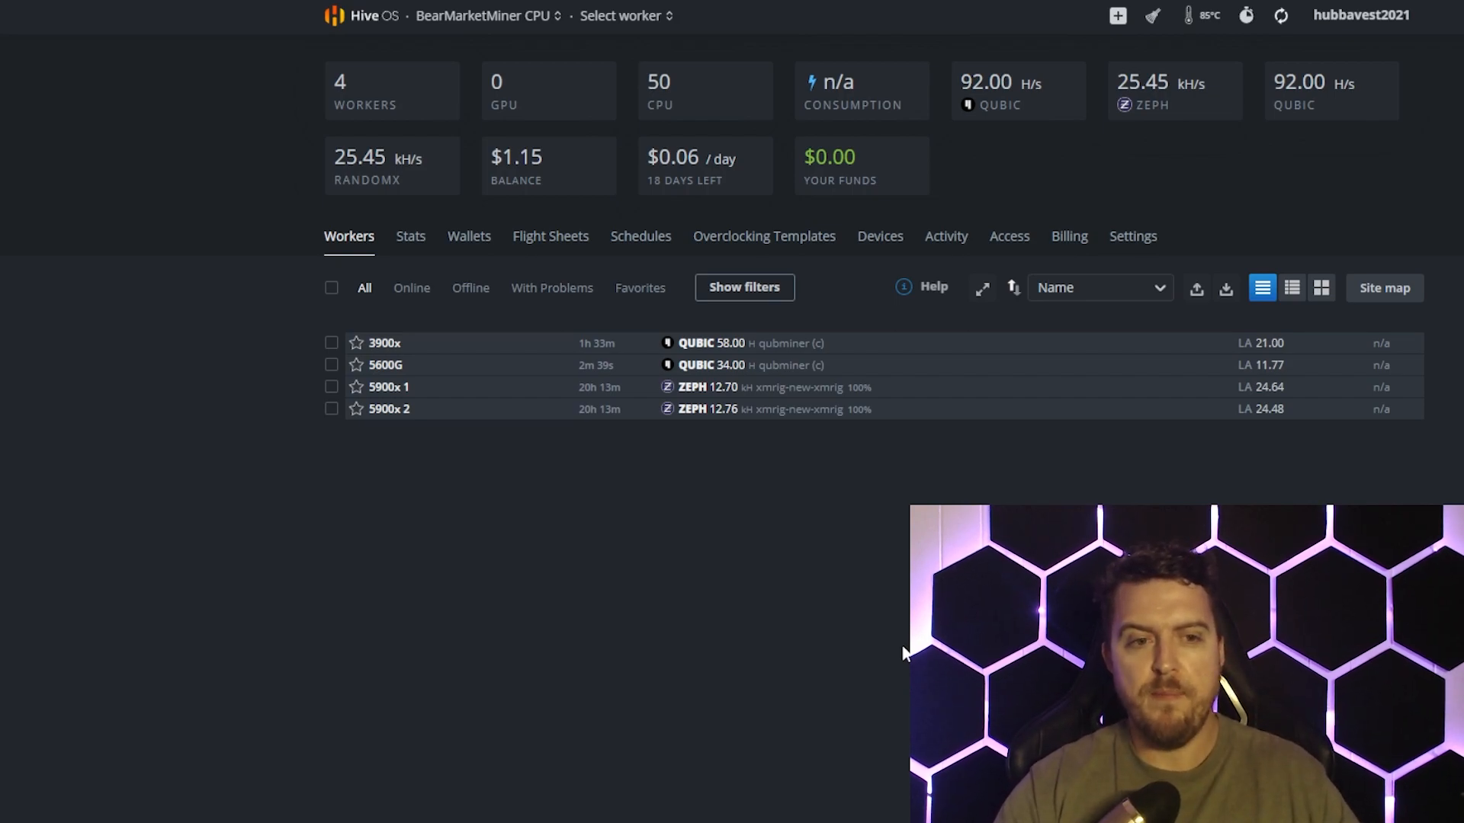
pyautogui.moveTo(398, 375)
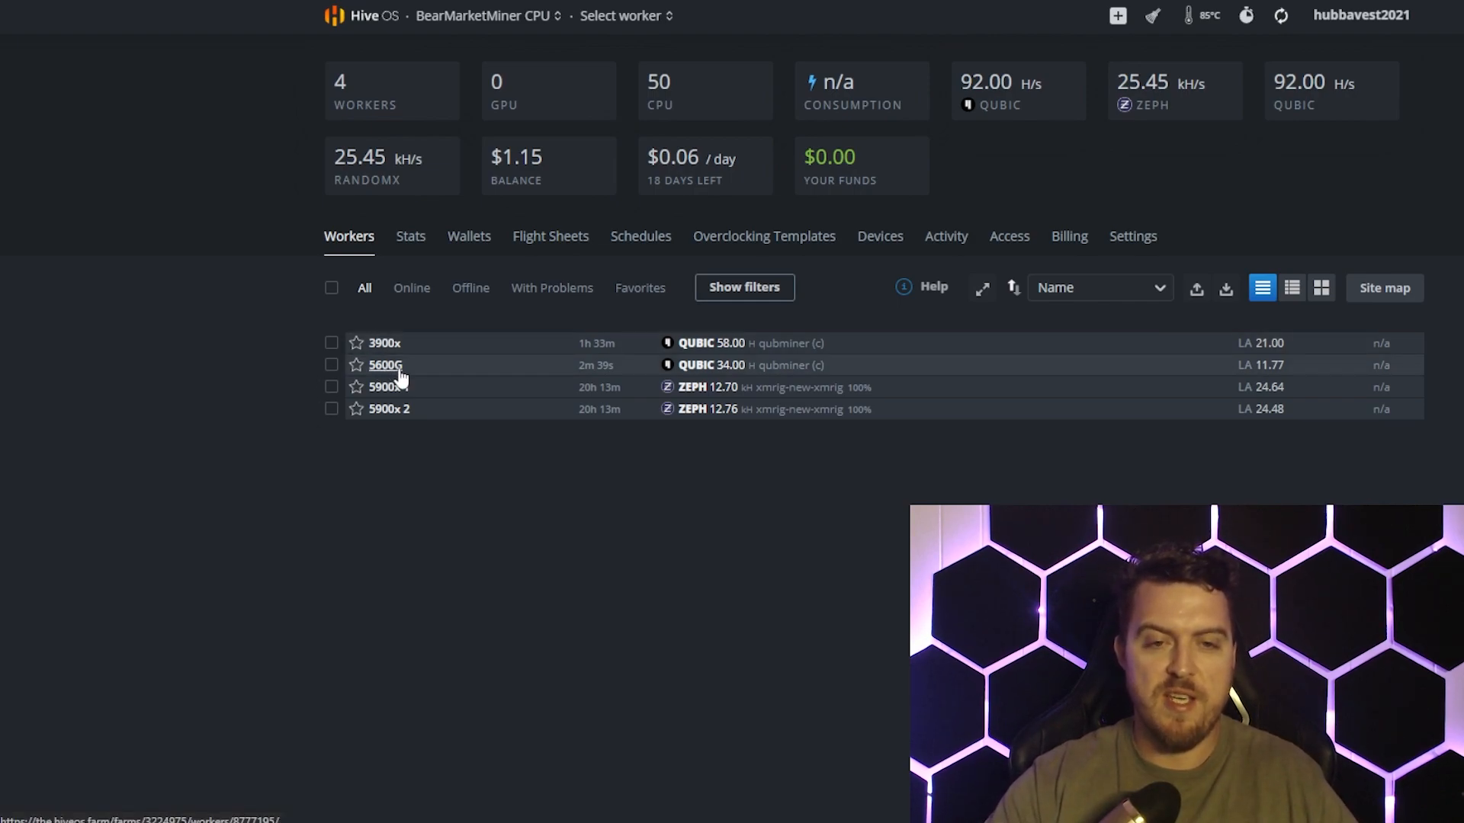
pyautogui.moveTo(725, 378)
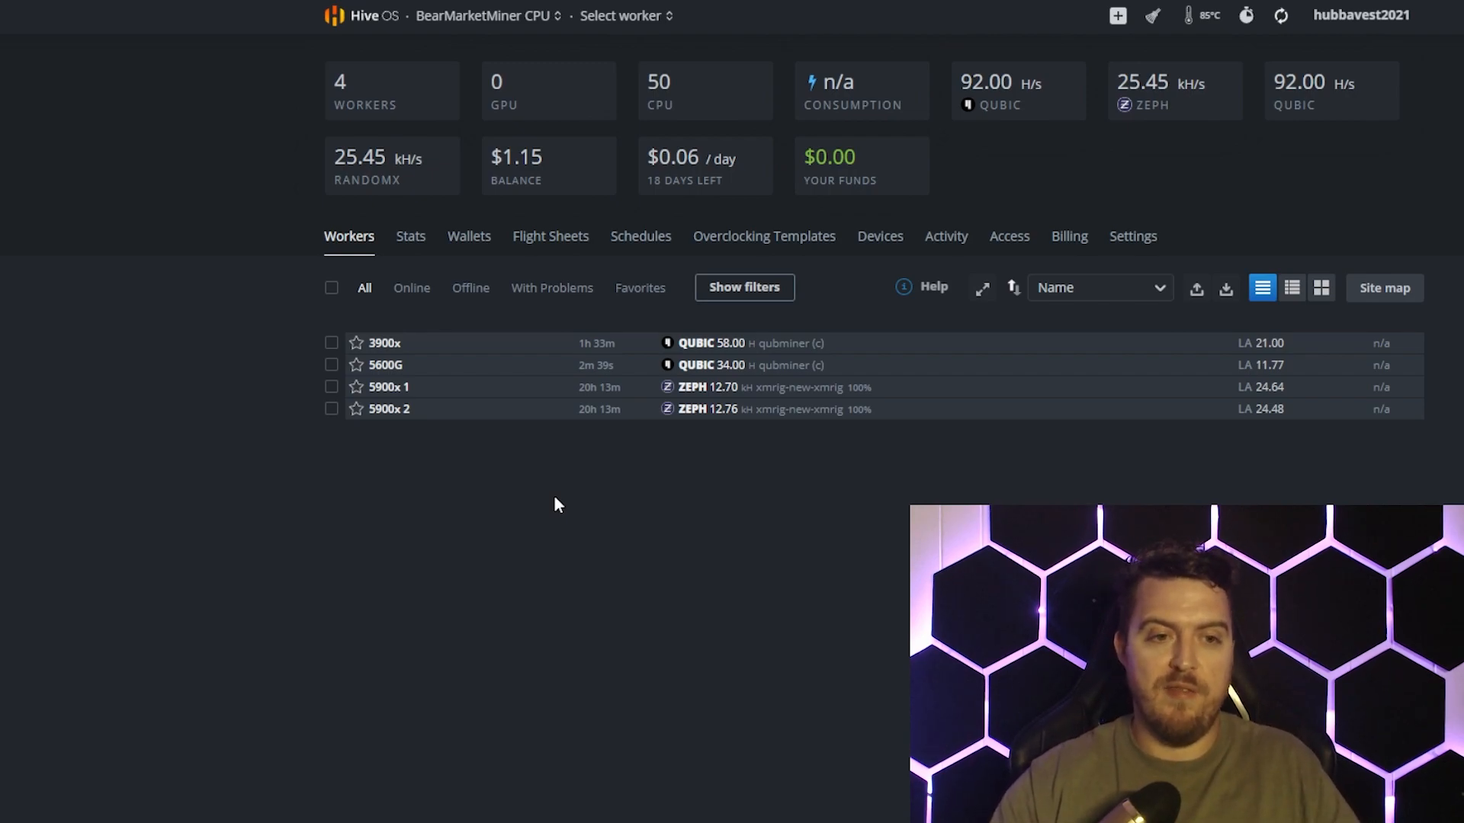
pyautogui.moveTo(549, 509)
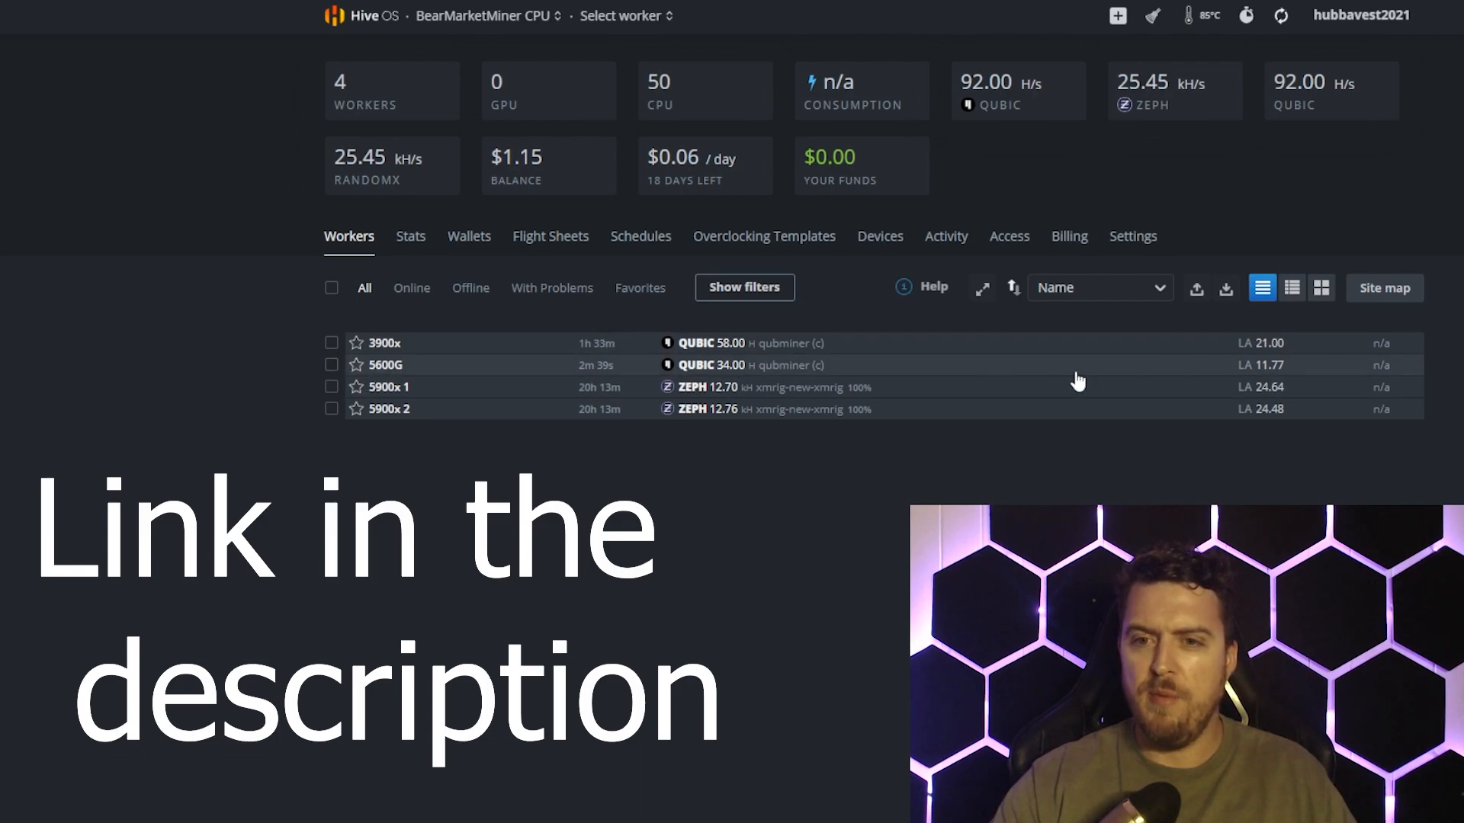
pyautogui.moveTo(1341, 388)
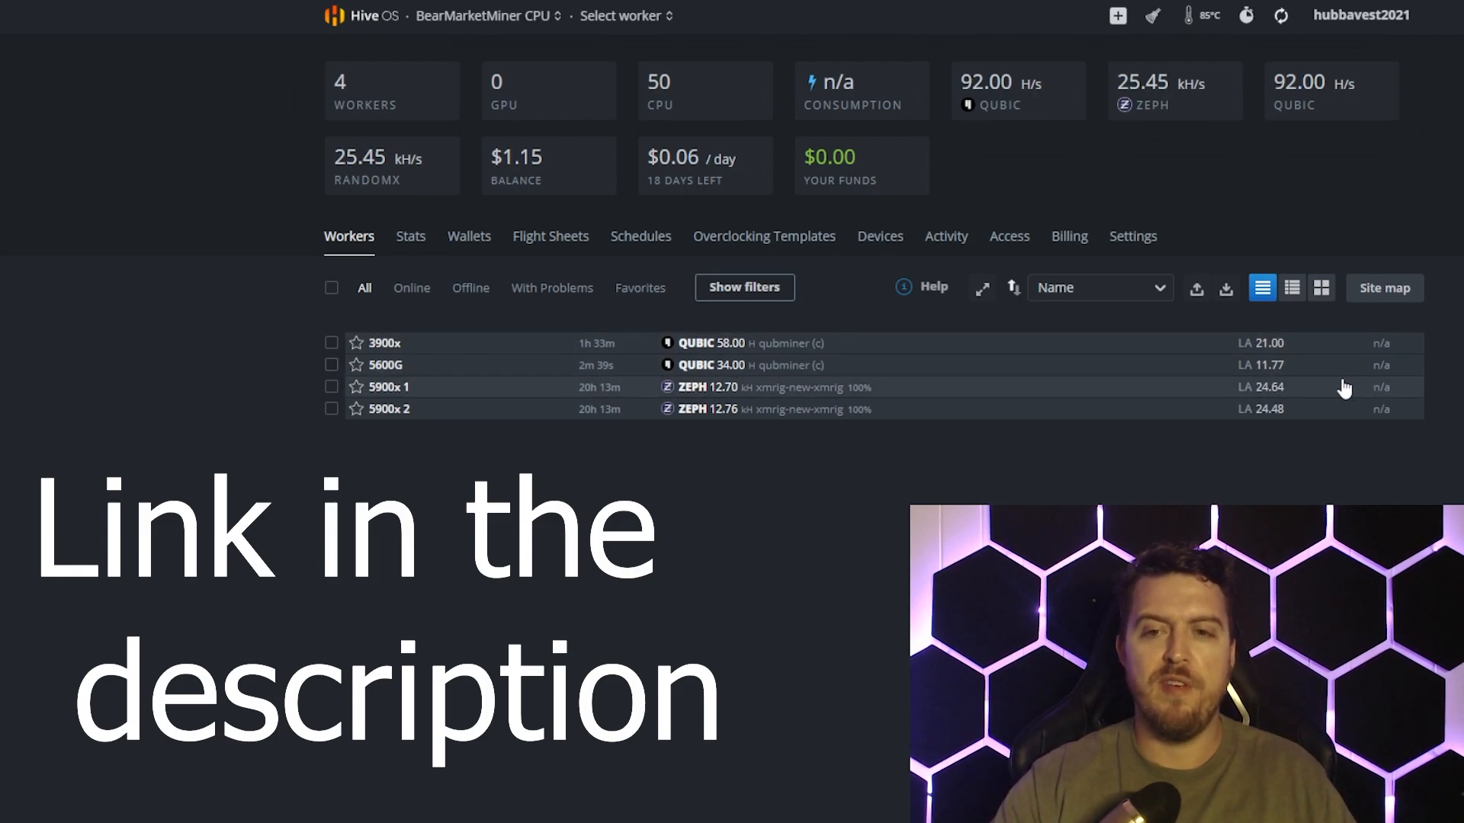
pyautogui.moveTo(1409, 463)
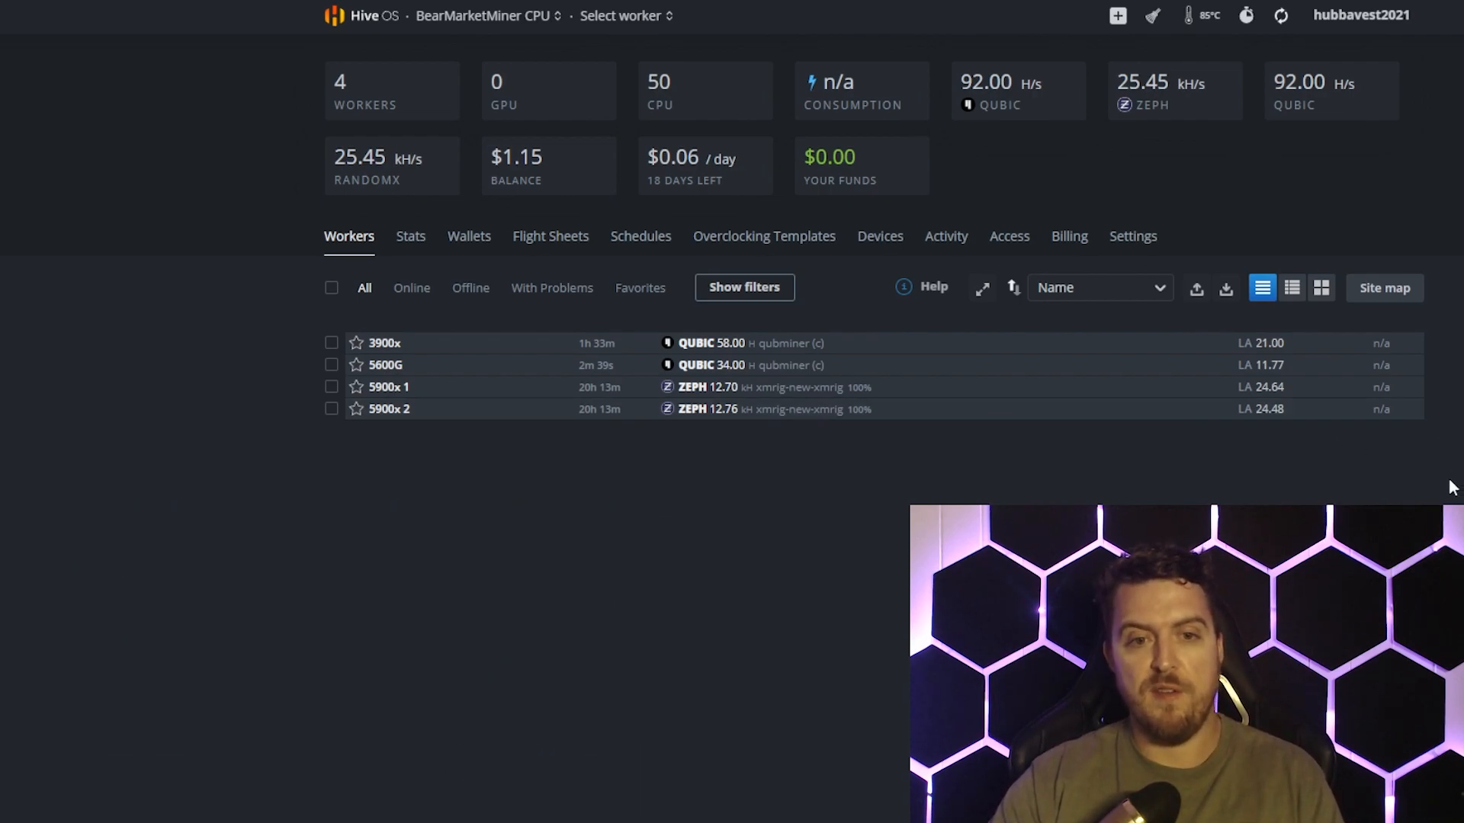
pyautogui.moveTo(750, 555)
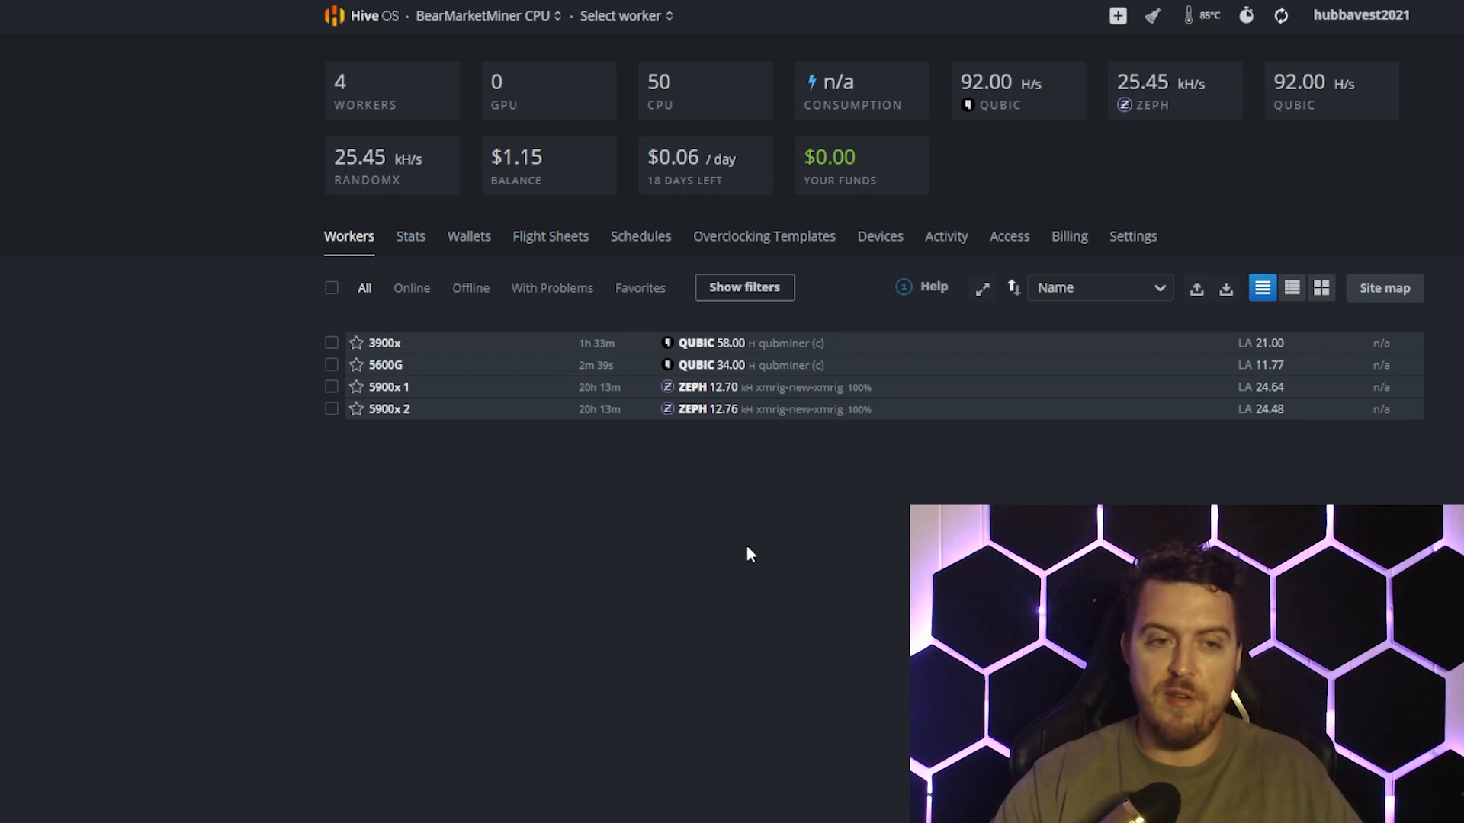
pyautogui.moveTo(717, 558)
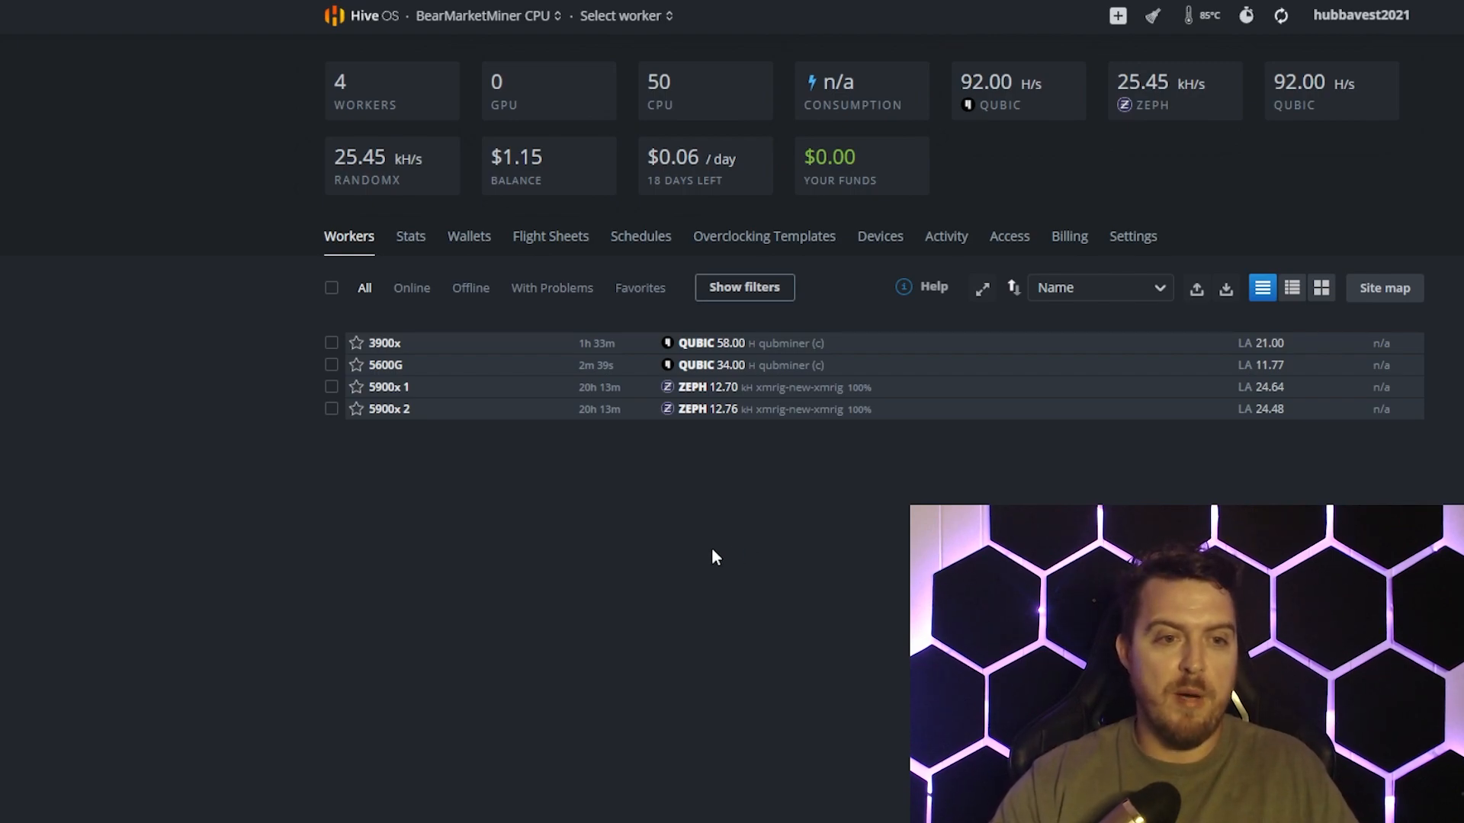
pyautogui.moveTo(571, 509)
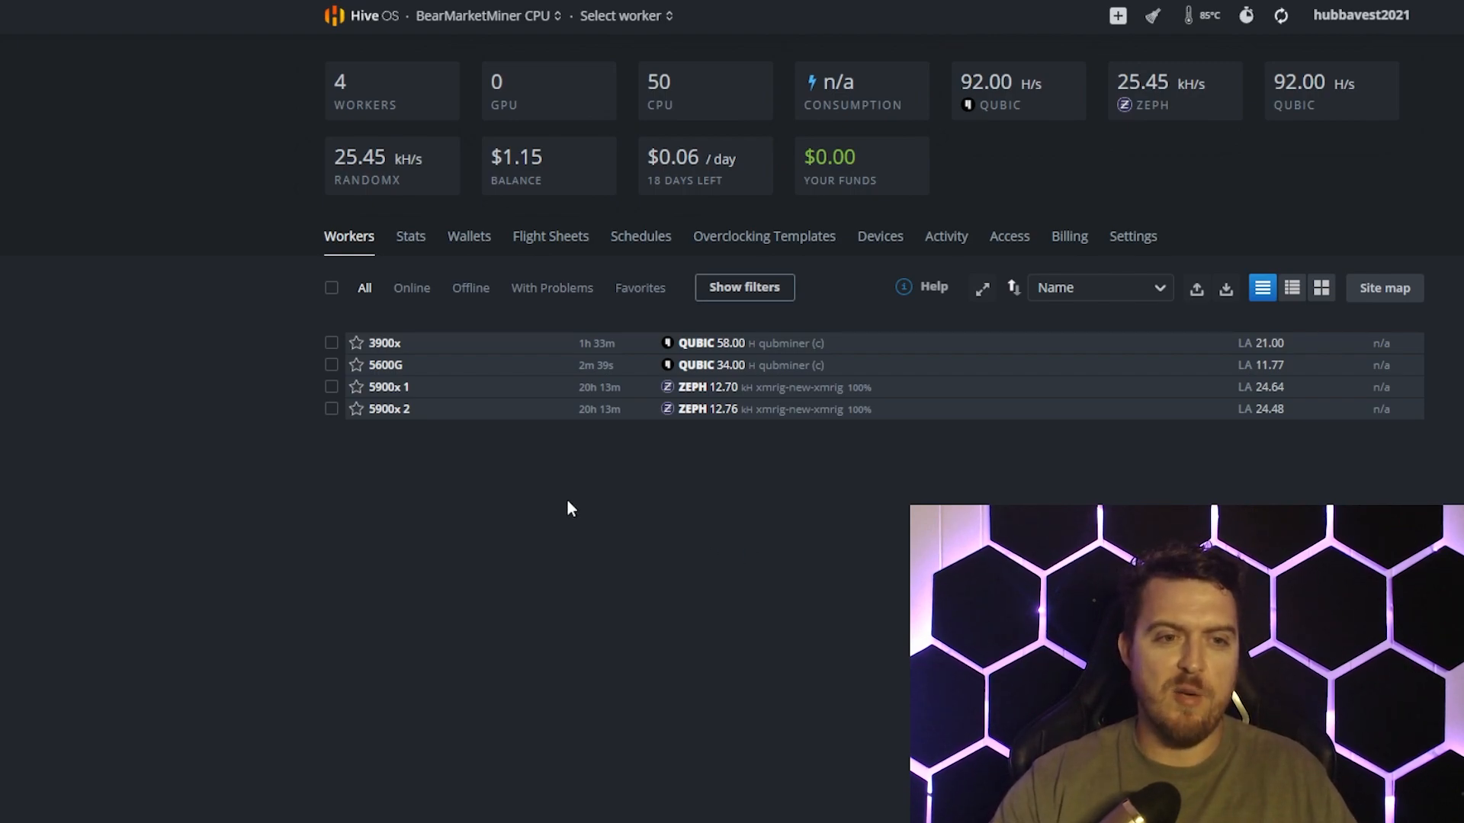
pyautogui.moveTo(384, 366)
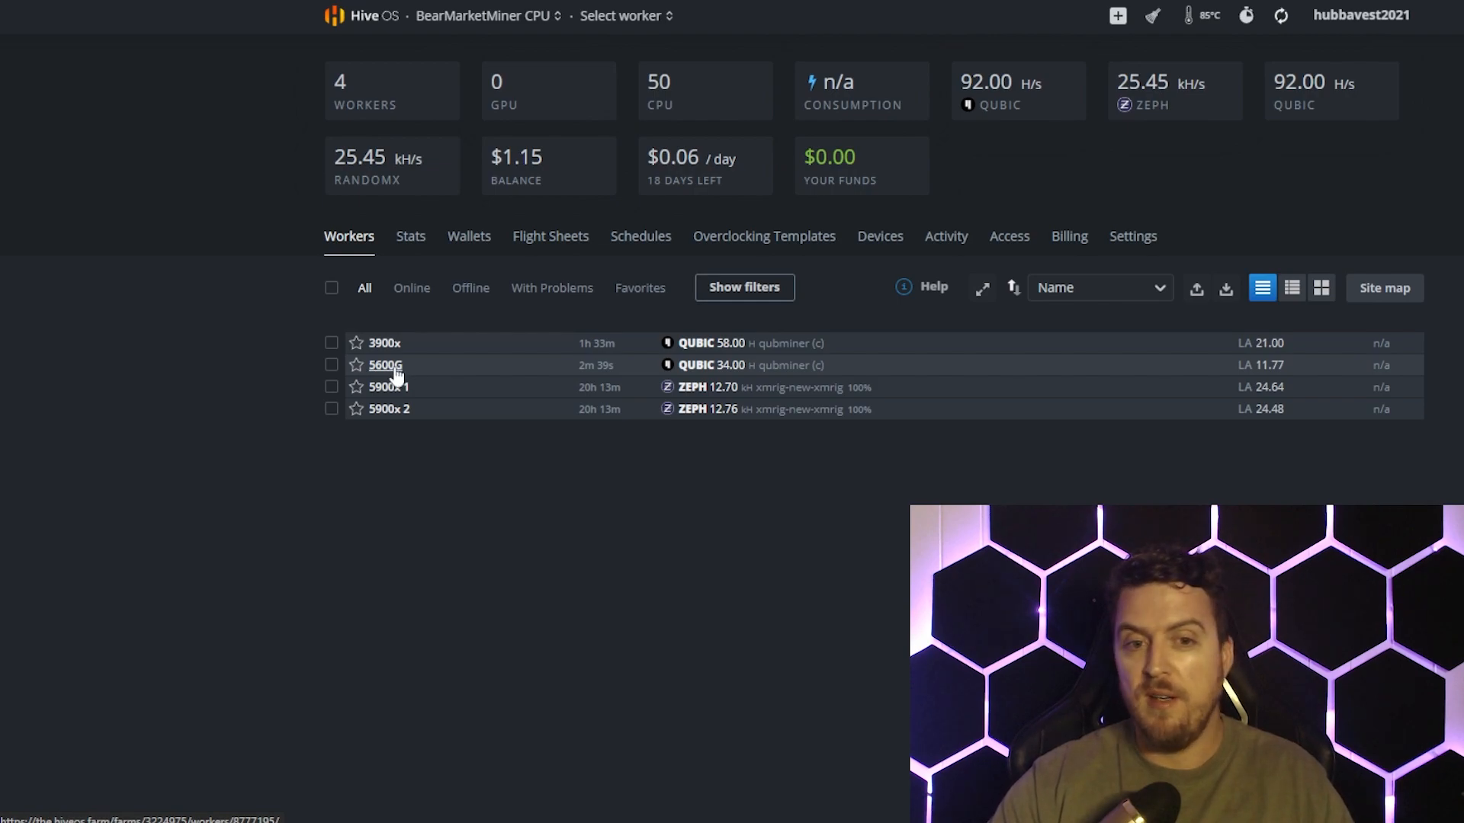
pyautogui.moveTo(503, 371)
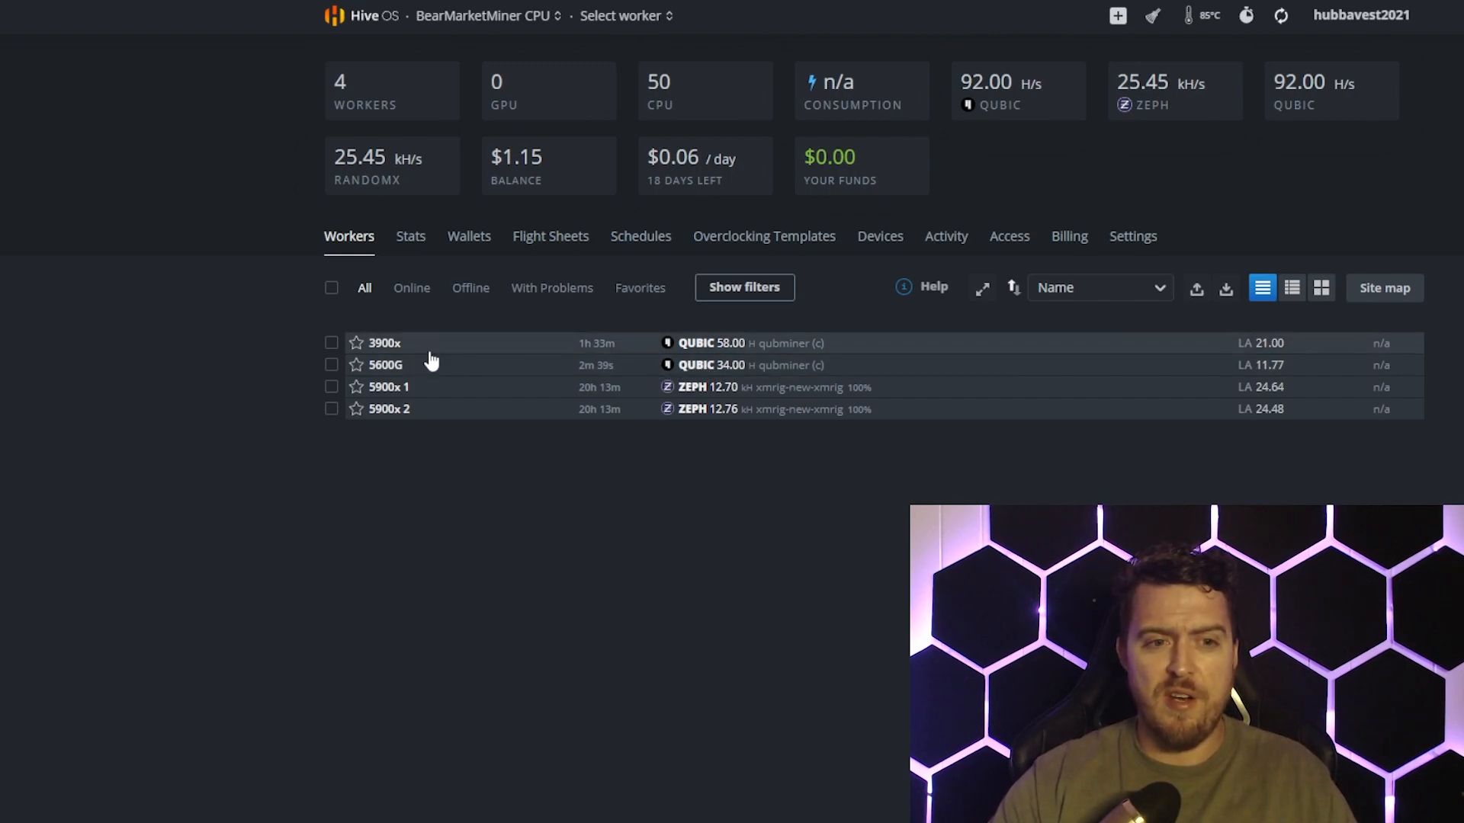
pyautogui.moveTo(426, 368)
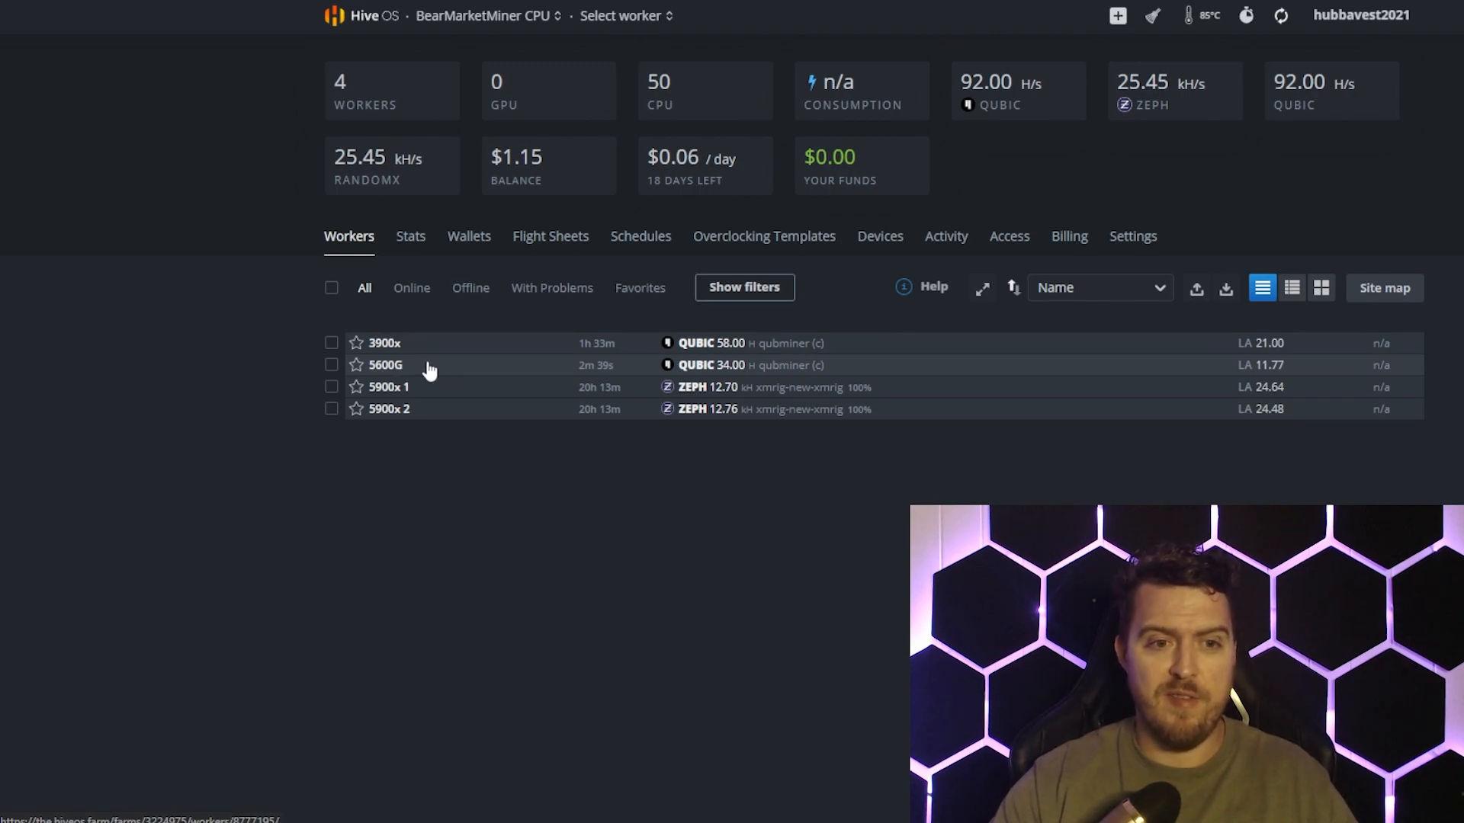
pyautogui.moveTo(464, 350)
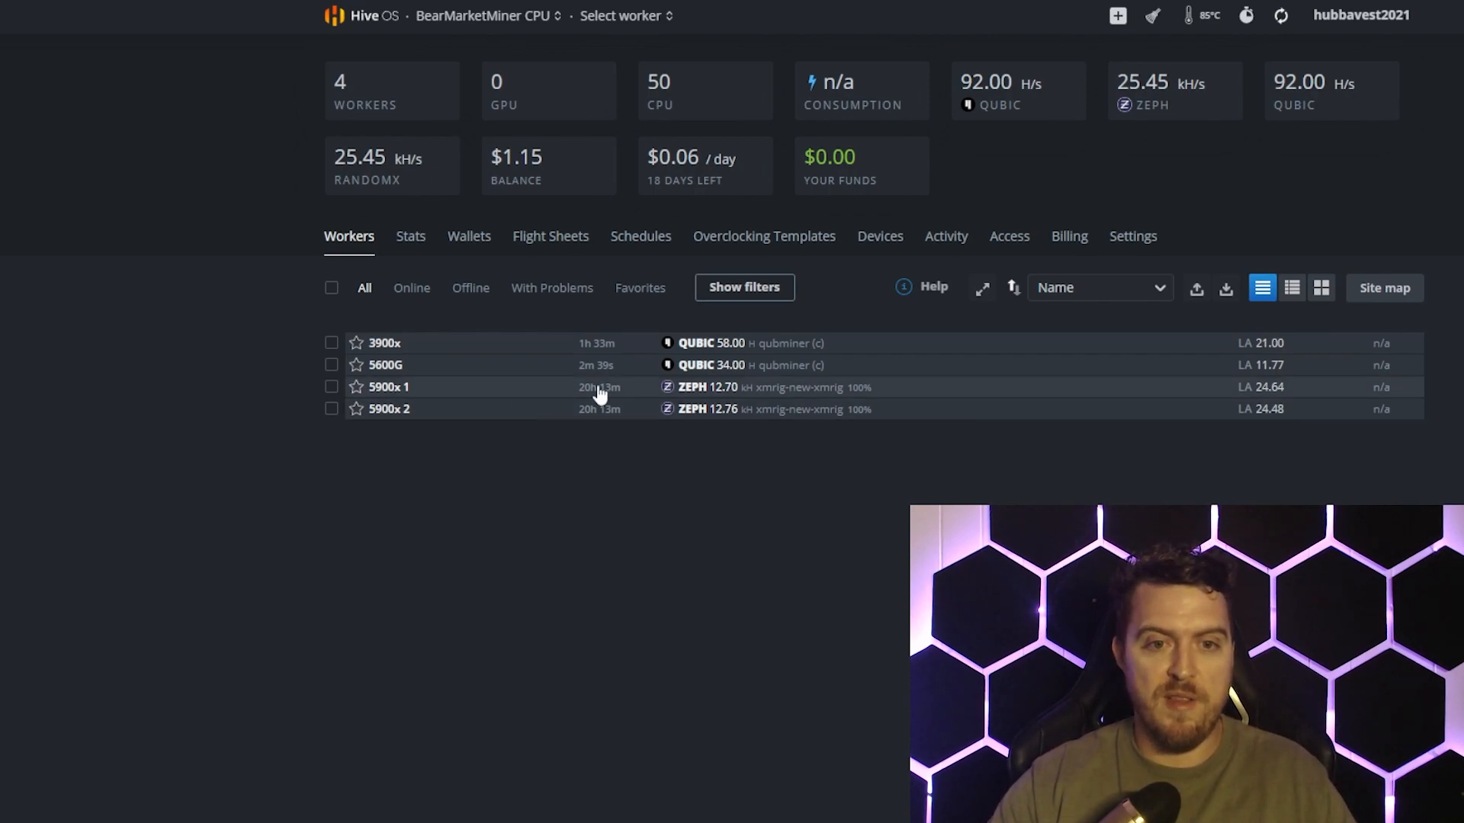
pyautogui.moveTo(253, 384)
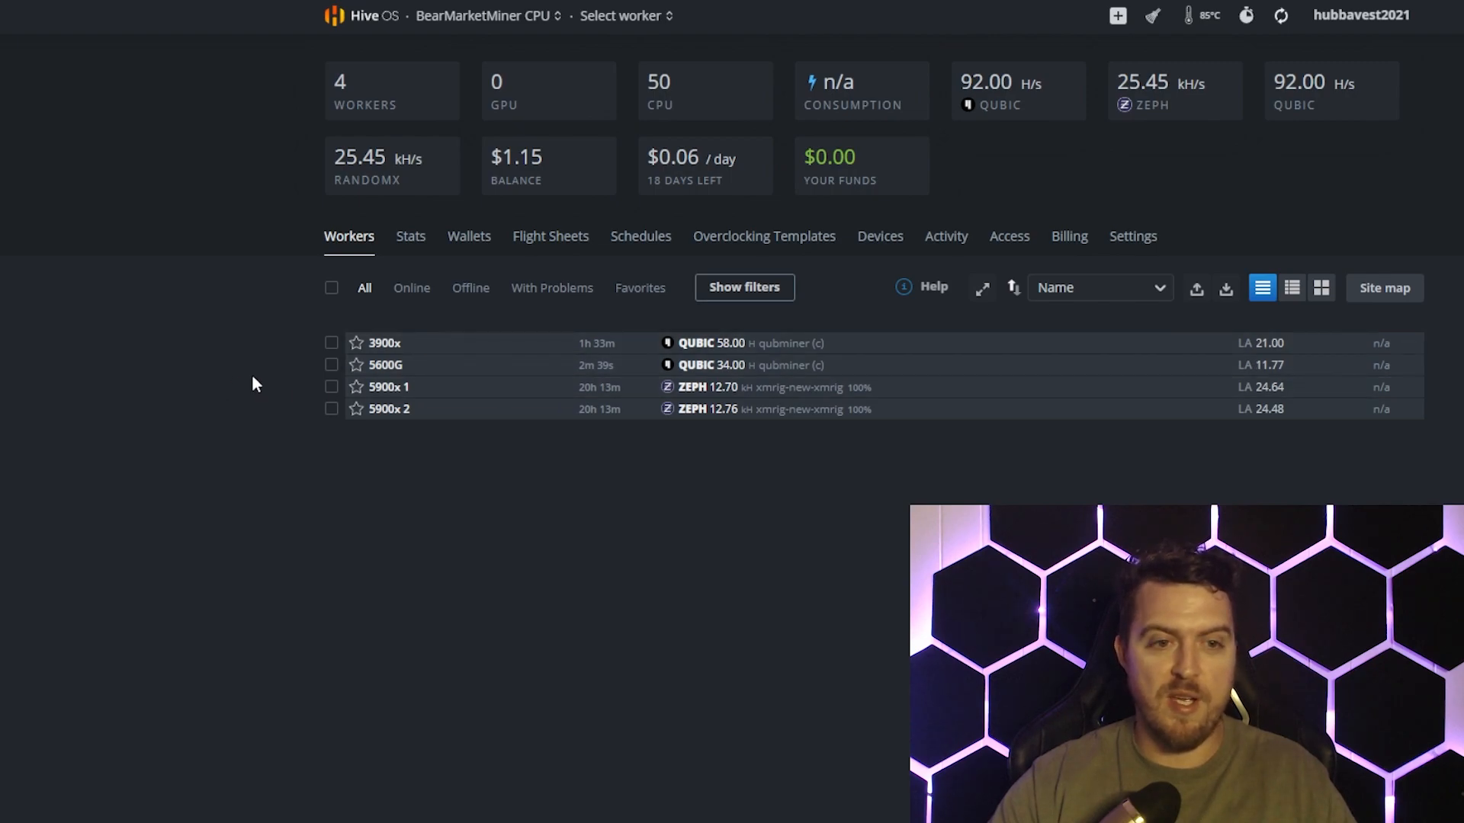
pyautogui.moveTo(283, 384)
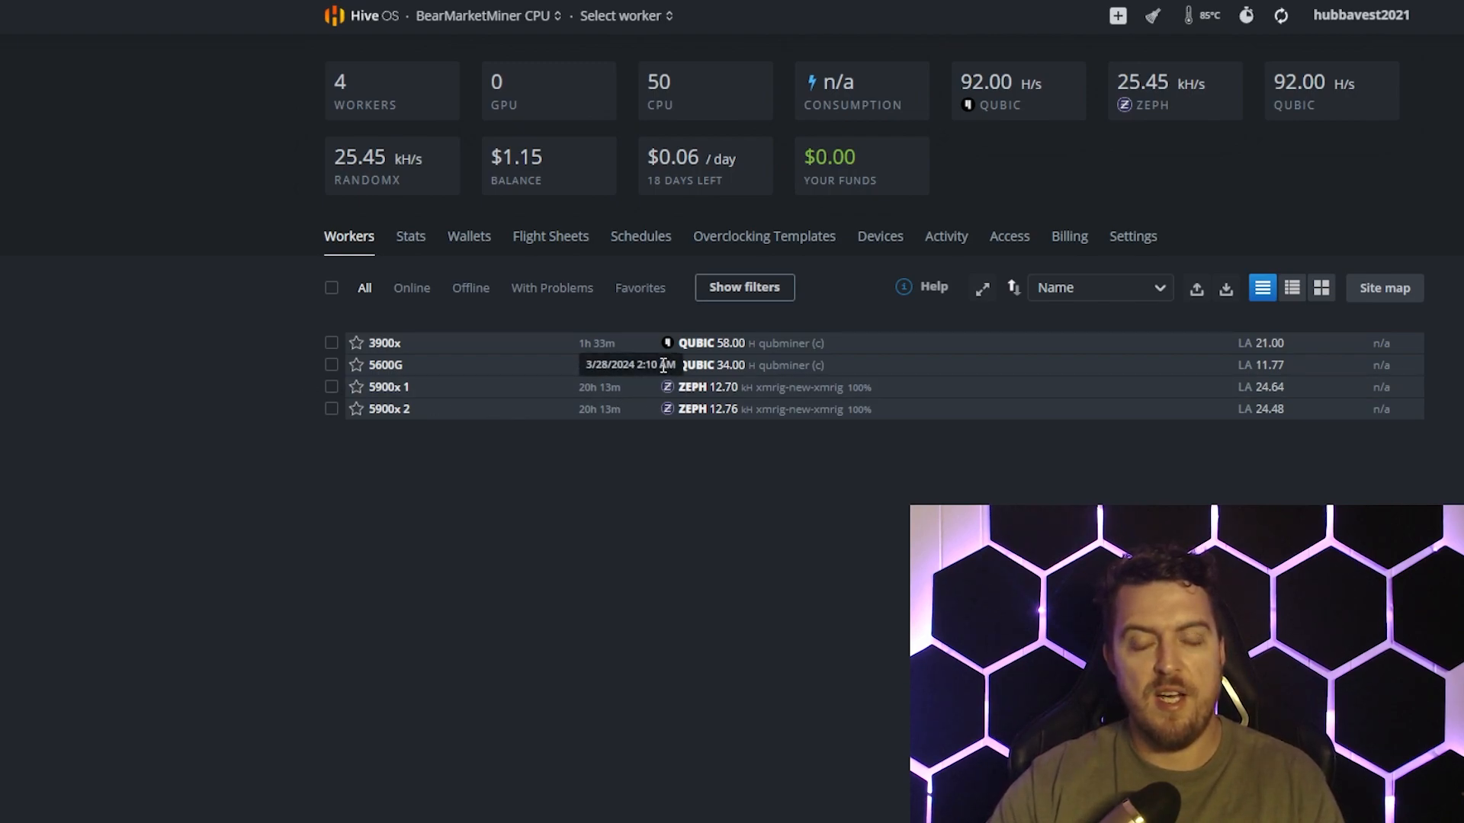
pyautogui.moveTo(235, 411)
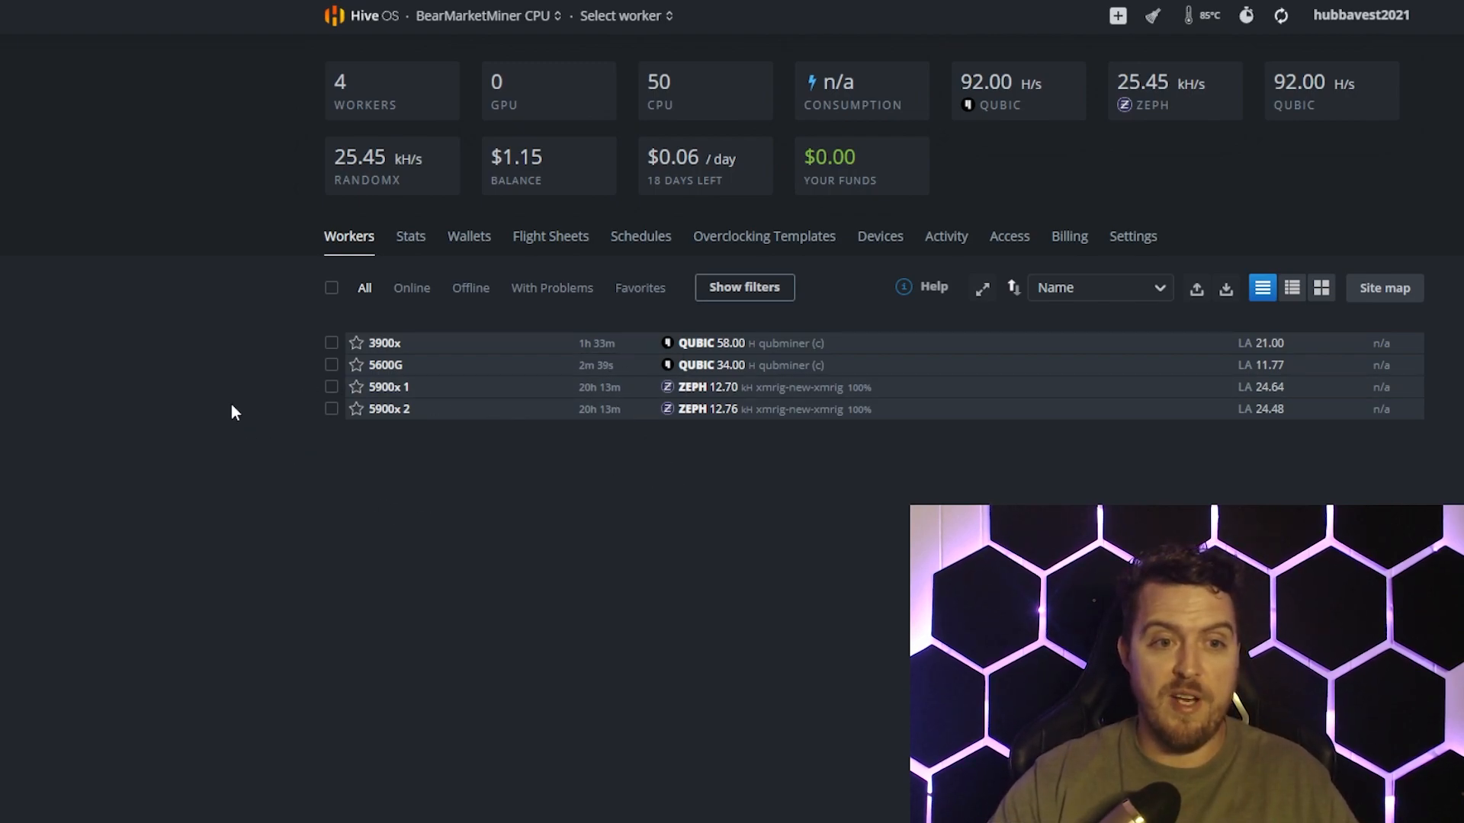
pyautogui.moveTo(250, 68)
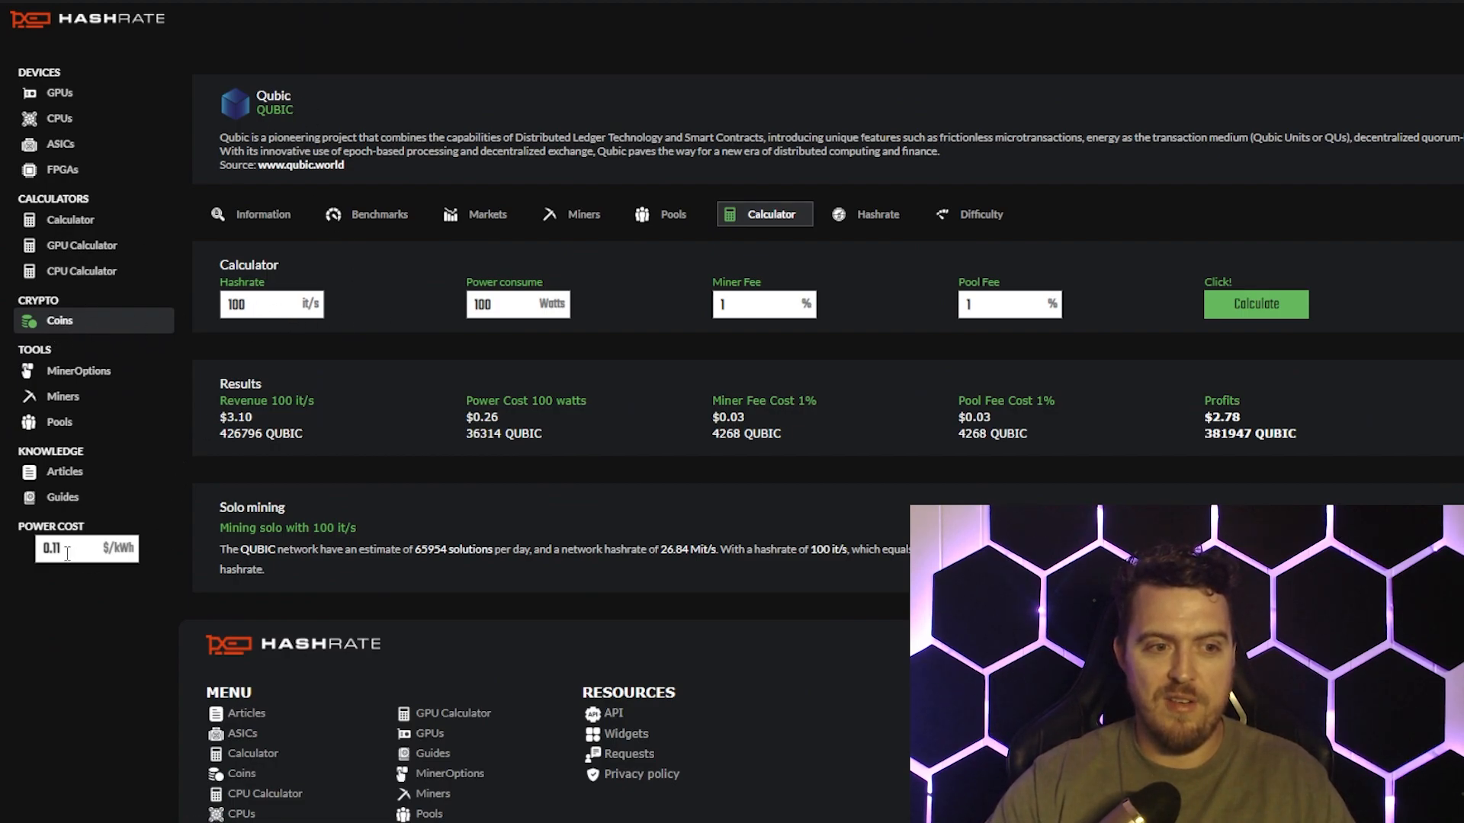
# Step: Enter a 34 it/s hashrate in the Qubic calculator to read about $0.75 daily profit
pyautogui.click(259, 304)
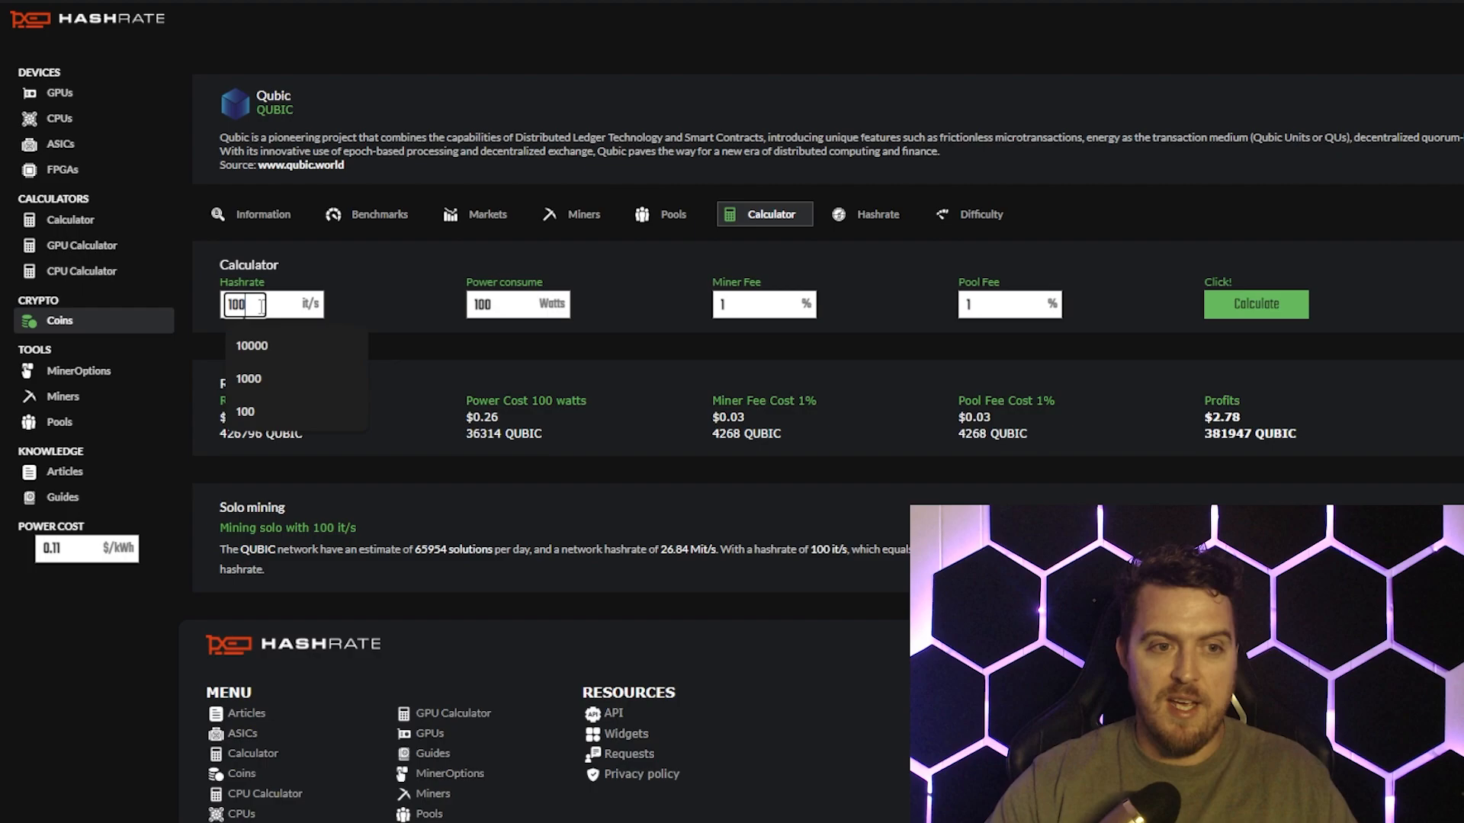
pyautogui.write('34')
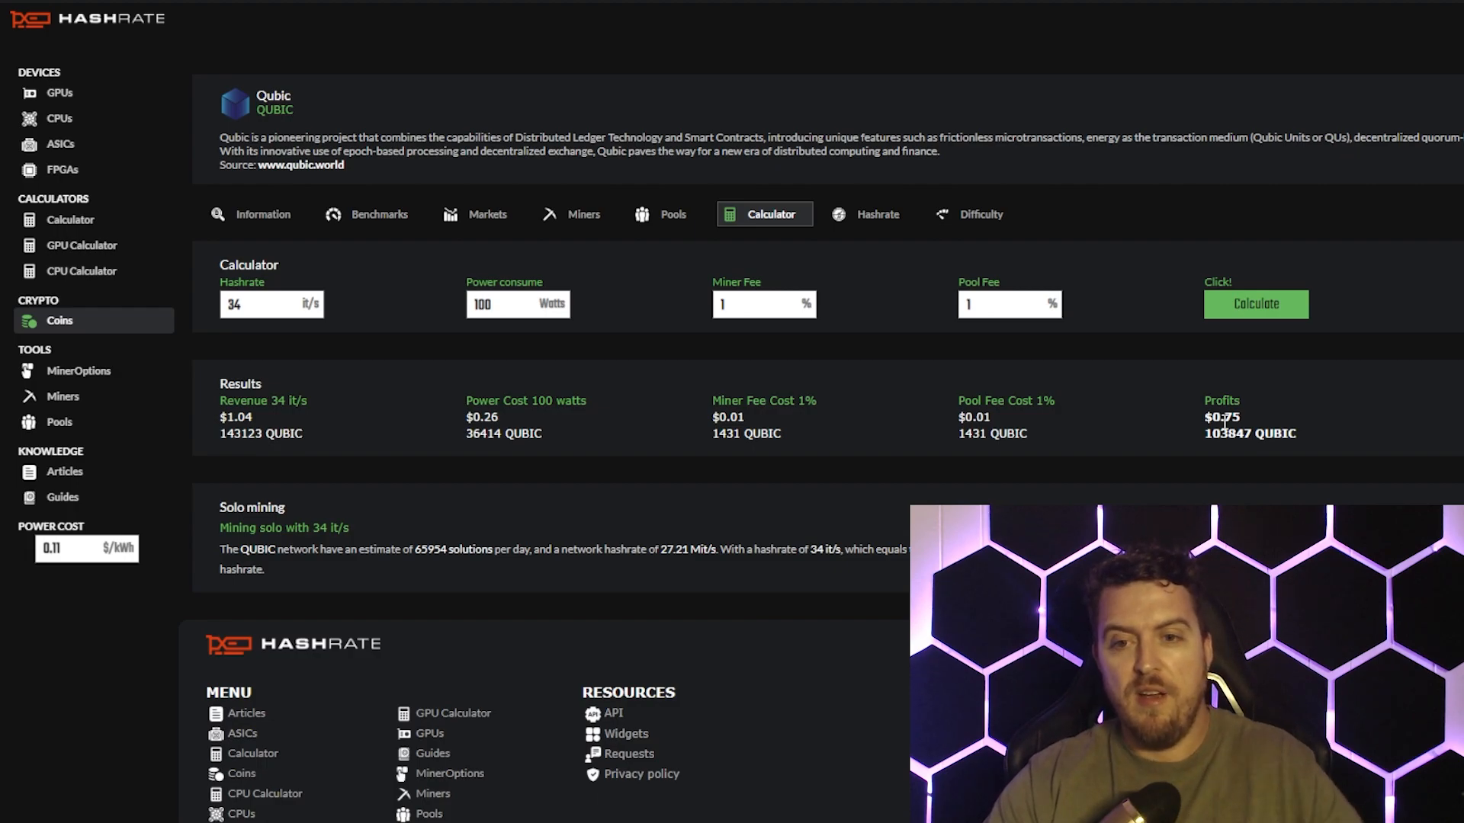
pyautogui.moveTo(1329, 445)
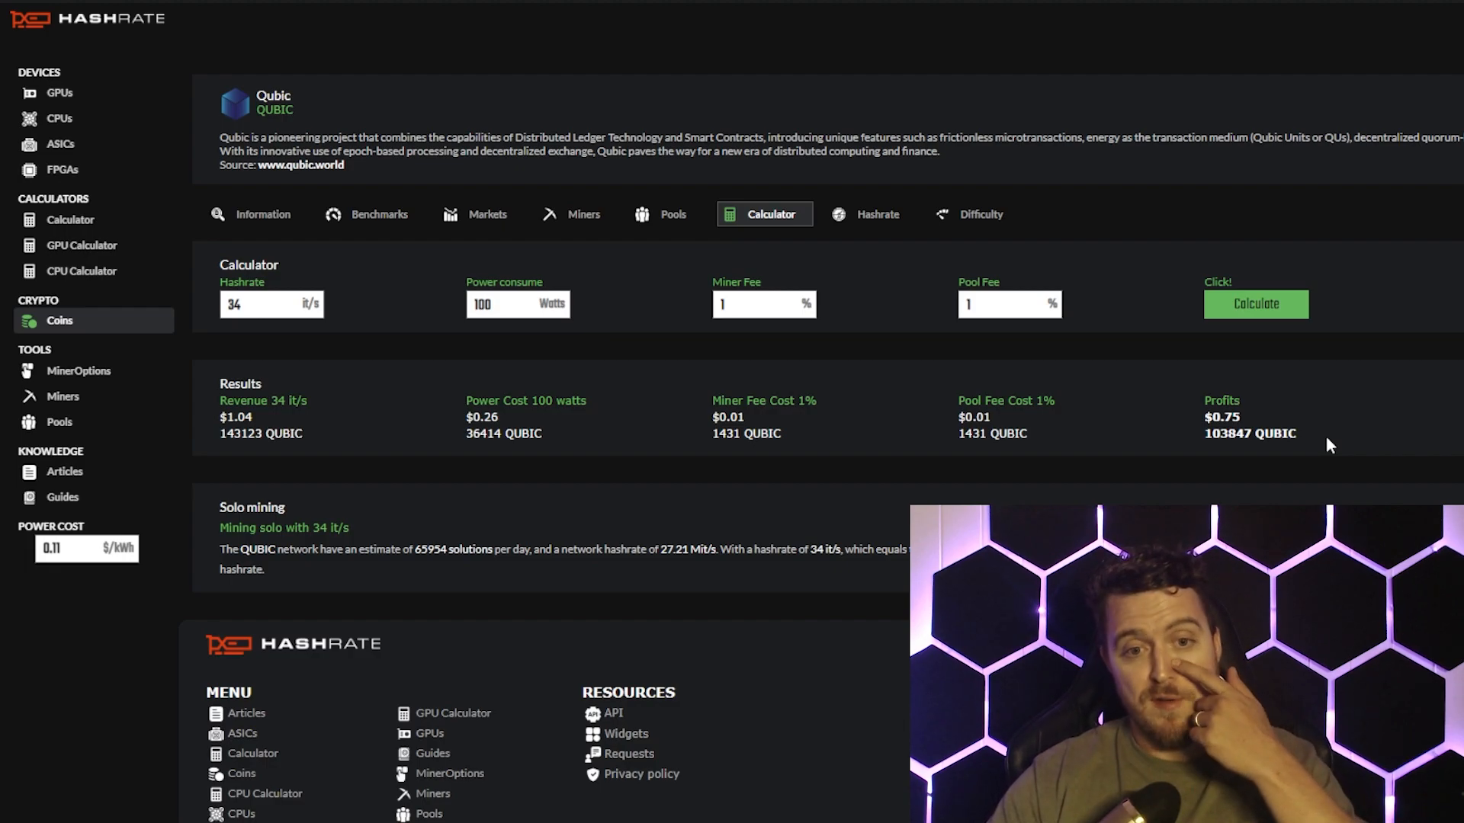
pyautogui.moveTo(1308, 439)
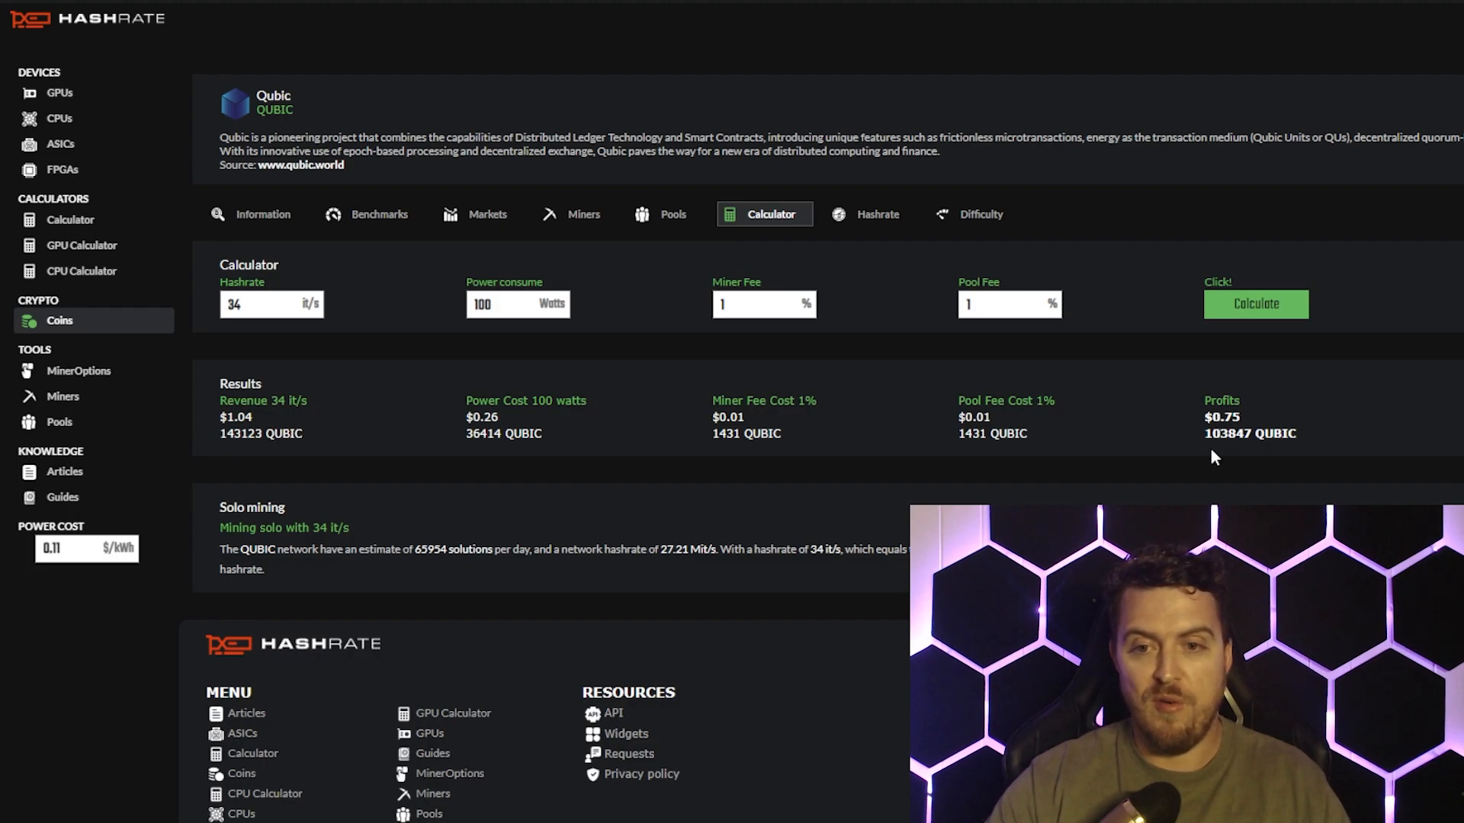
pyautogui.moveTo(1230, 453)
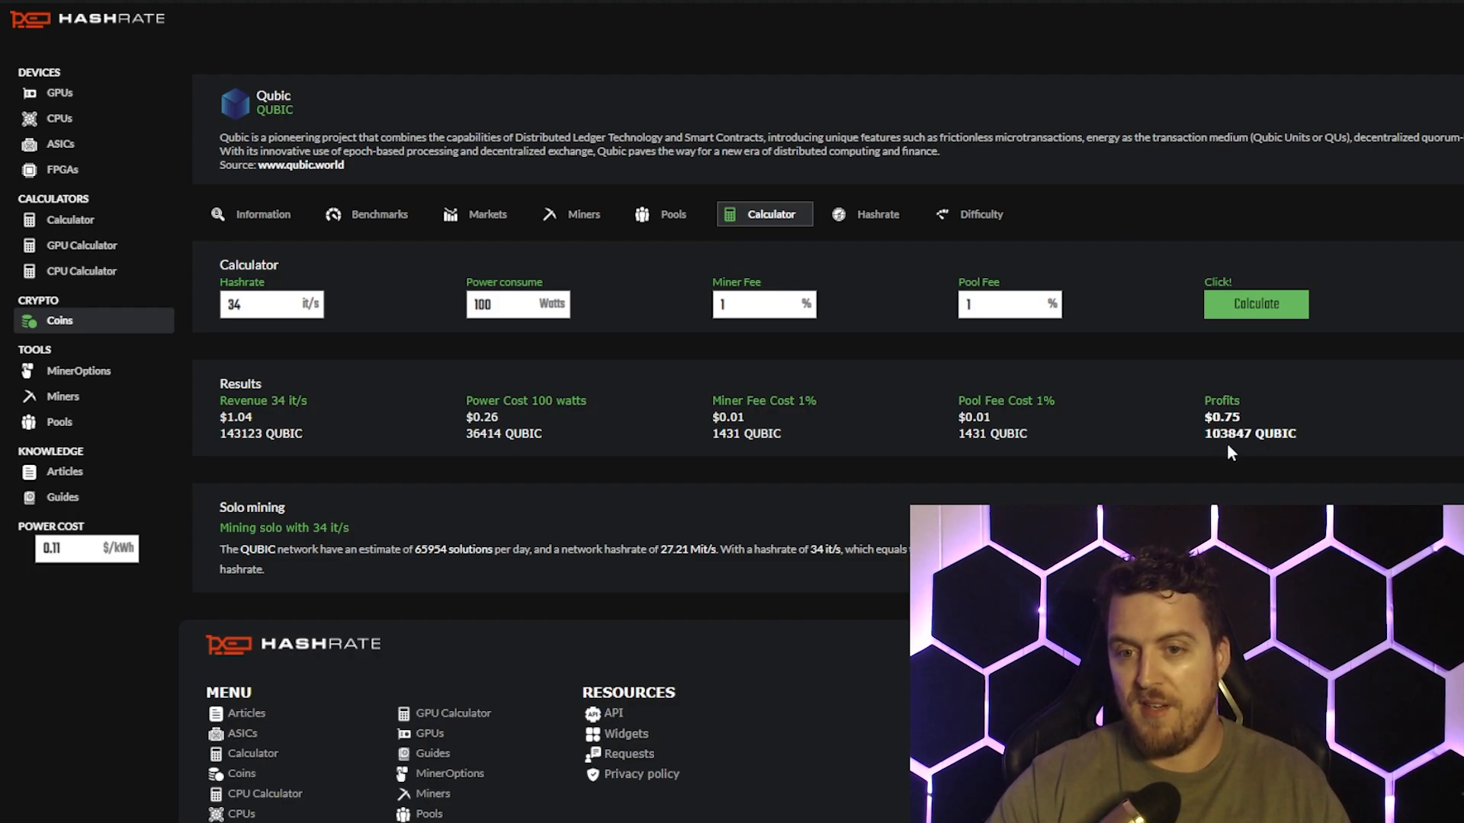
pyautogui.moveTo(1192, 455)
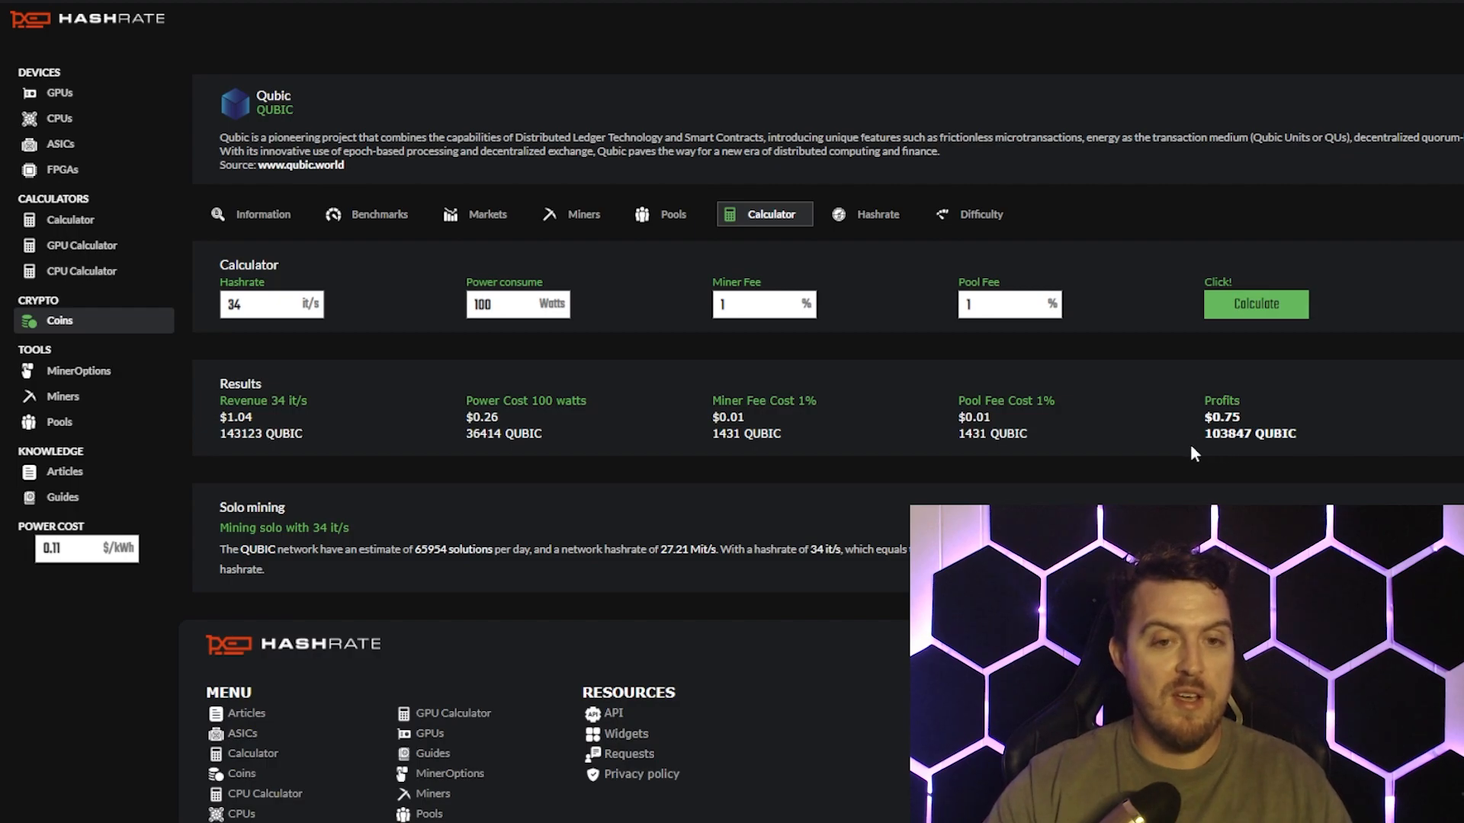
pyautogui.moveTo(726, 460)
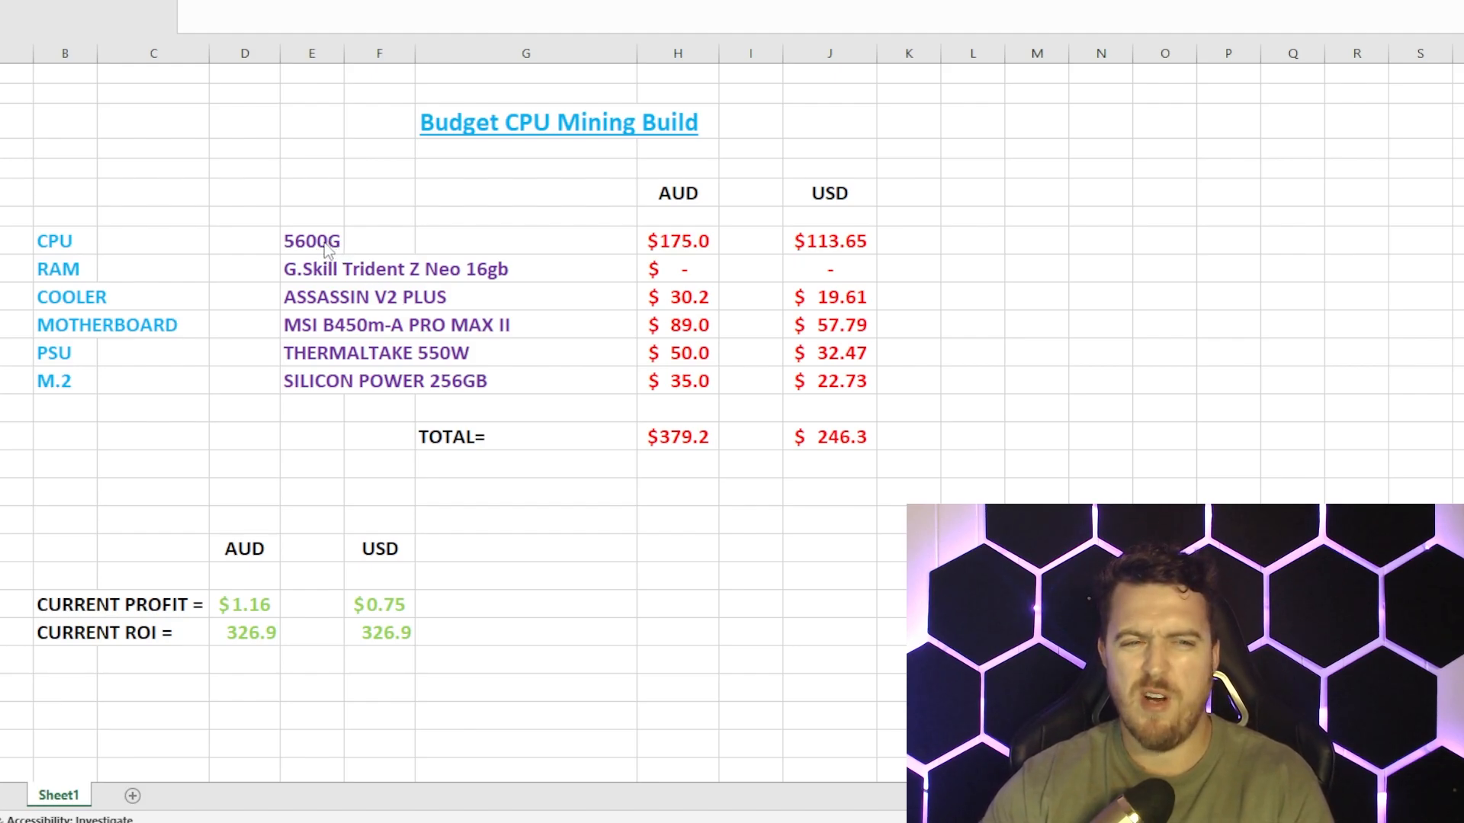
pyautogui.moveTo(701, 262)
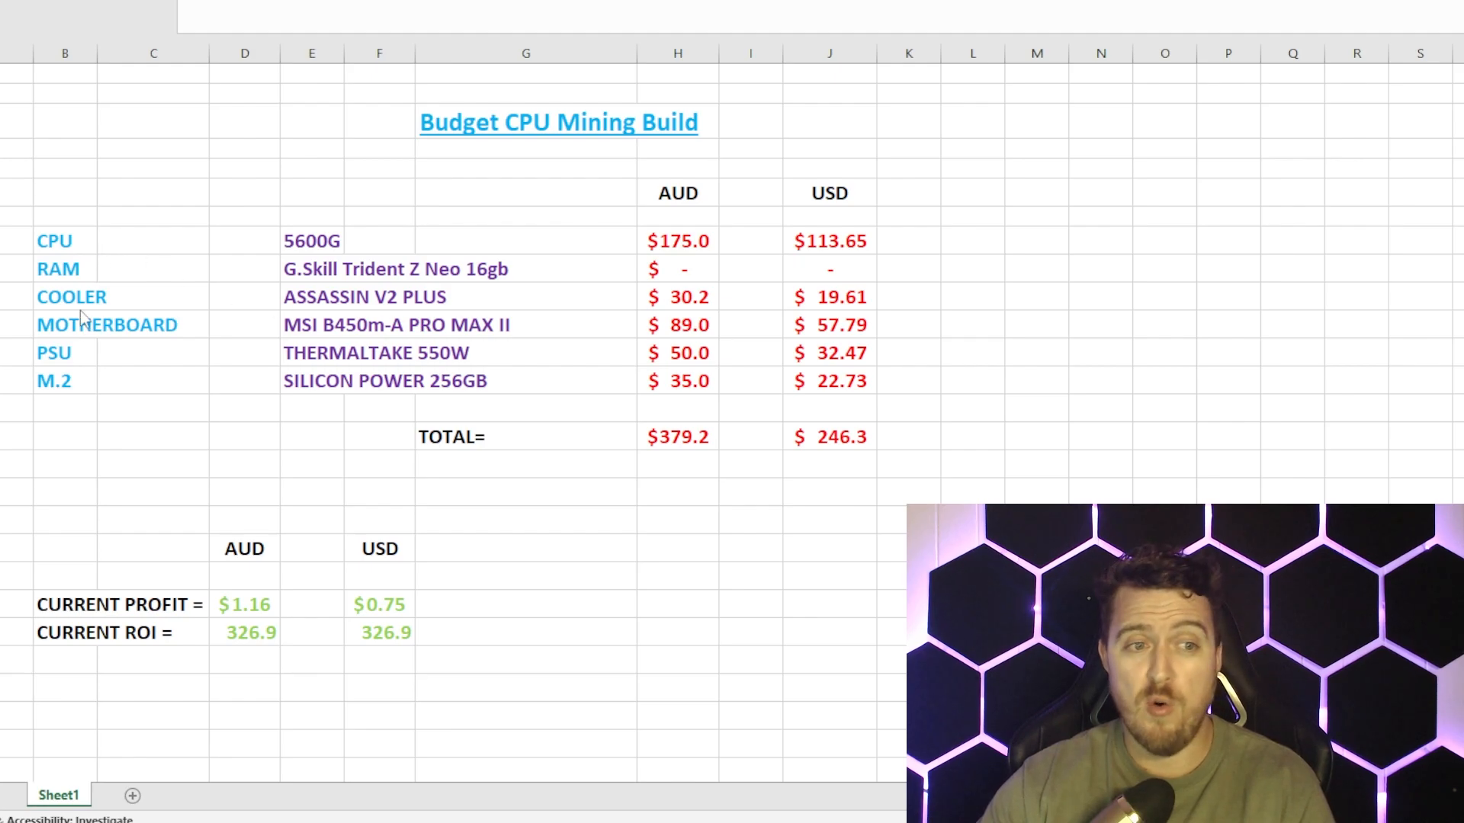
pyautogui.moveTo(79, 398)
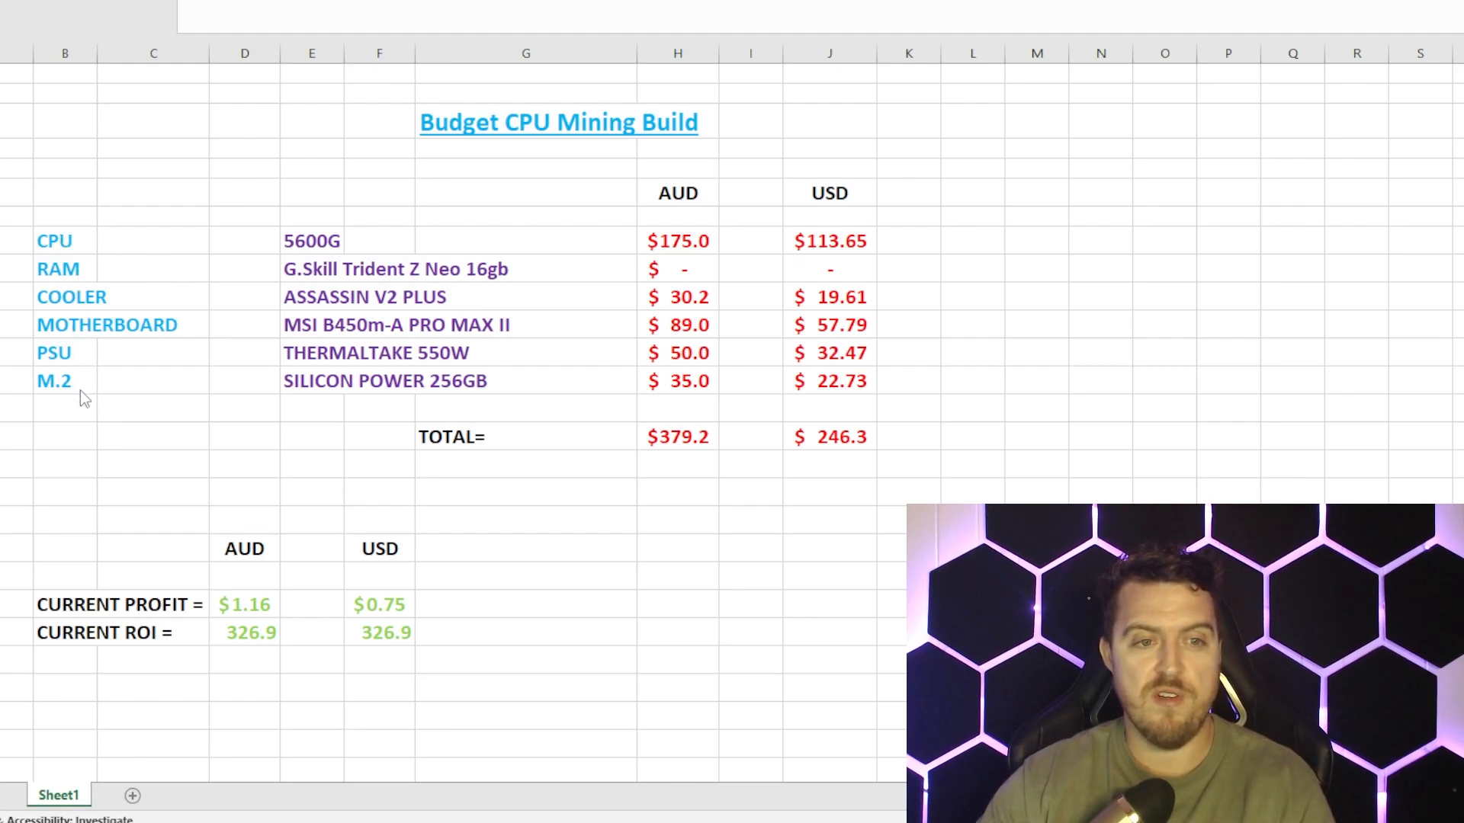
pyautogui.moveTo(951, 345)
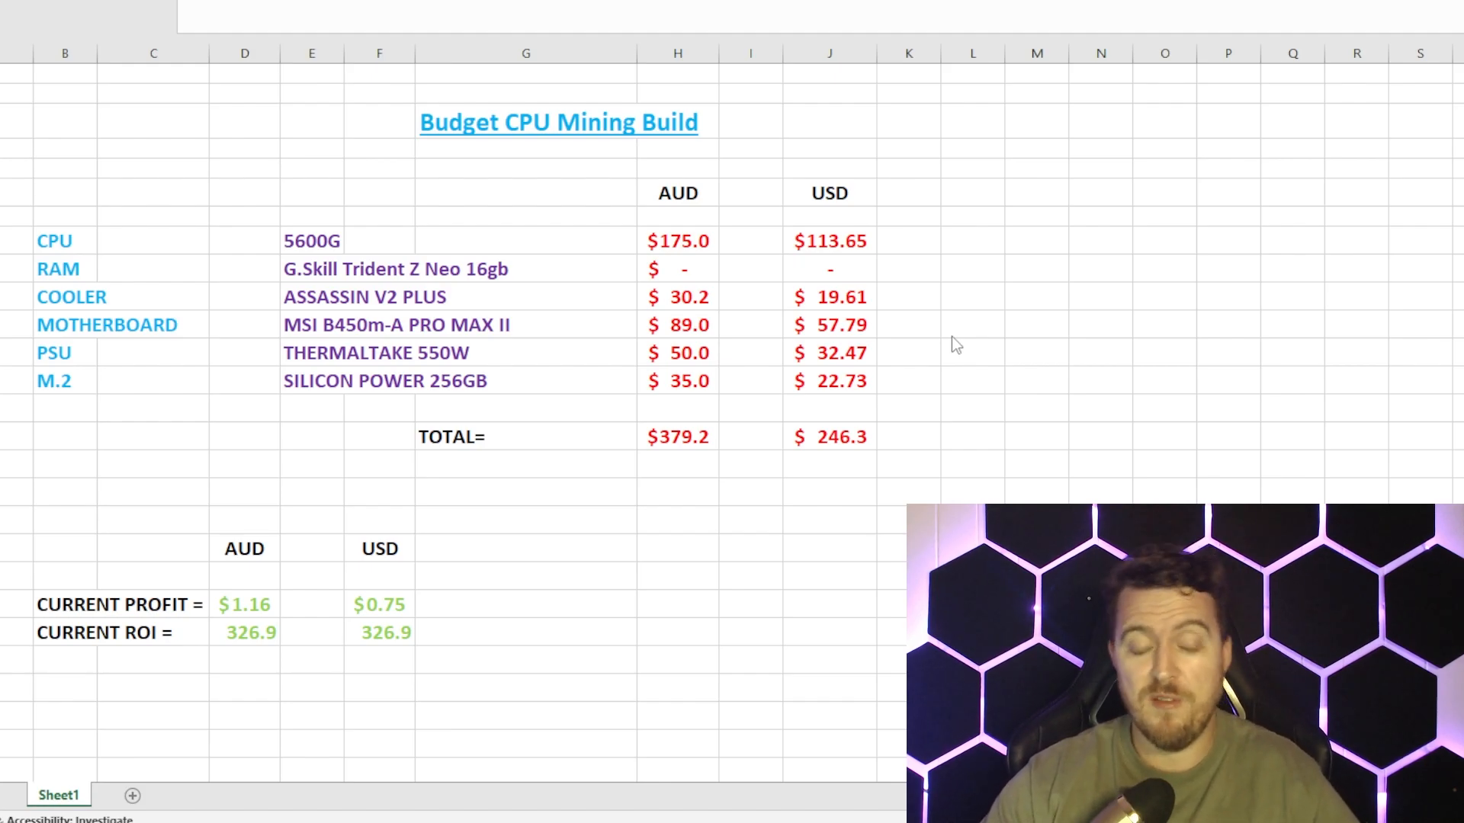
pyautogui.moveTo(858, 323)
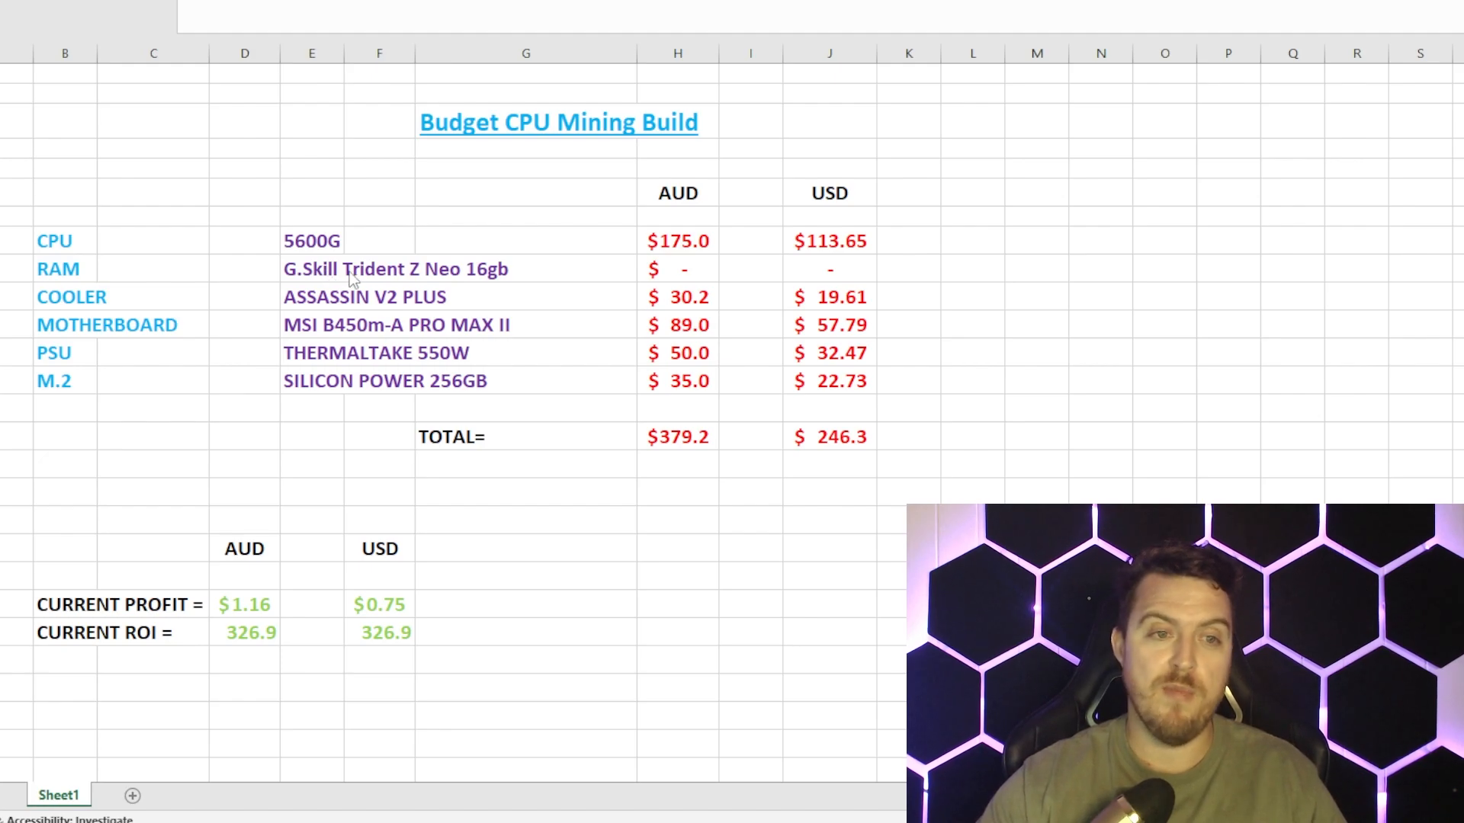
pyautogui.moveTo(332, 280)
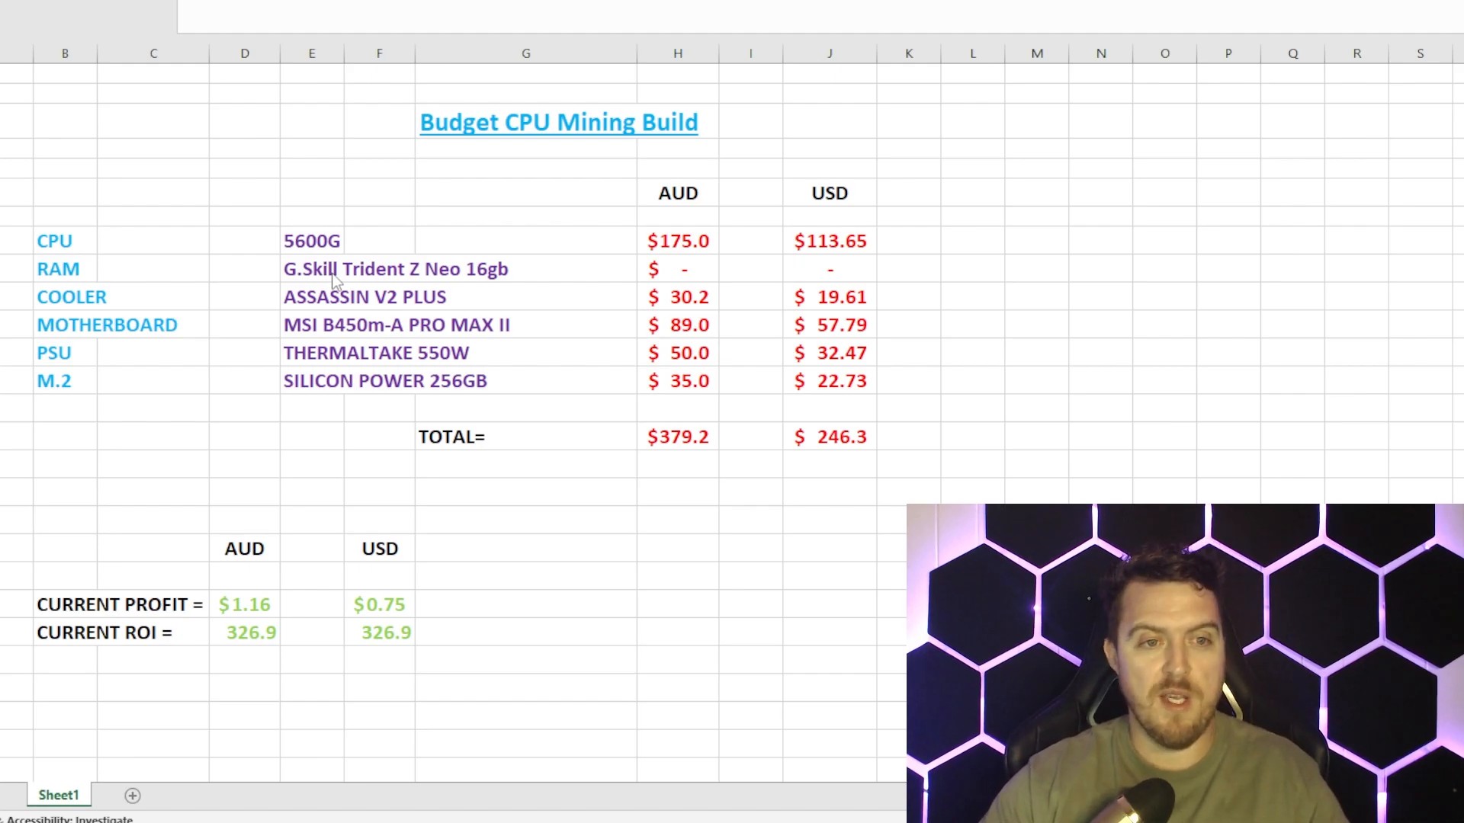
pyautogui.moveTo(515, 286)
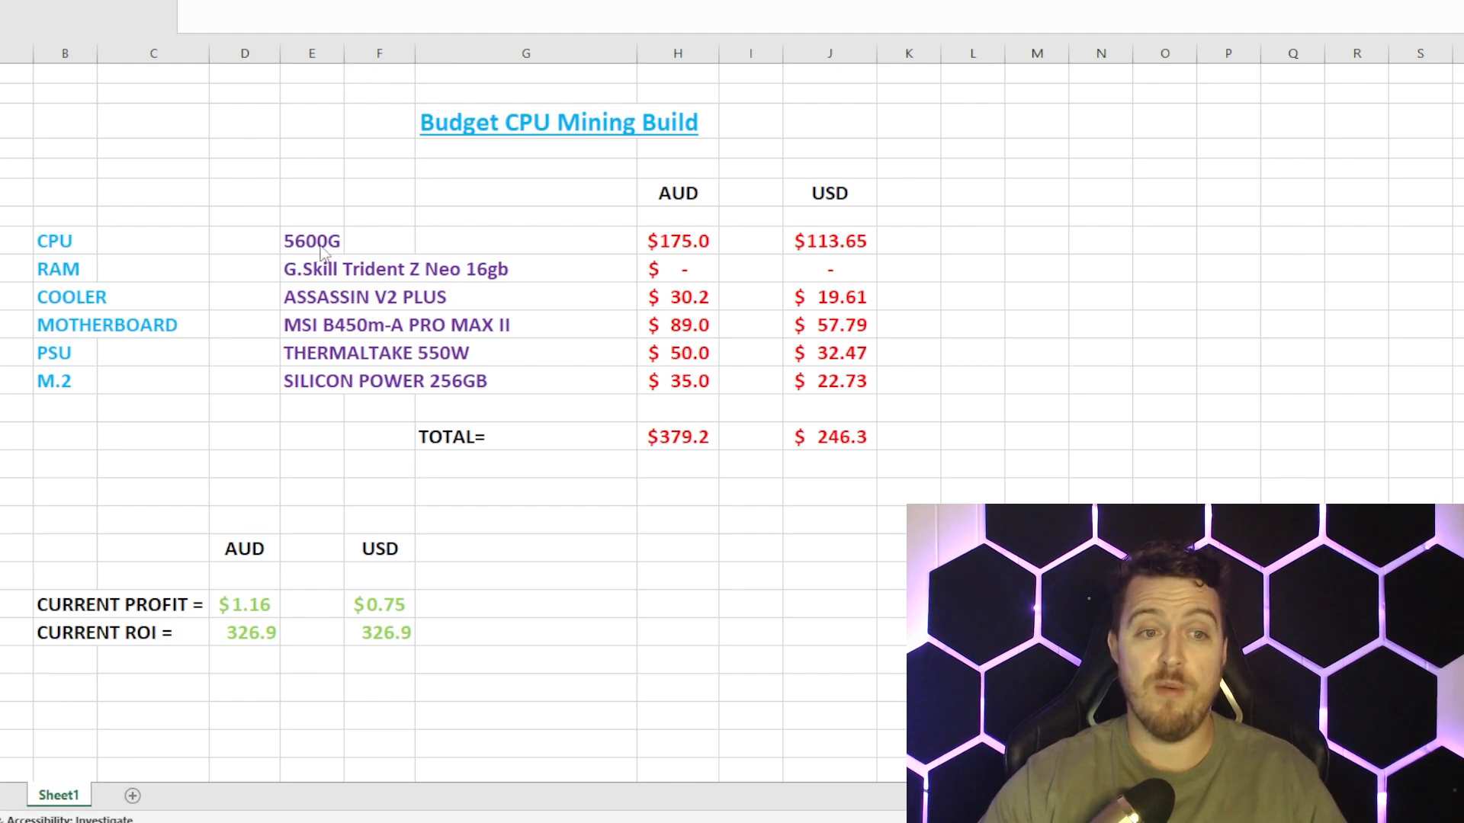
pyautogui.moveTo(326, 307)
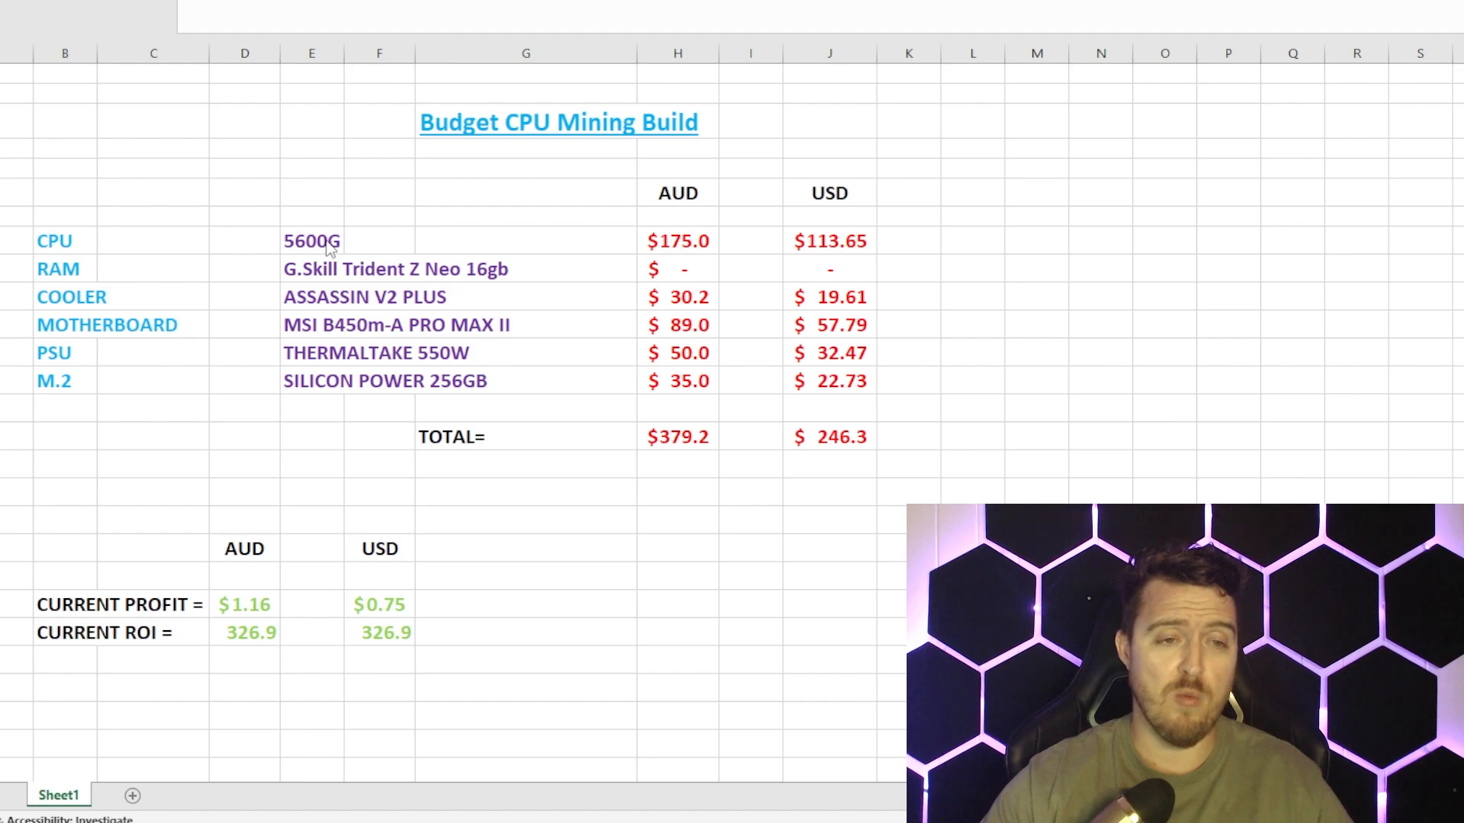
pyautogui.moveTo(324, 304)
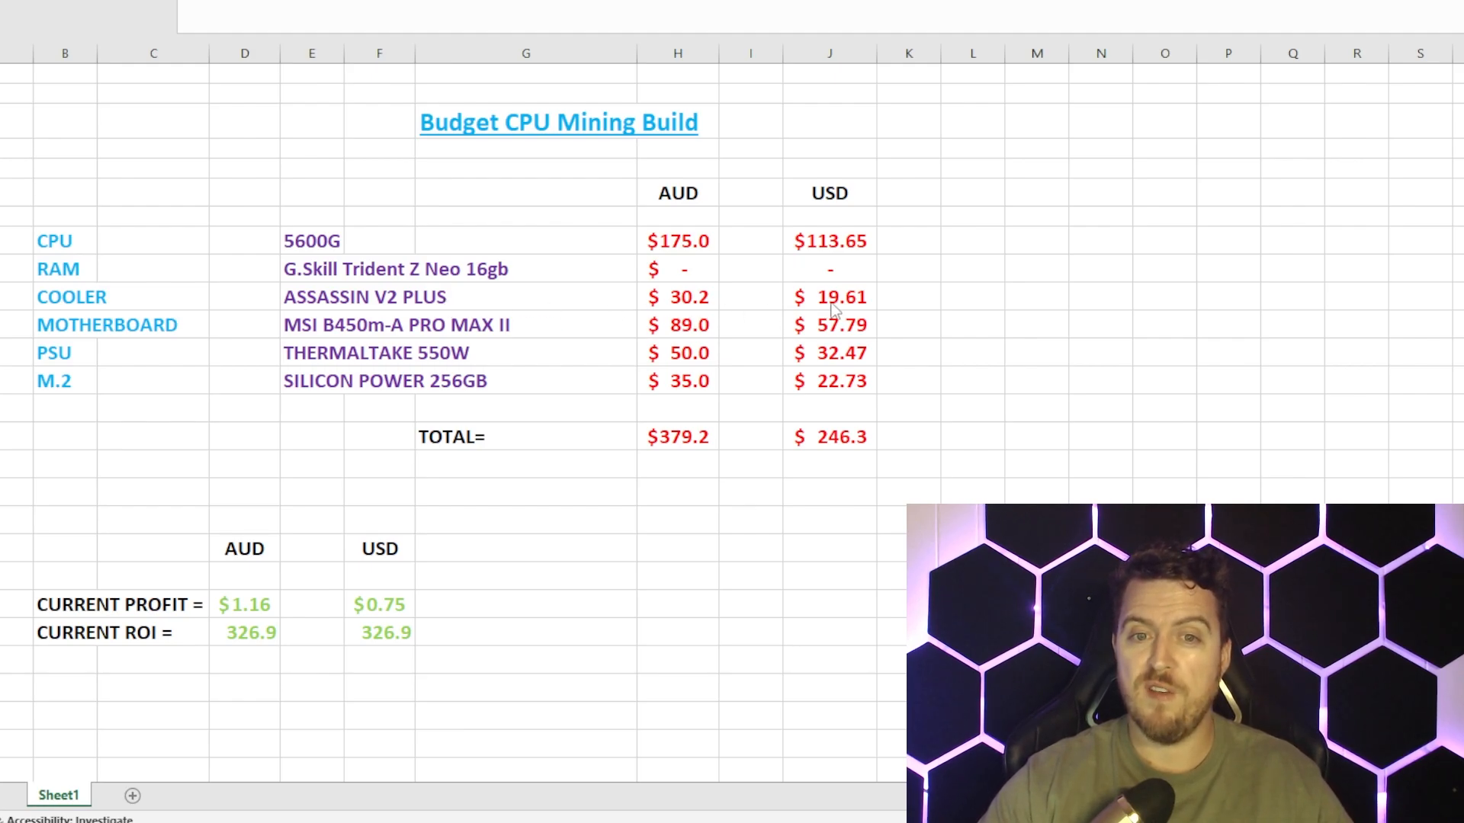
pyautogui.moveTo(472, 357)
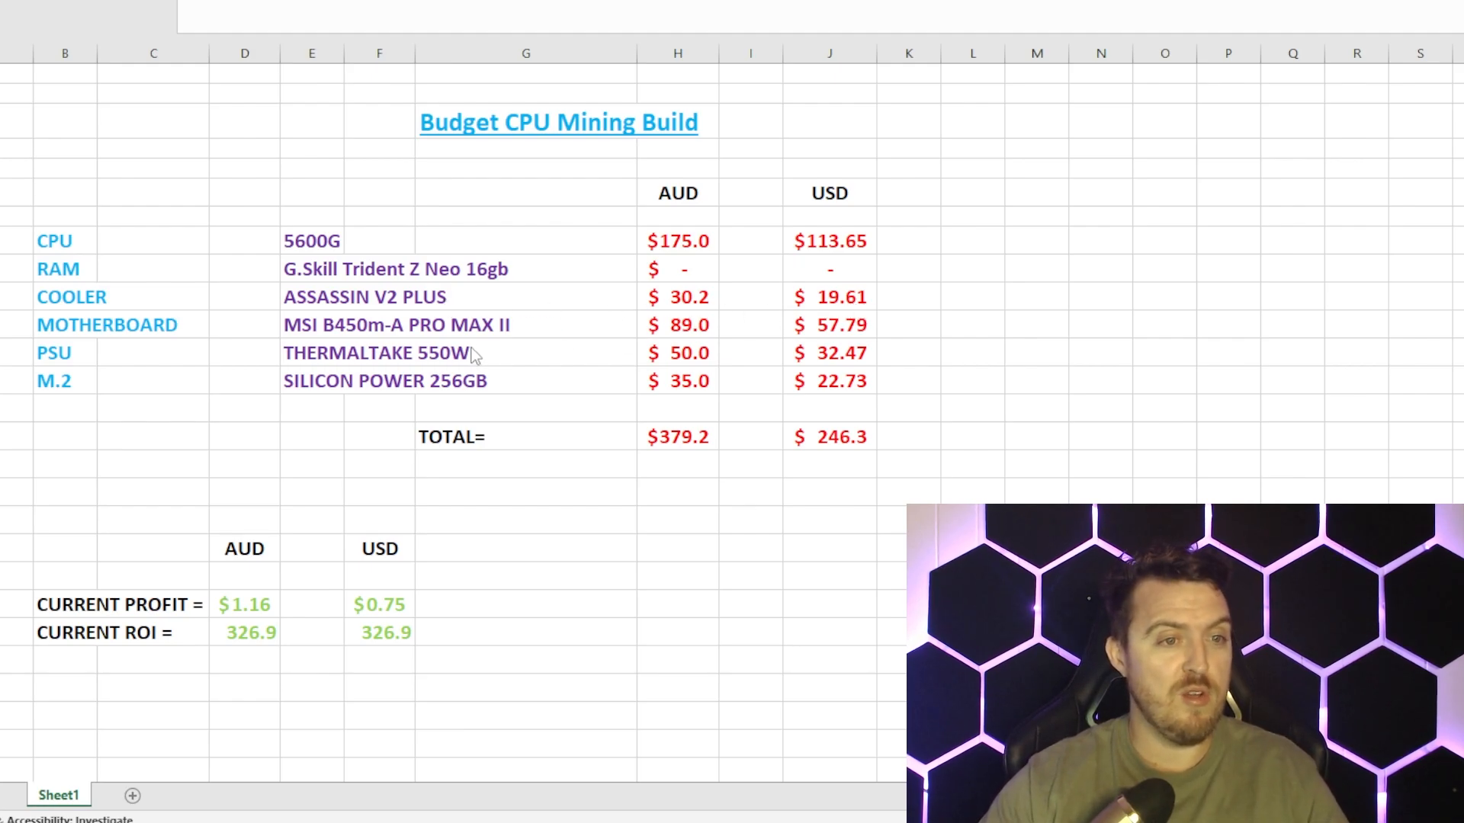
pyautogui.moveTo(303, 337)
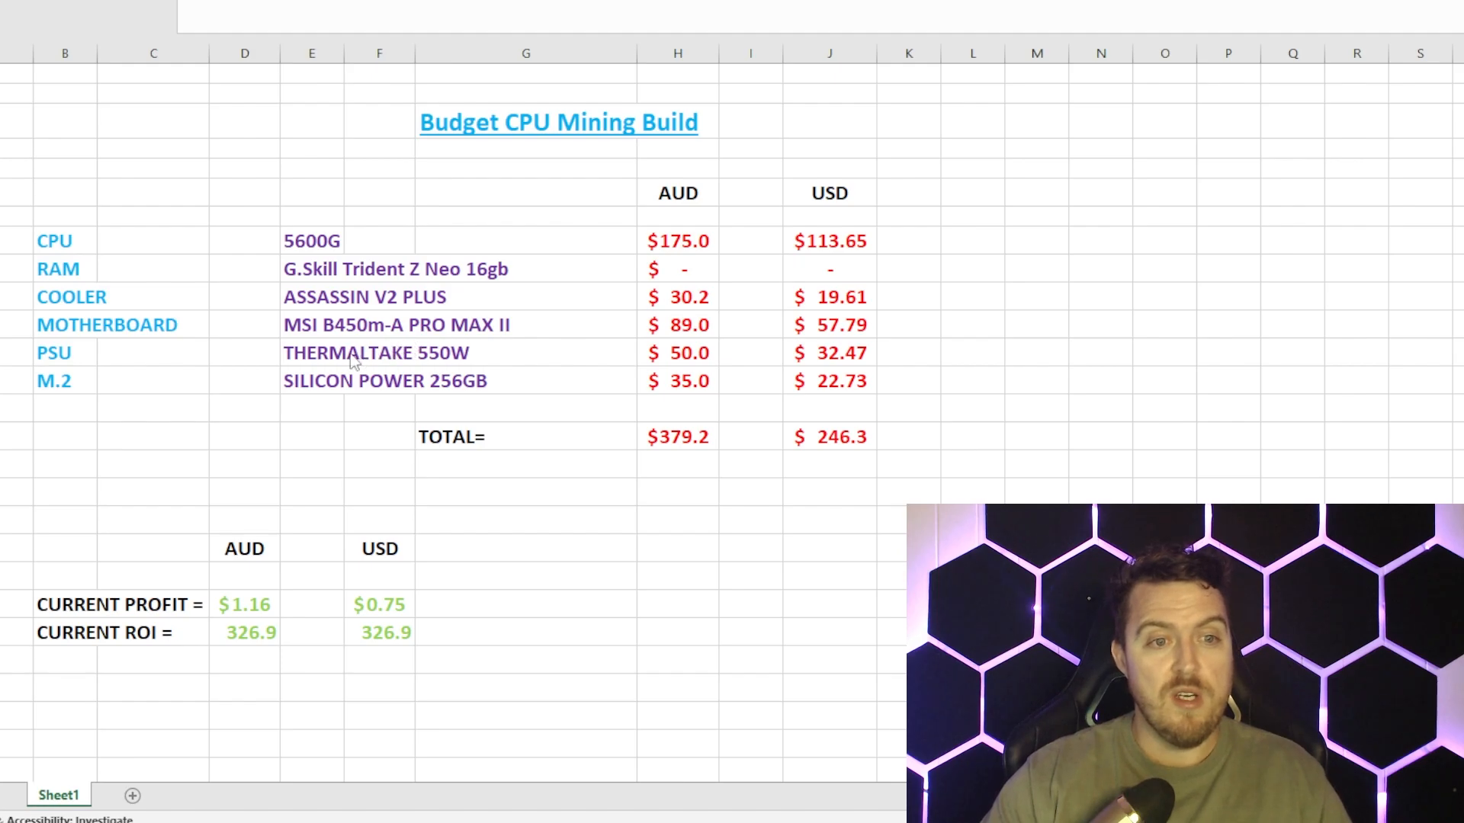
pyautogui.moveTo(322, 369)
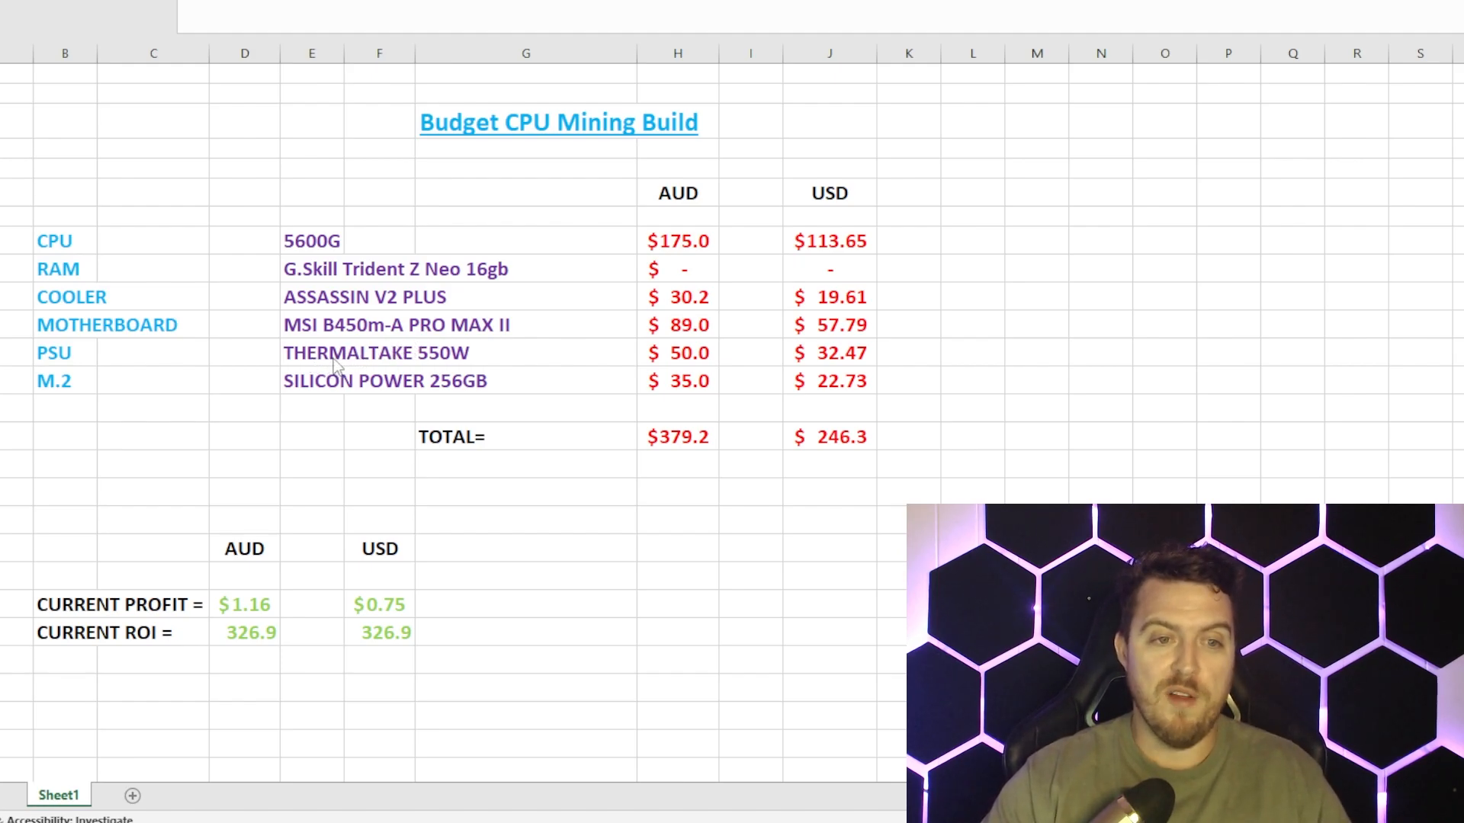
pyautogui.moveTo(652, 375)
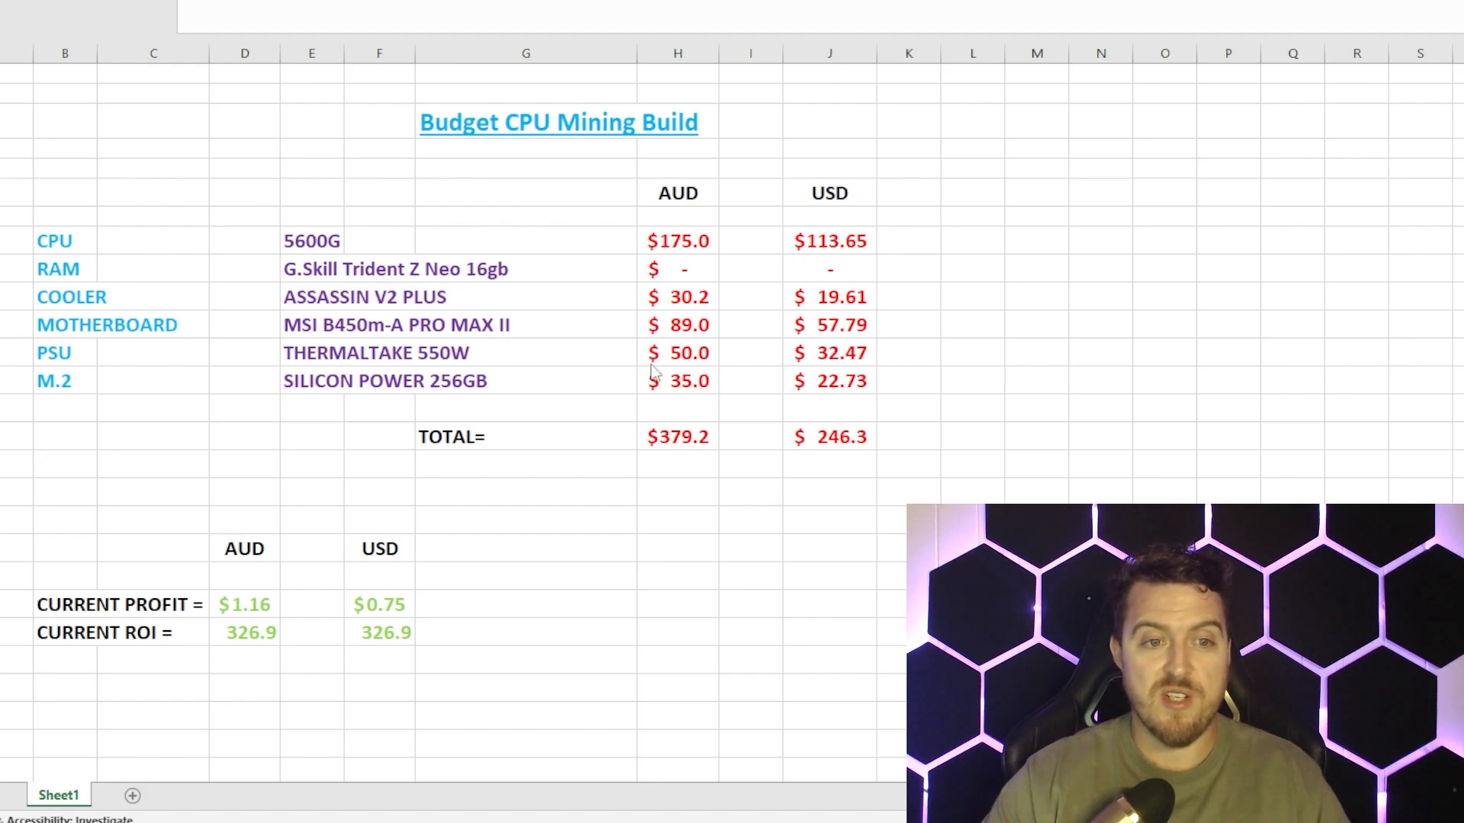
pyautogui.moveTo(314, 398)
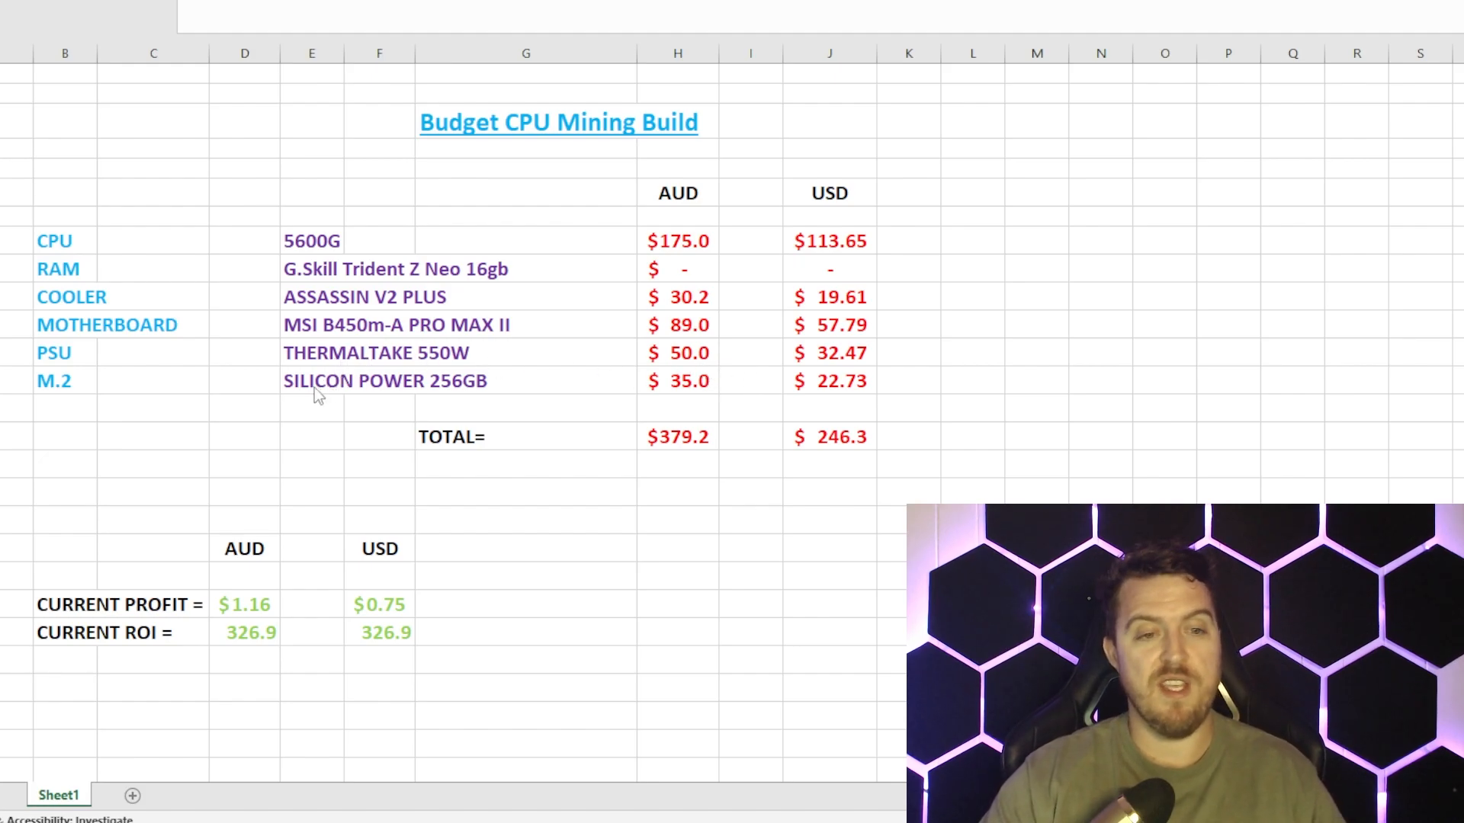
pyautogui.moveTo(386, 401)
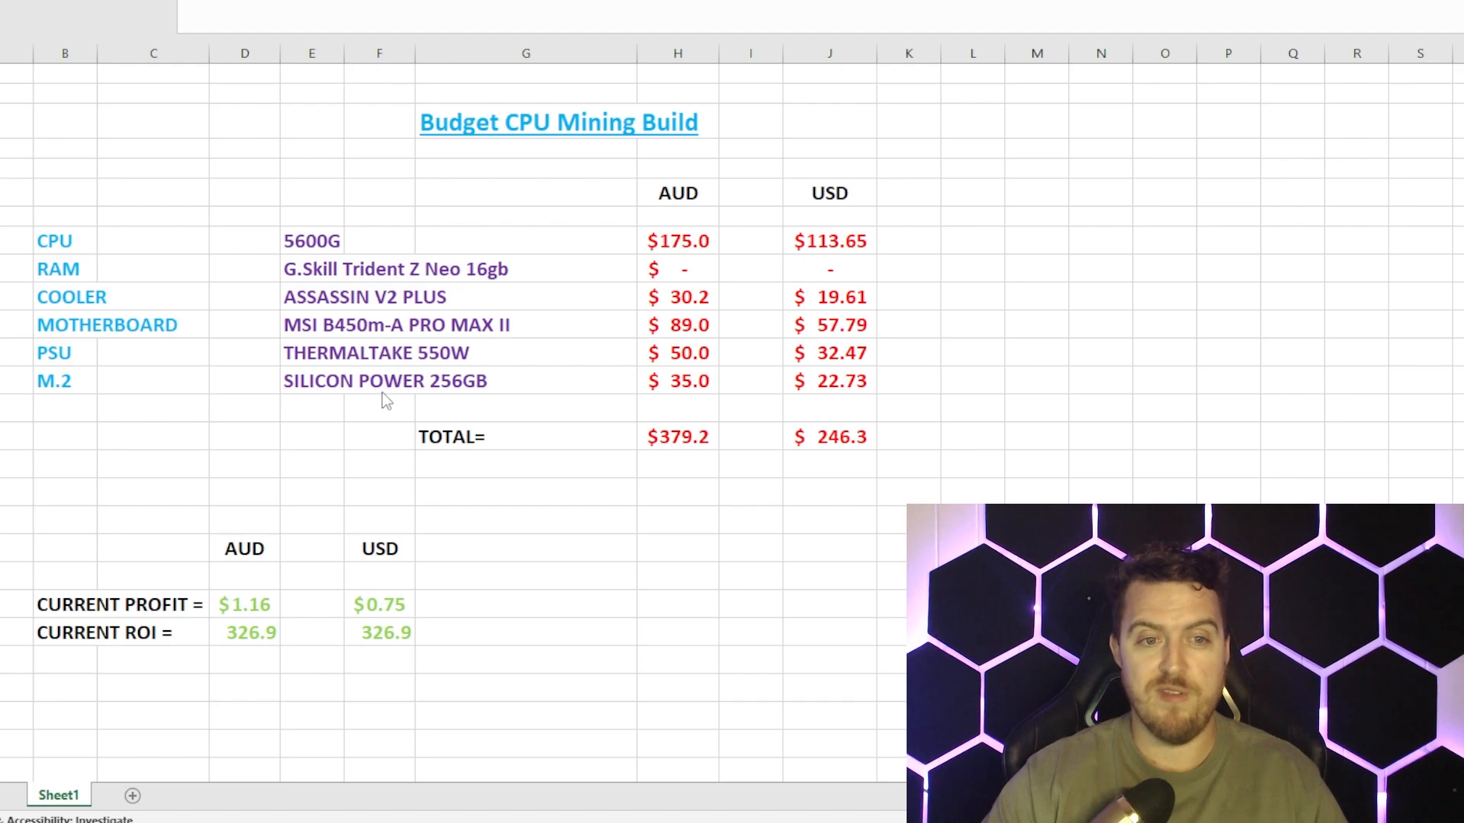
pyautogui.moveTo(449, 397)
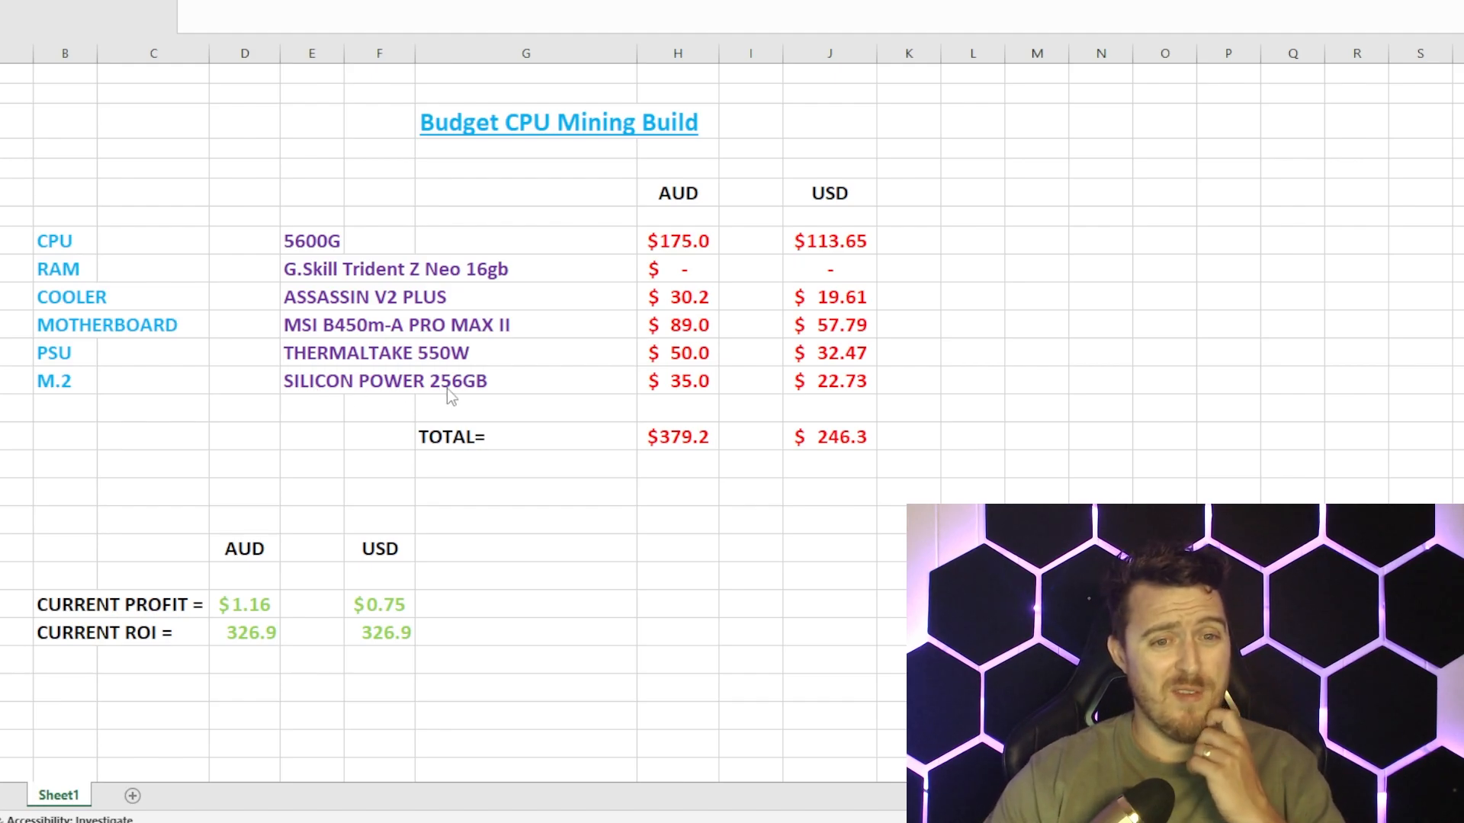
pyautogui.moveTo(586, 394)
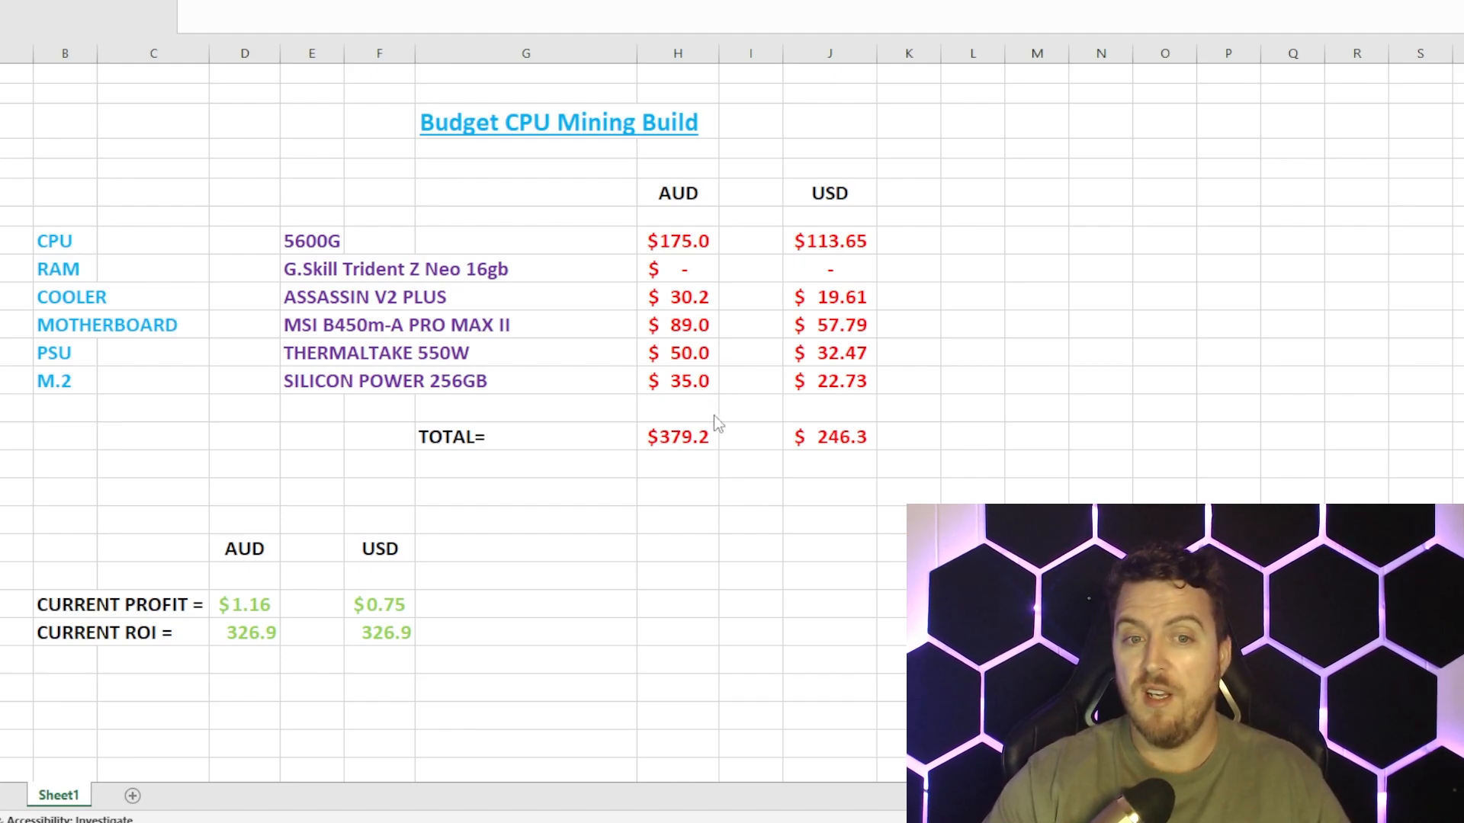
pyautogui.moveTo(689, 455)
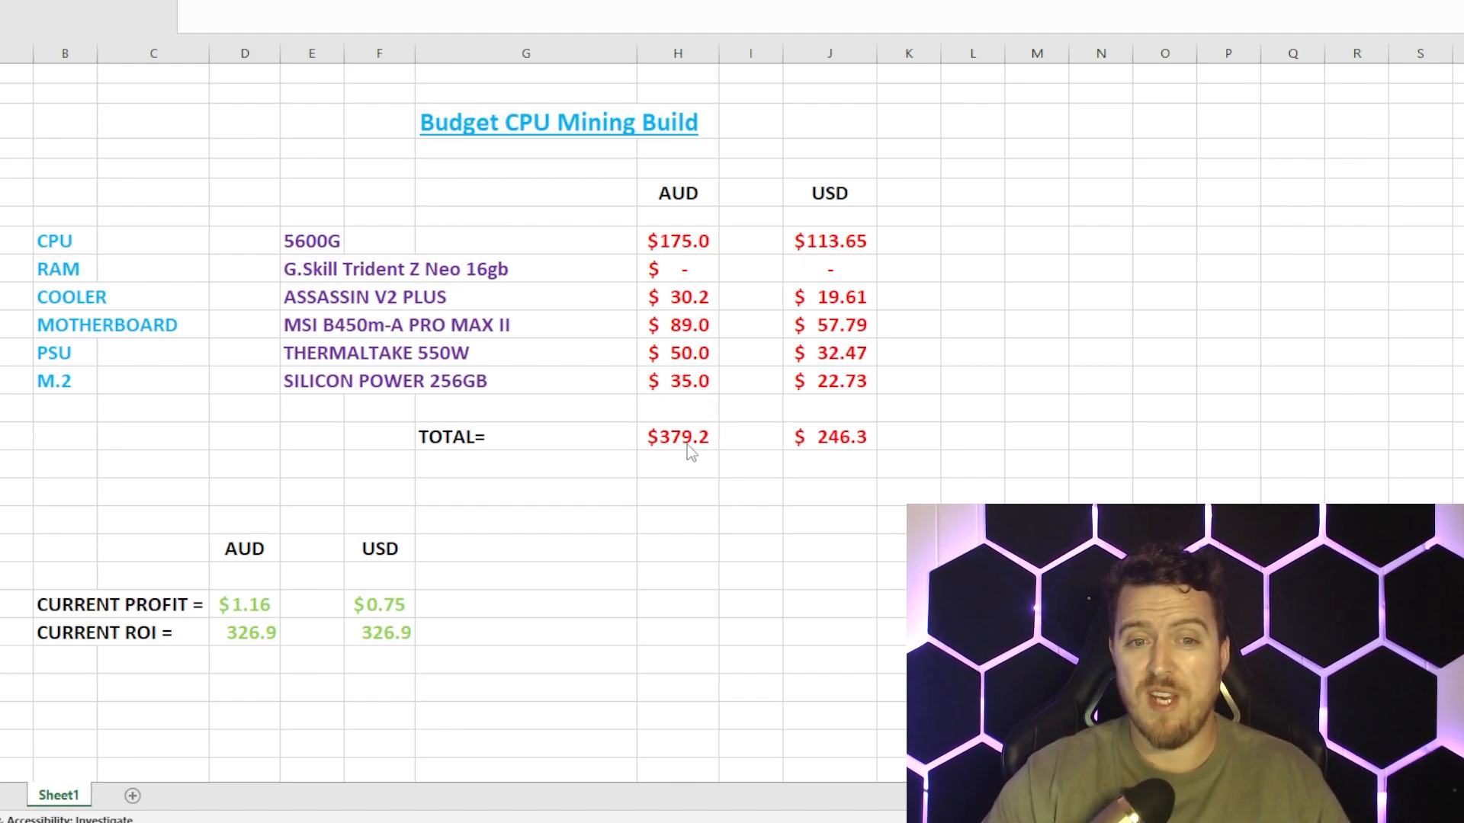
pyautogui.moveTo(850, 454)
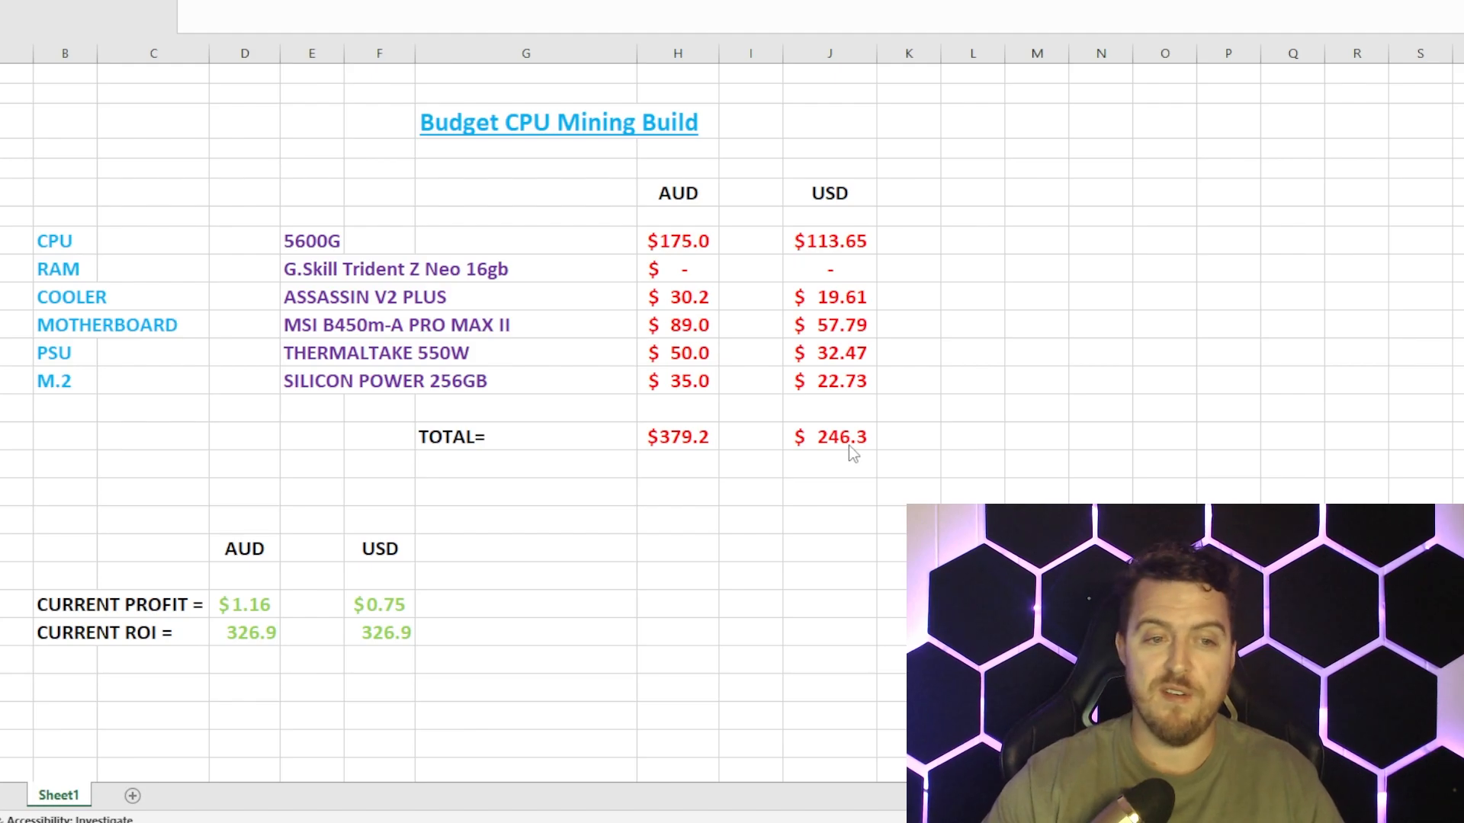
pyautogui.moveTo(433, 602)
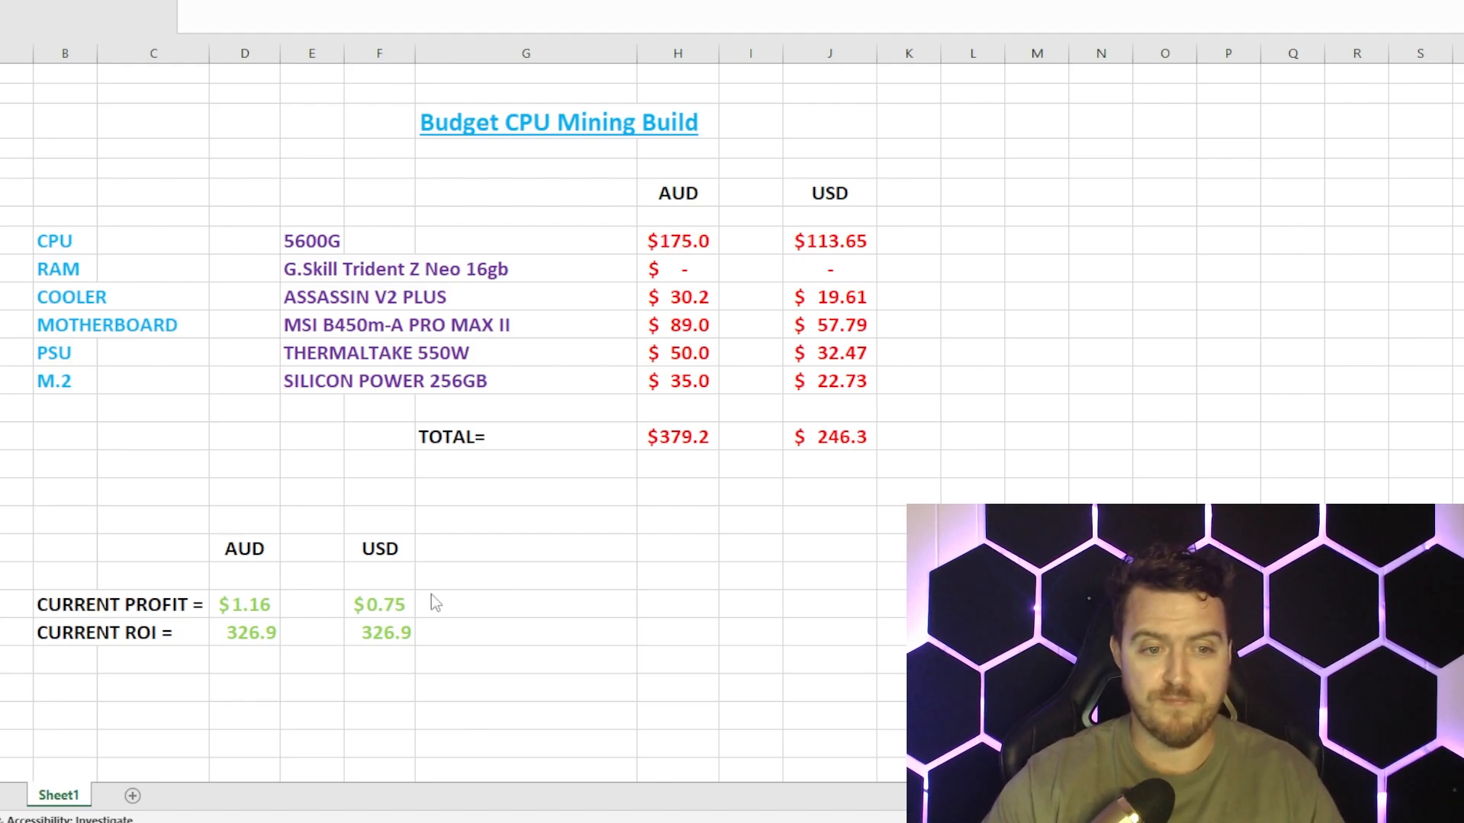
pyautogui.moveTo(378, 613)
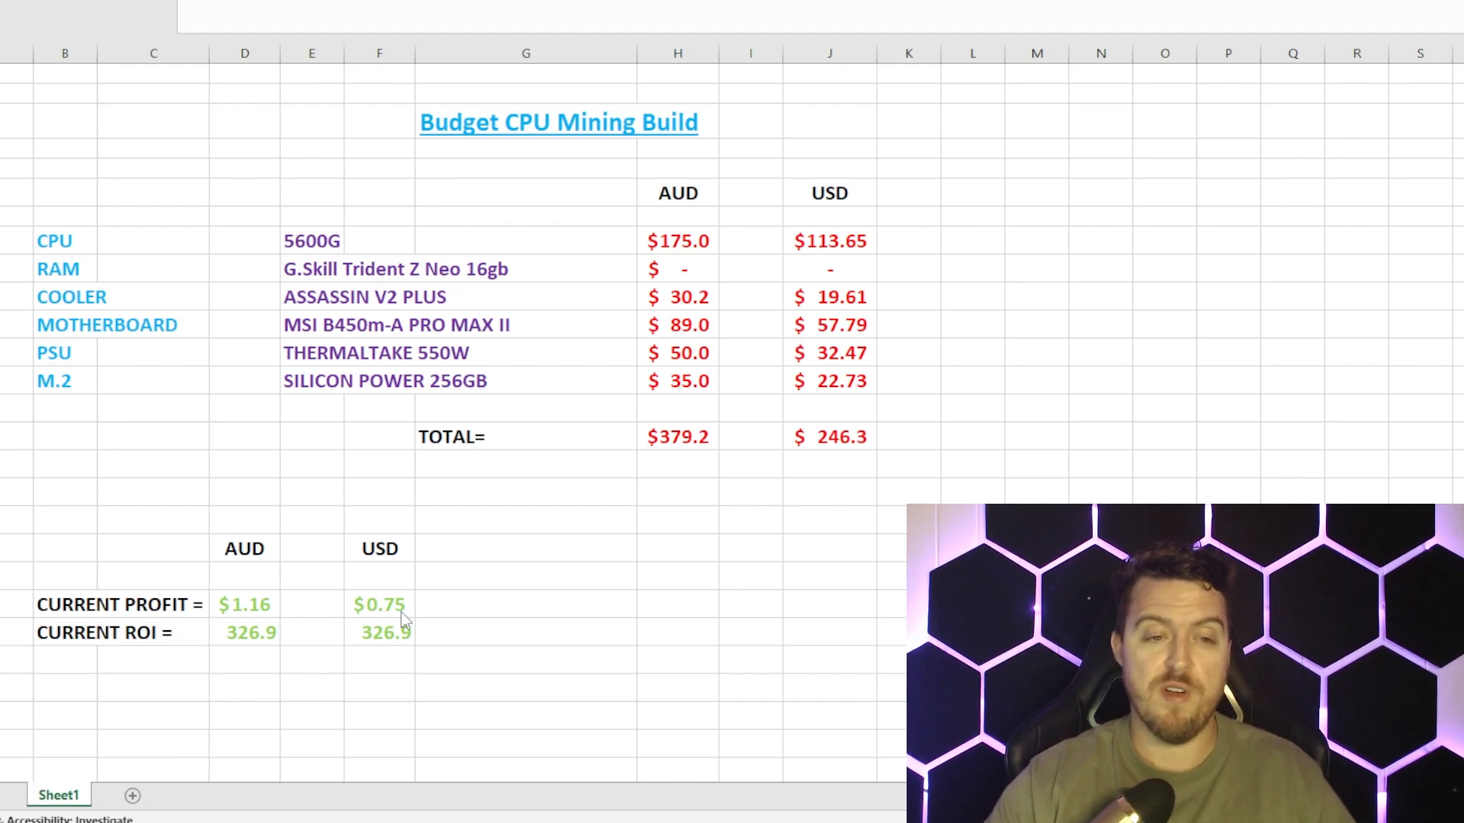
pyautogui.moveTo(430, 630)
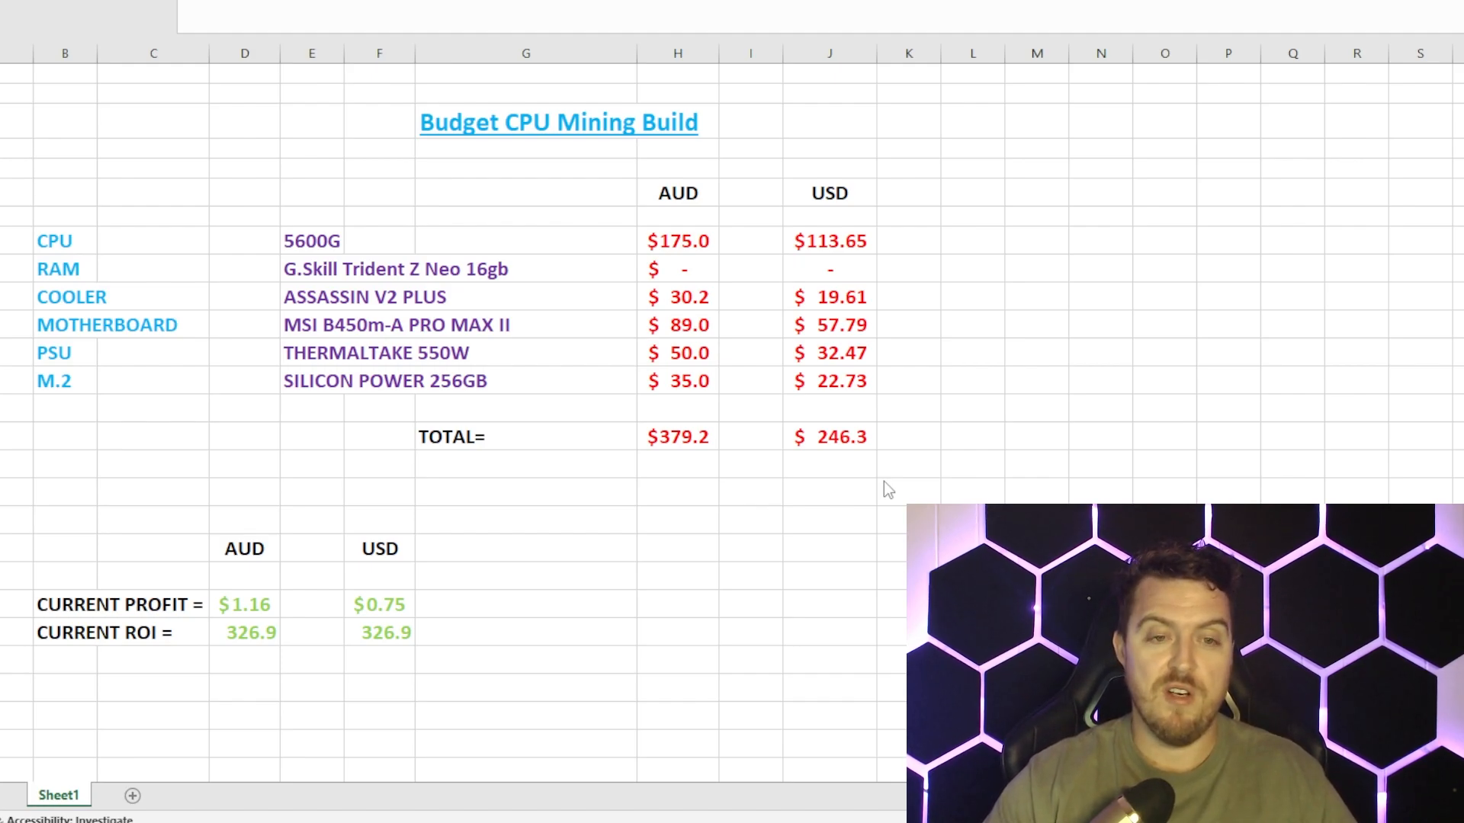
pyautogui.moveTo(321, 250)
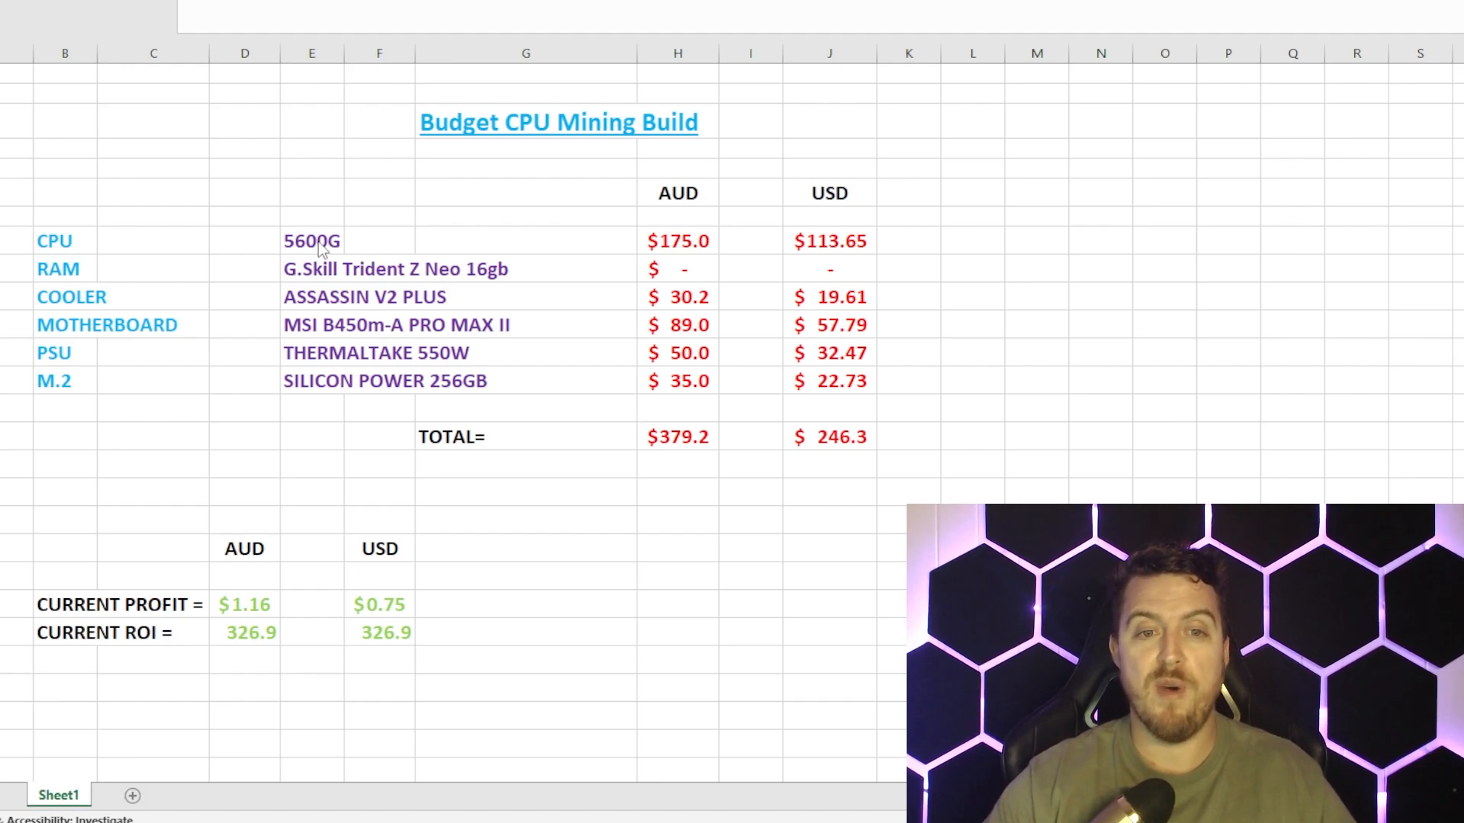
pyautogui.moveTo(396, 628)
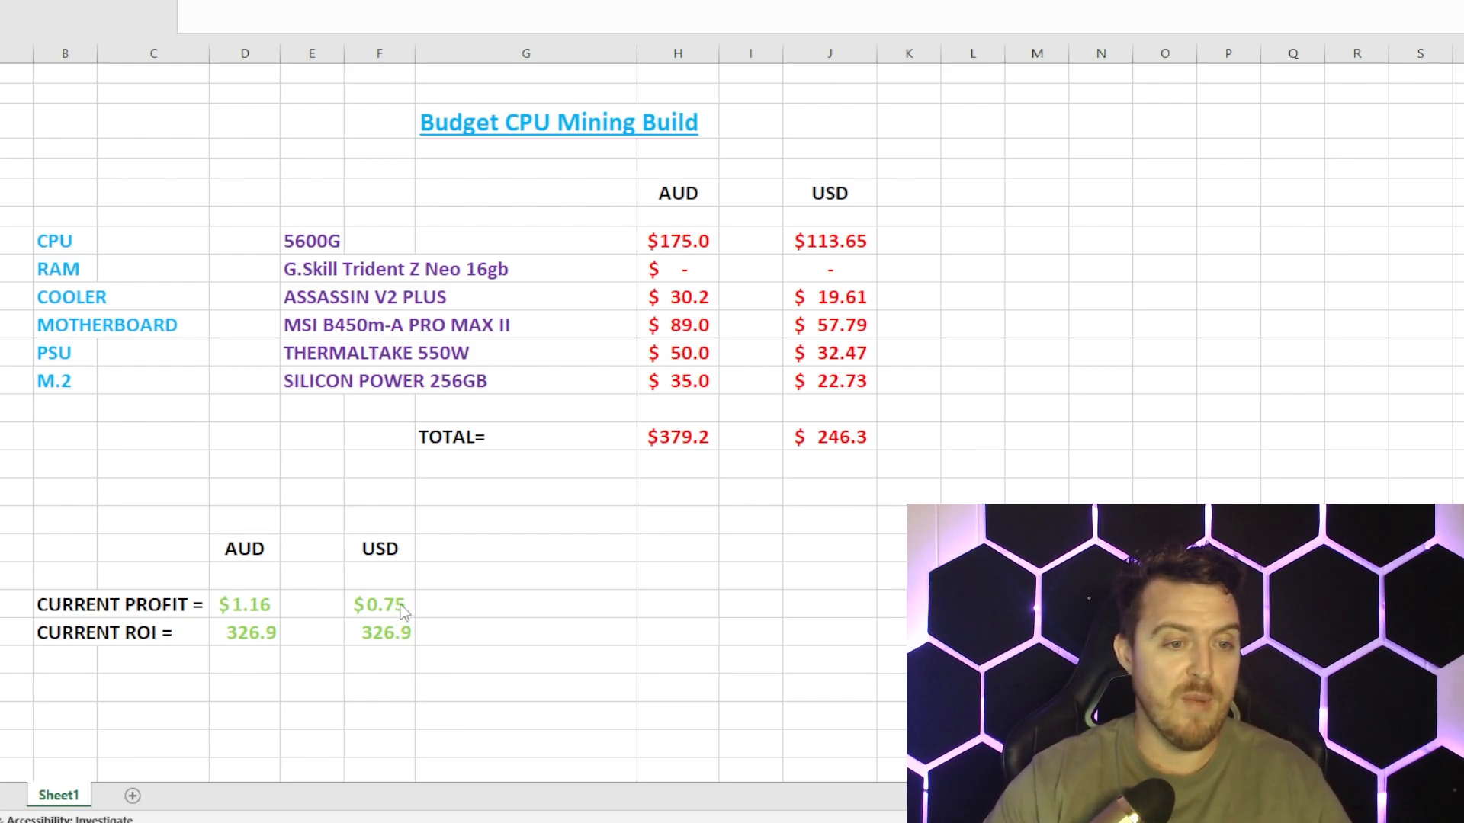
pyautogui.moveTo(334, 646)
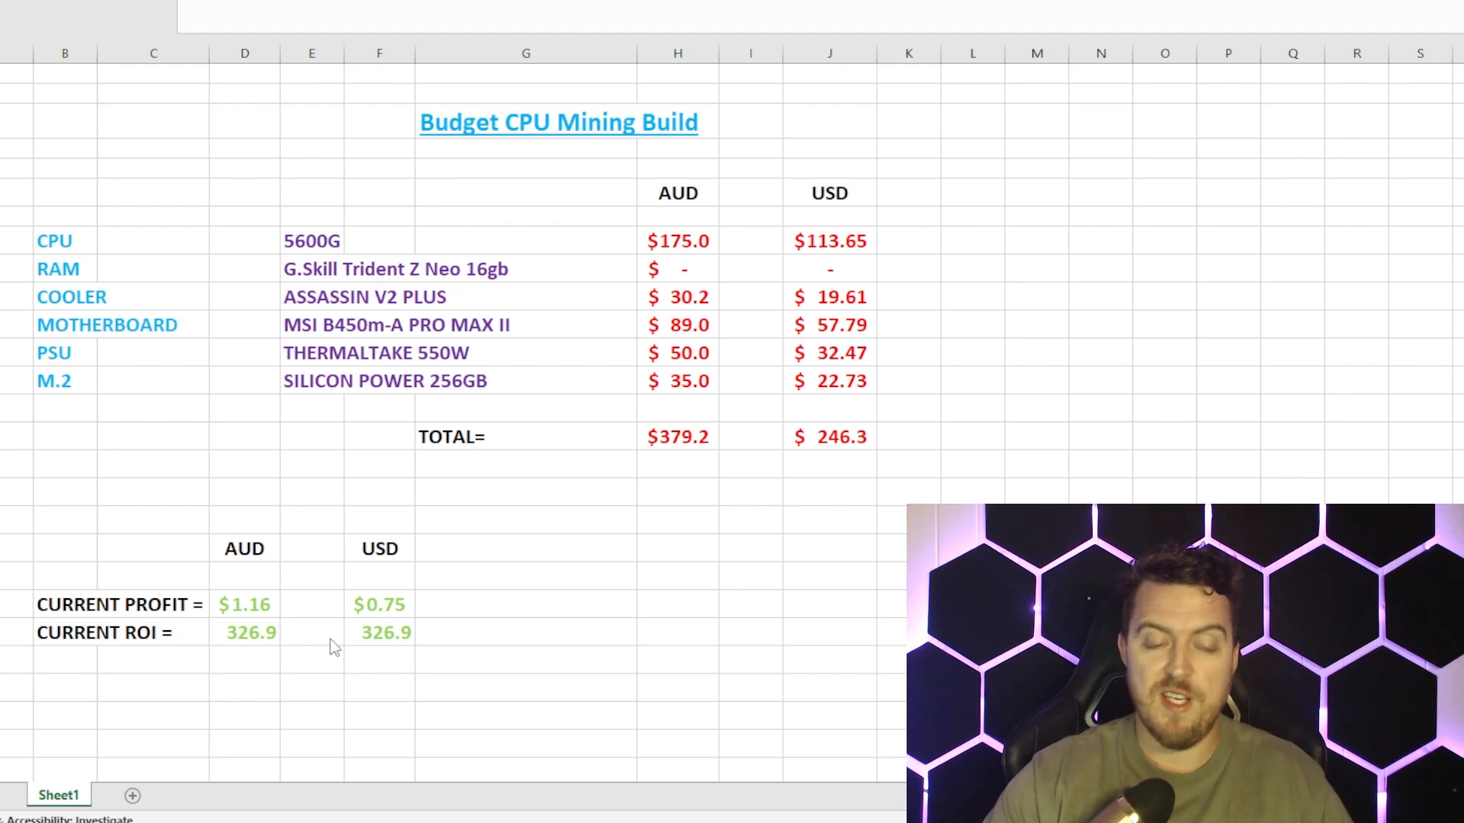
pyautogui.moveTo(299, 649)
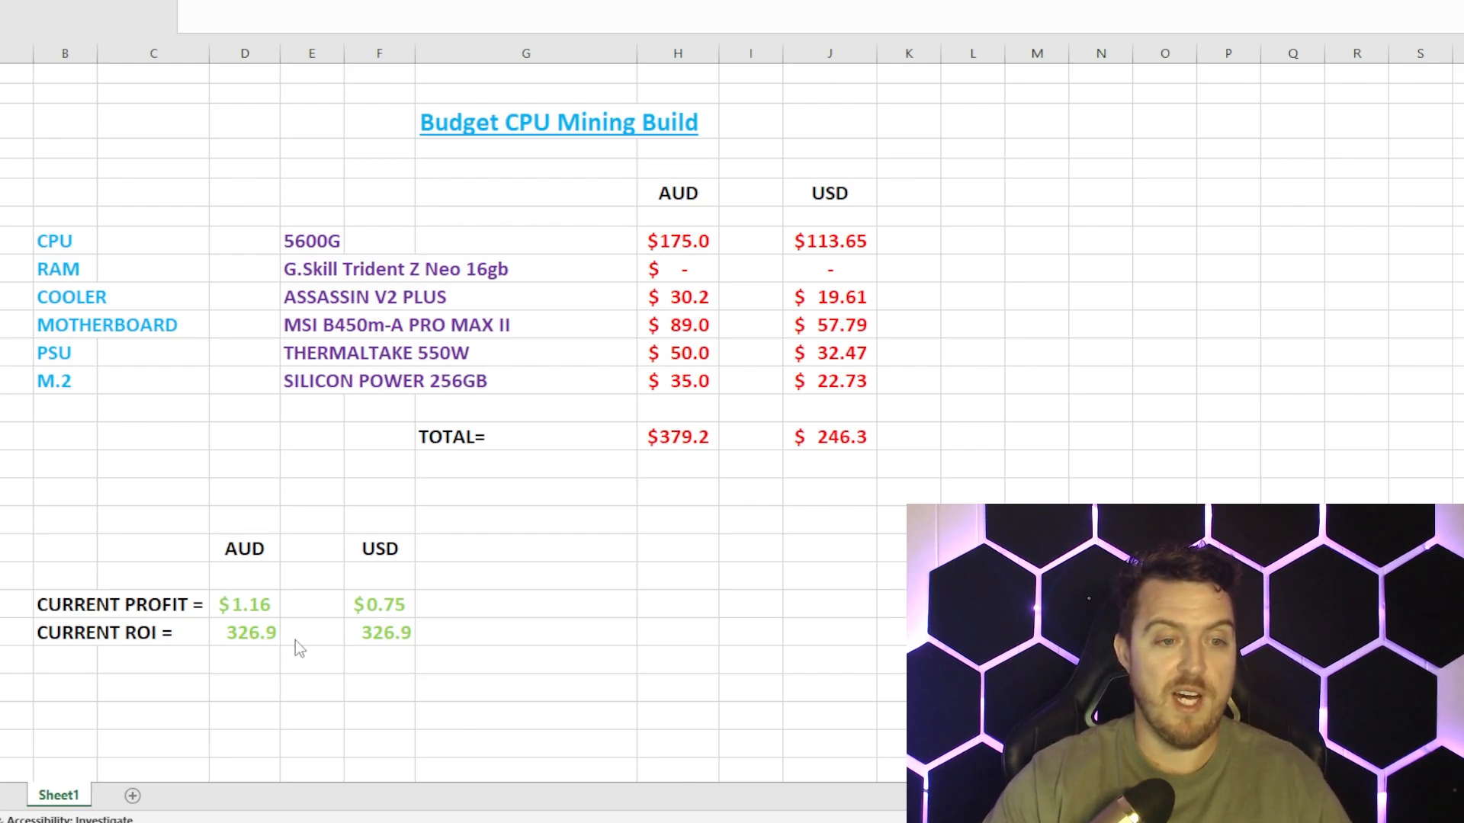
pyautogui.moveTo(384, 660)
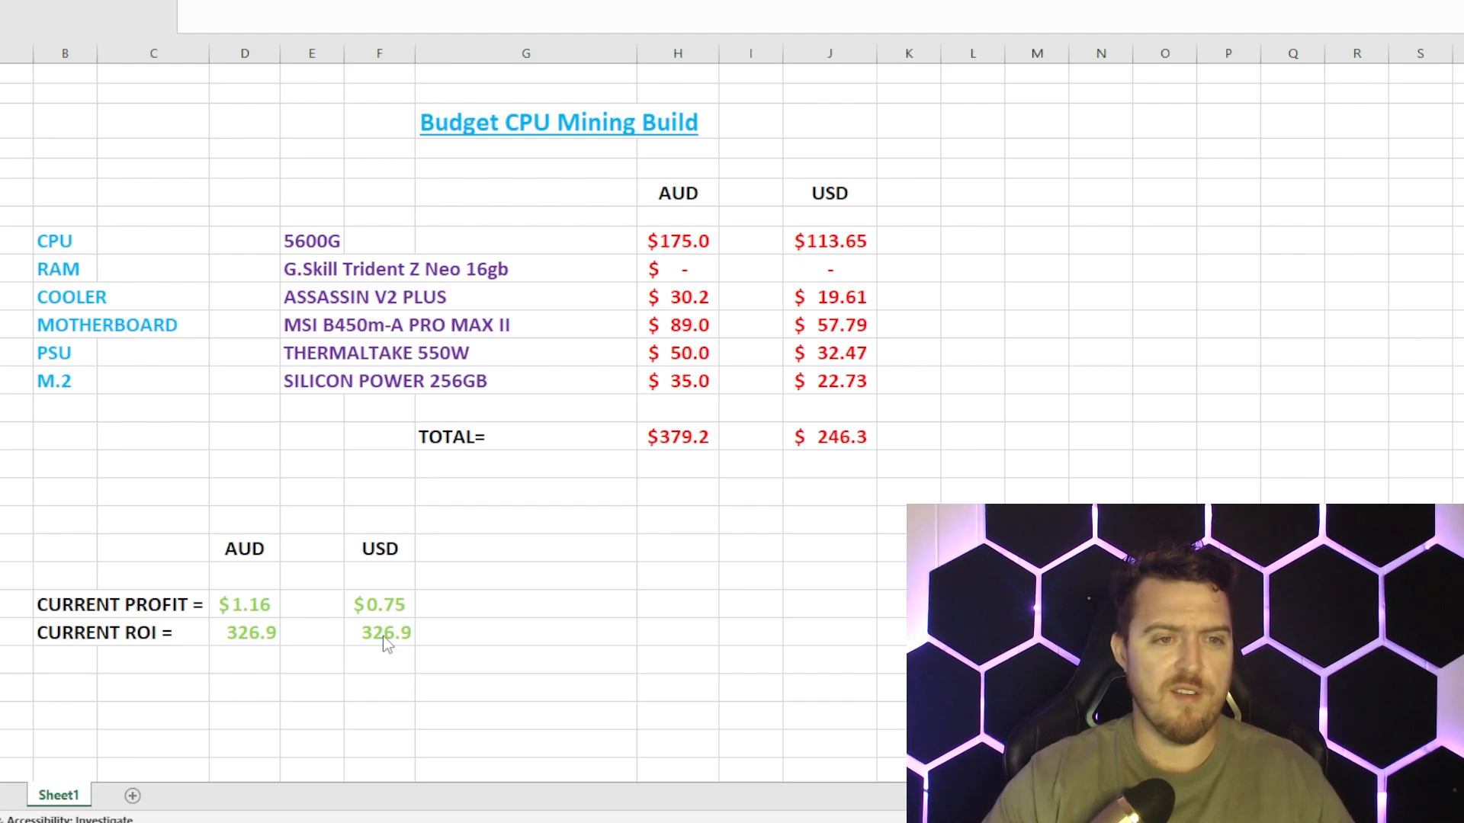
pyautogui.moveTo(341, 664)
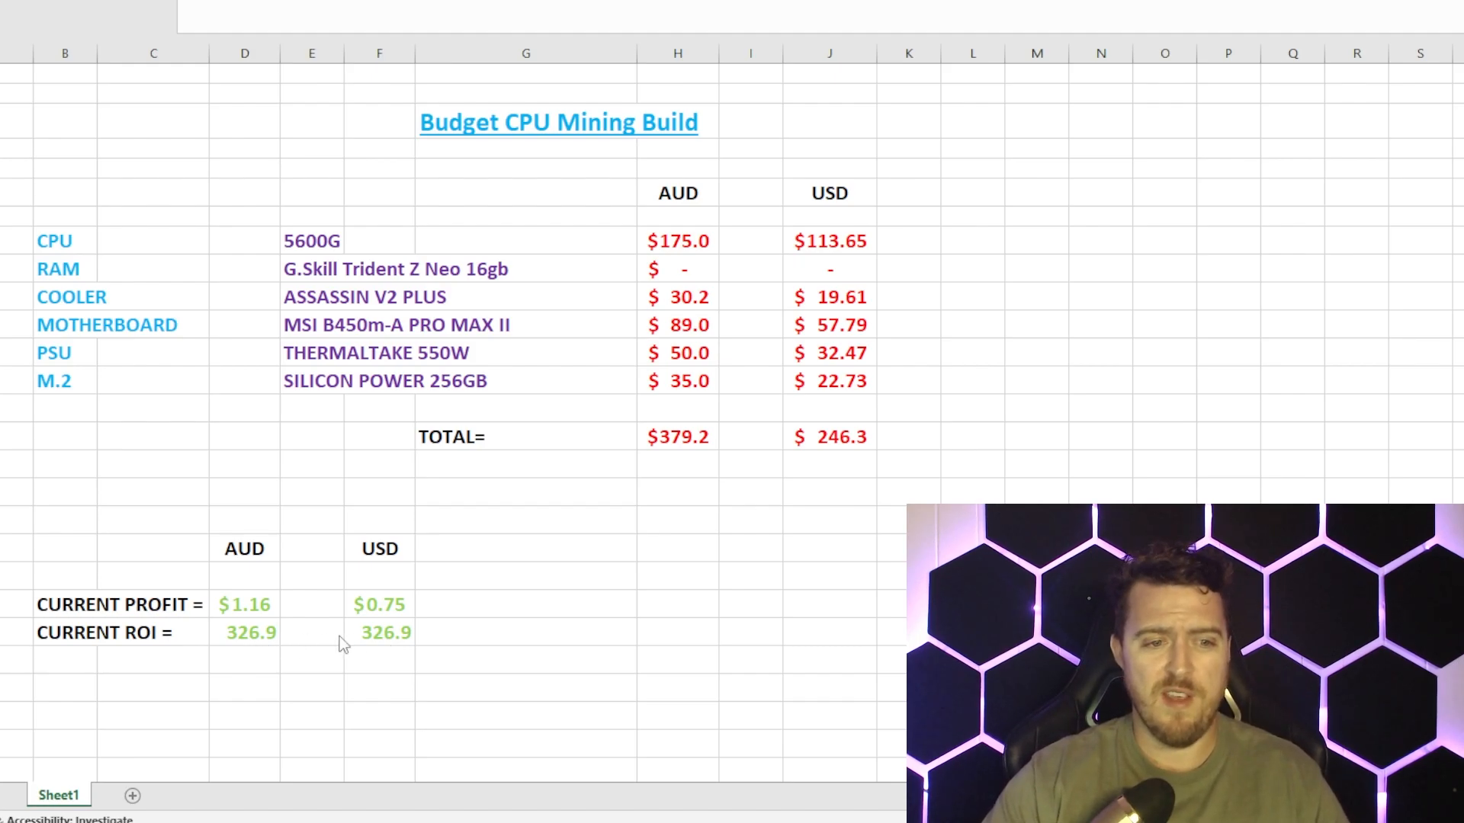
pyautogui.moveTo(385, 659)
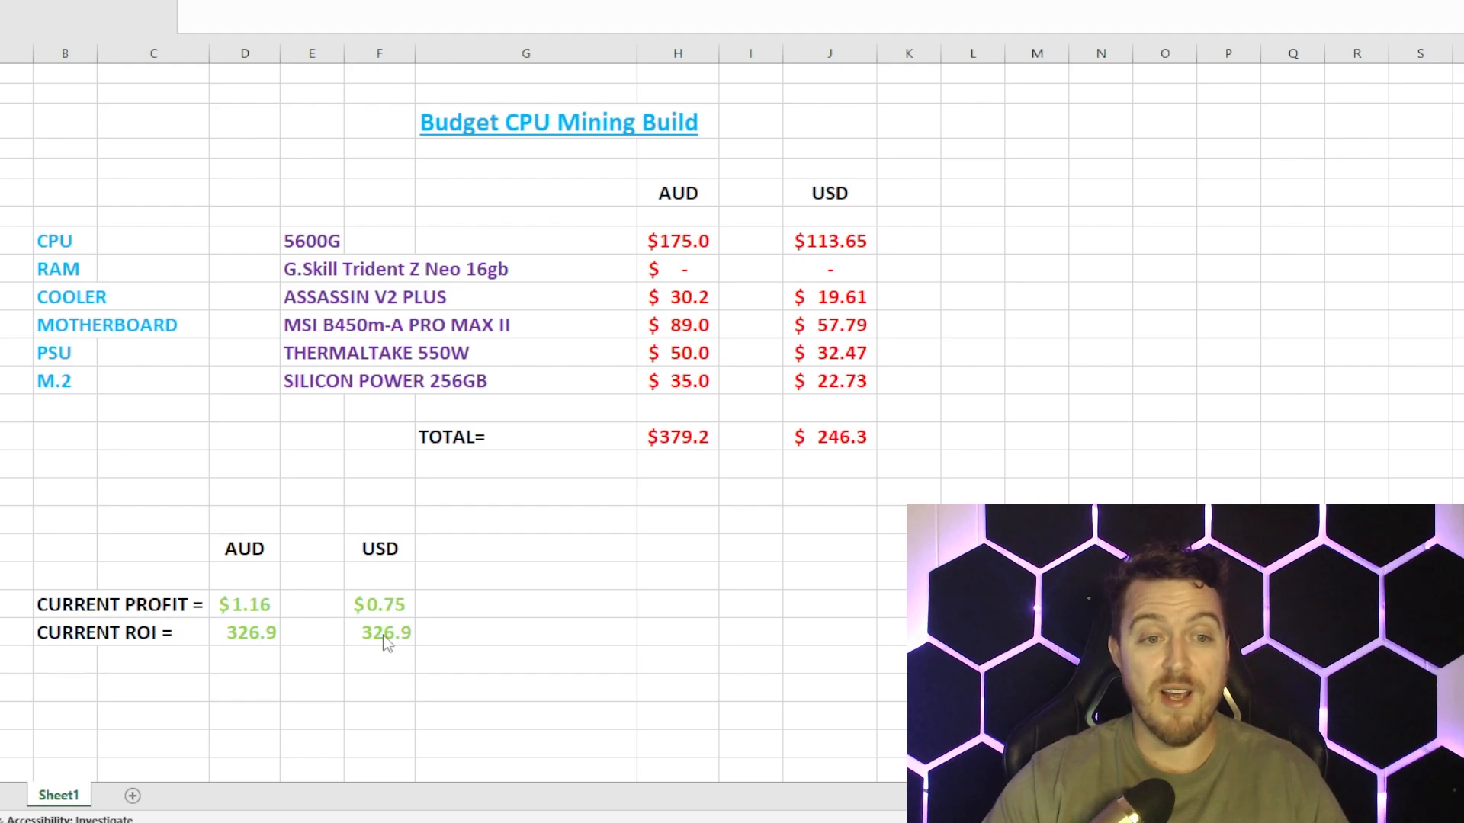
pyautogui.moveTo(403, 625)
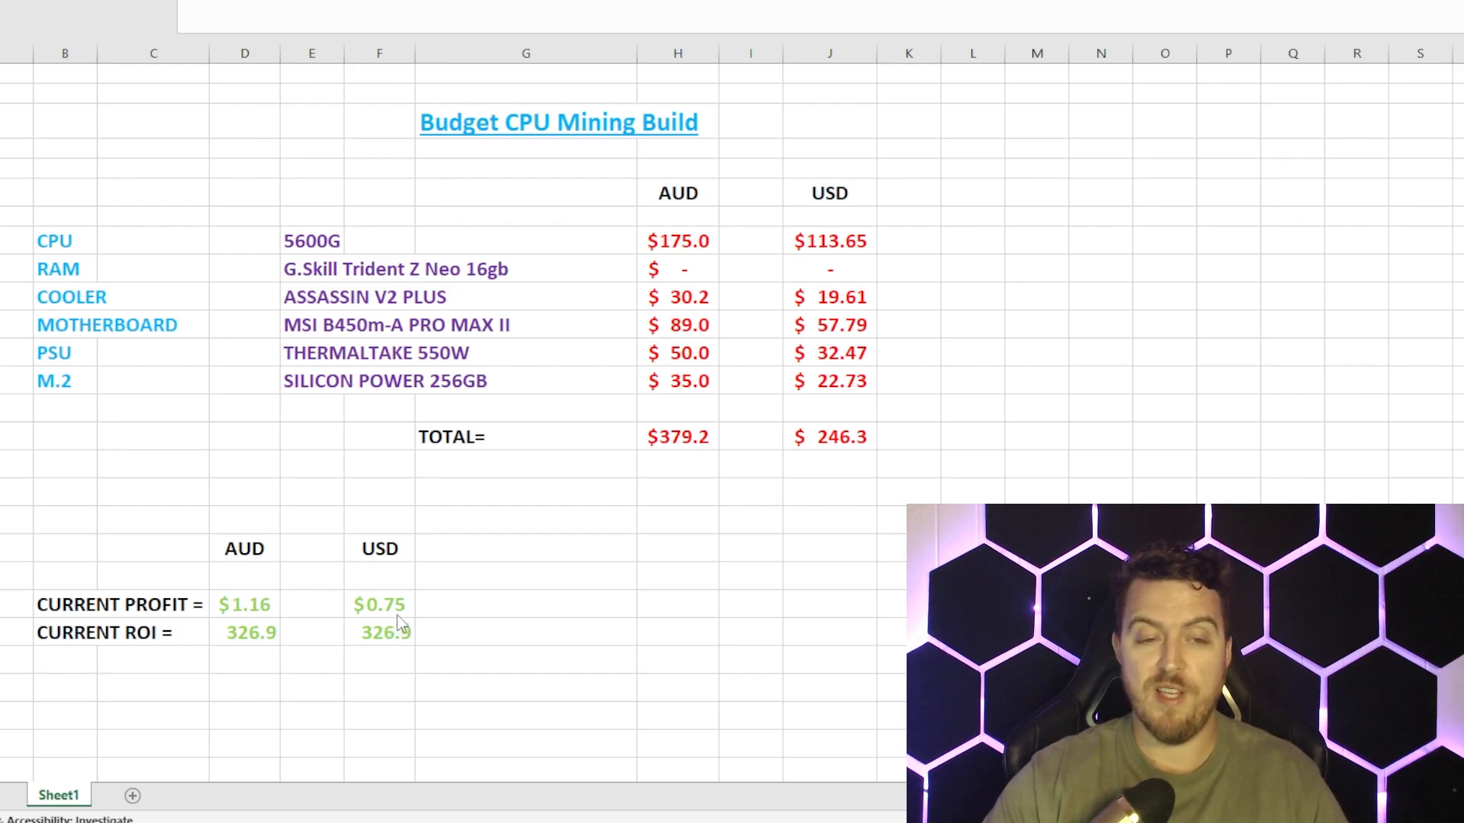
pyautogui.moveTo(412, 620)
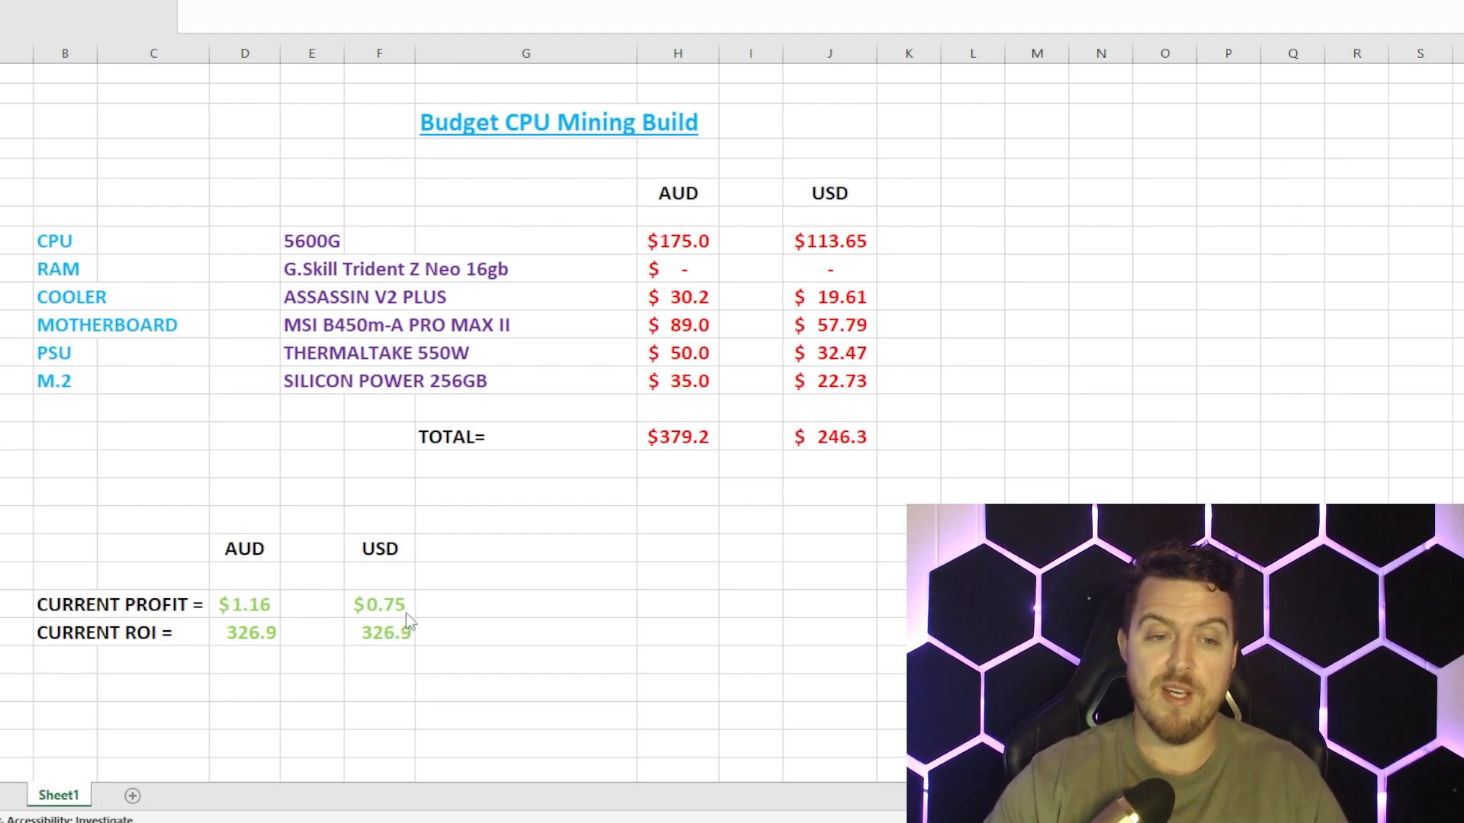
pyautogui.moveTo(279, 637)
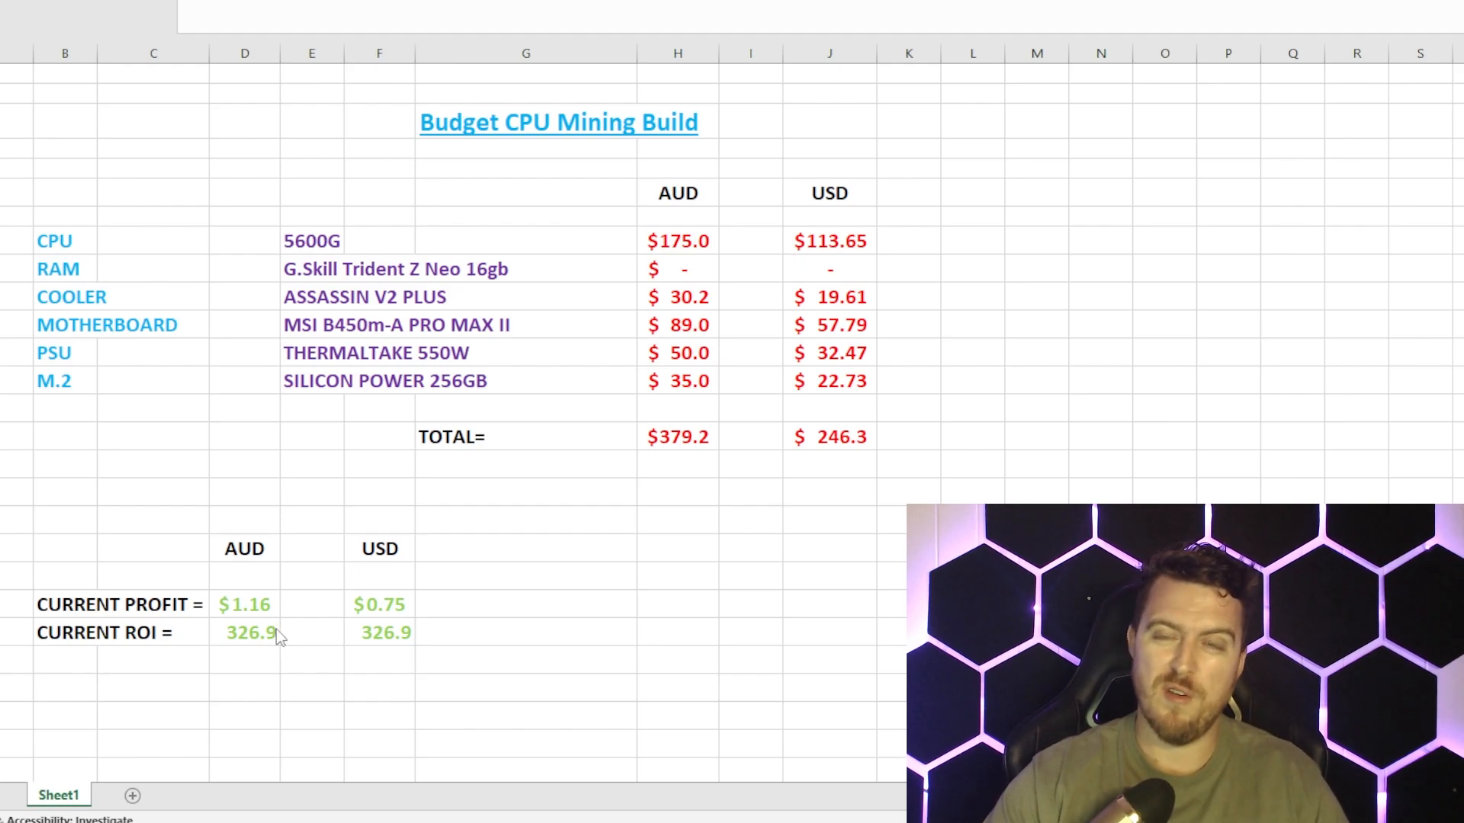
pyautogui.moveTo(301, 628)
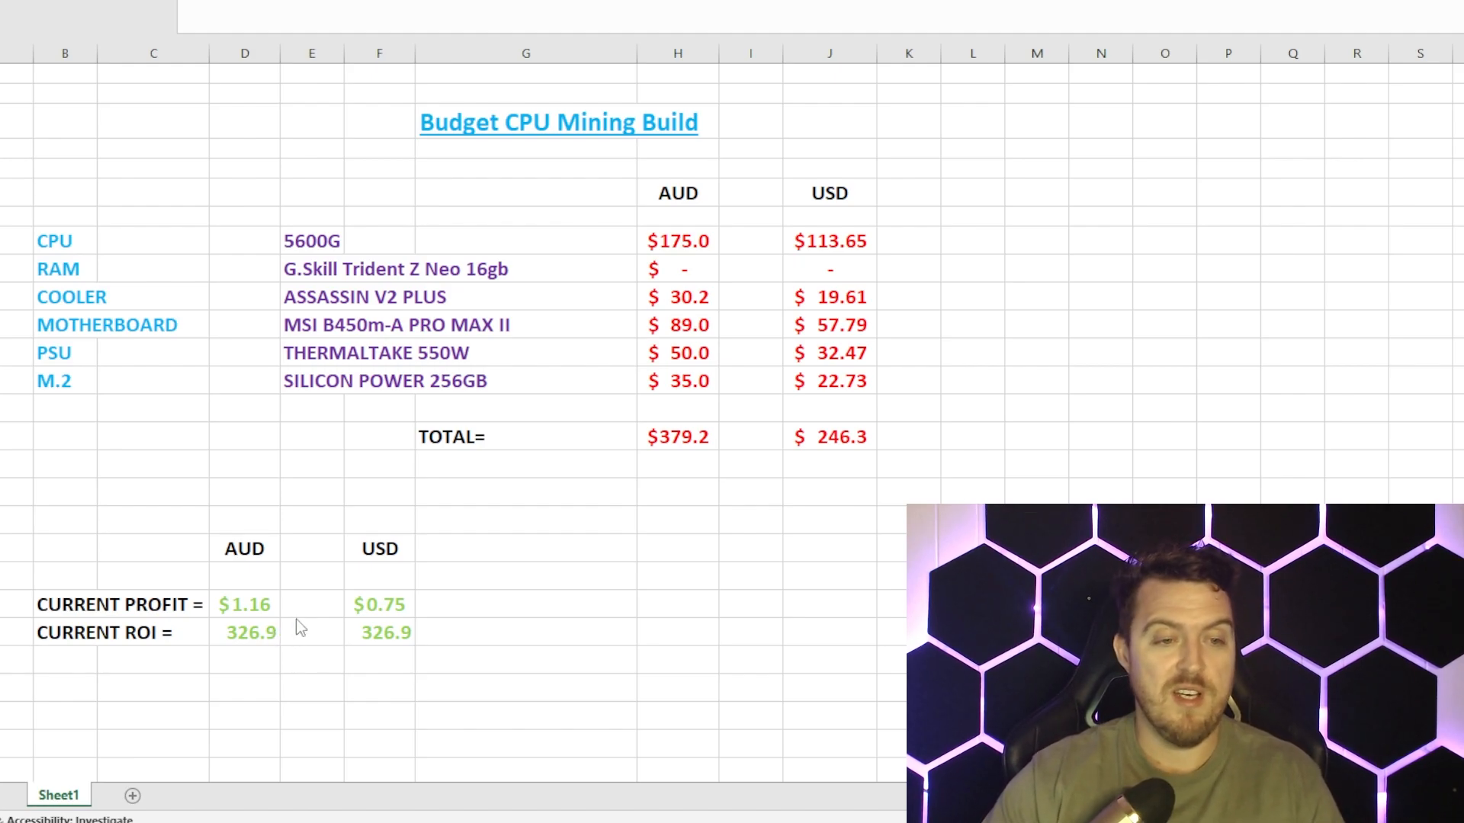
pyautogui.moveTo(275, 606)
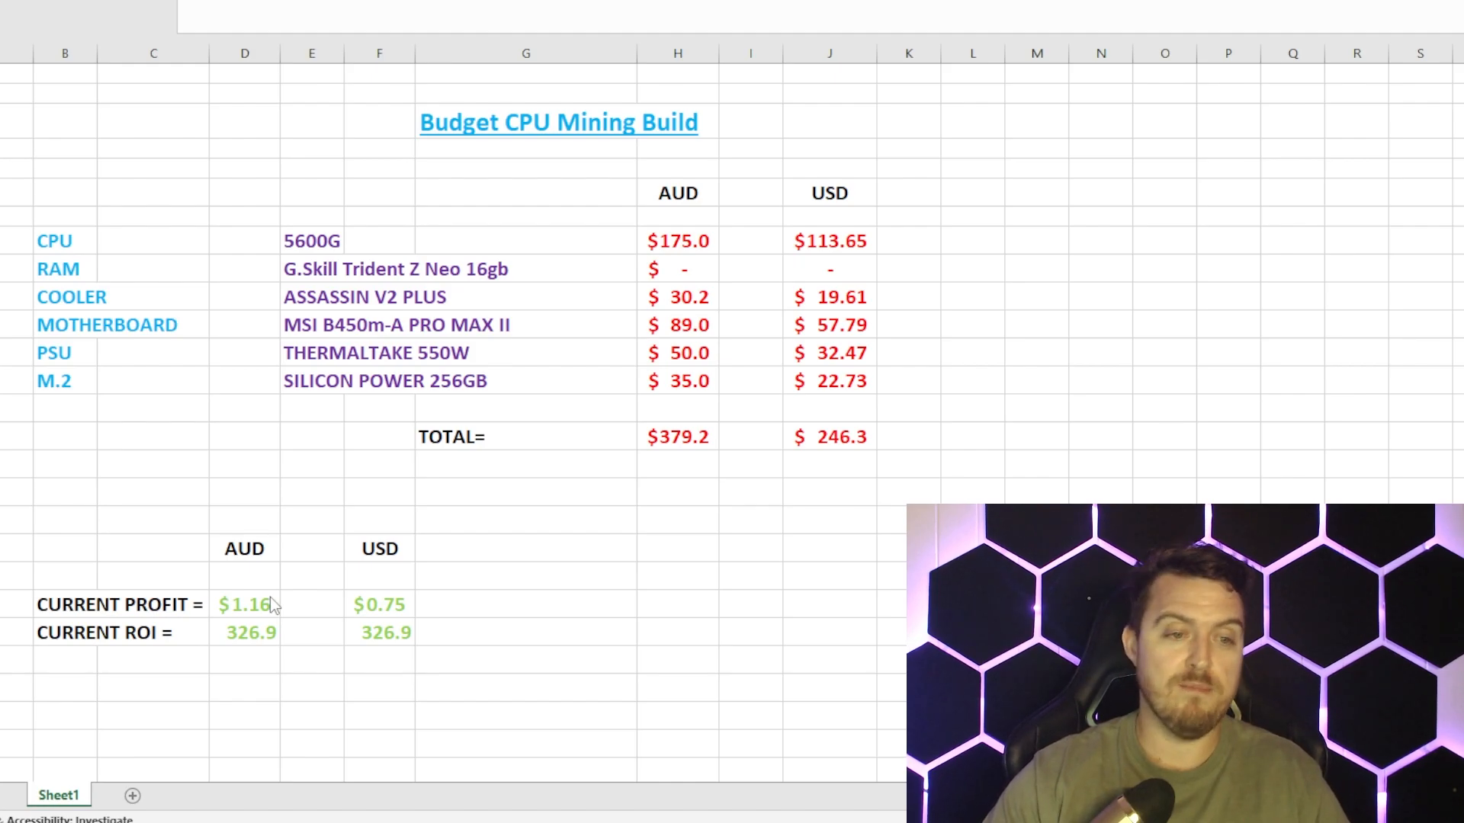
pyautogui.moveTo(644, 642)
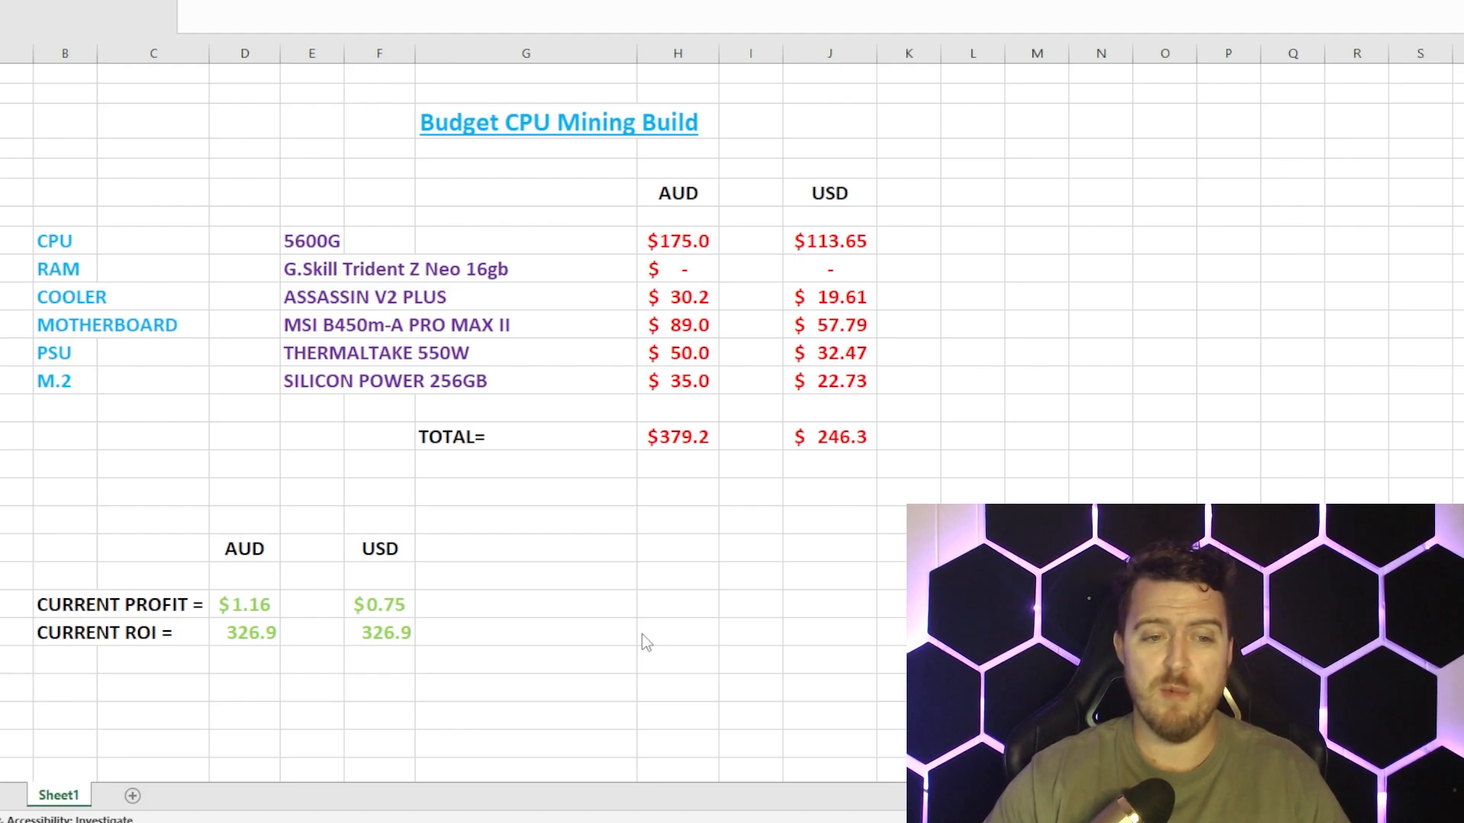
pyautogui.moveTo(655, 586)
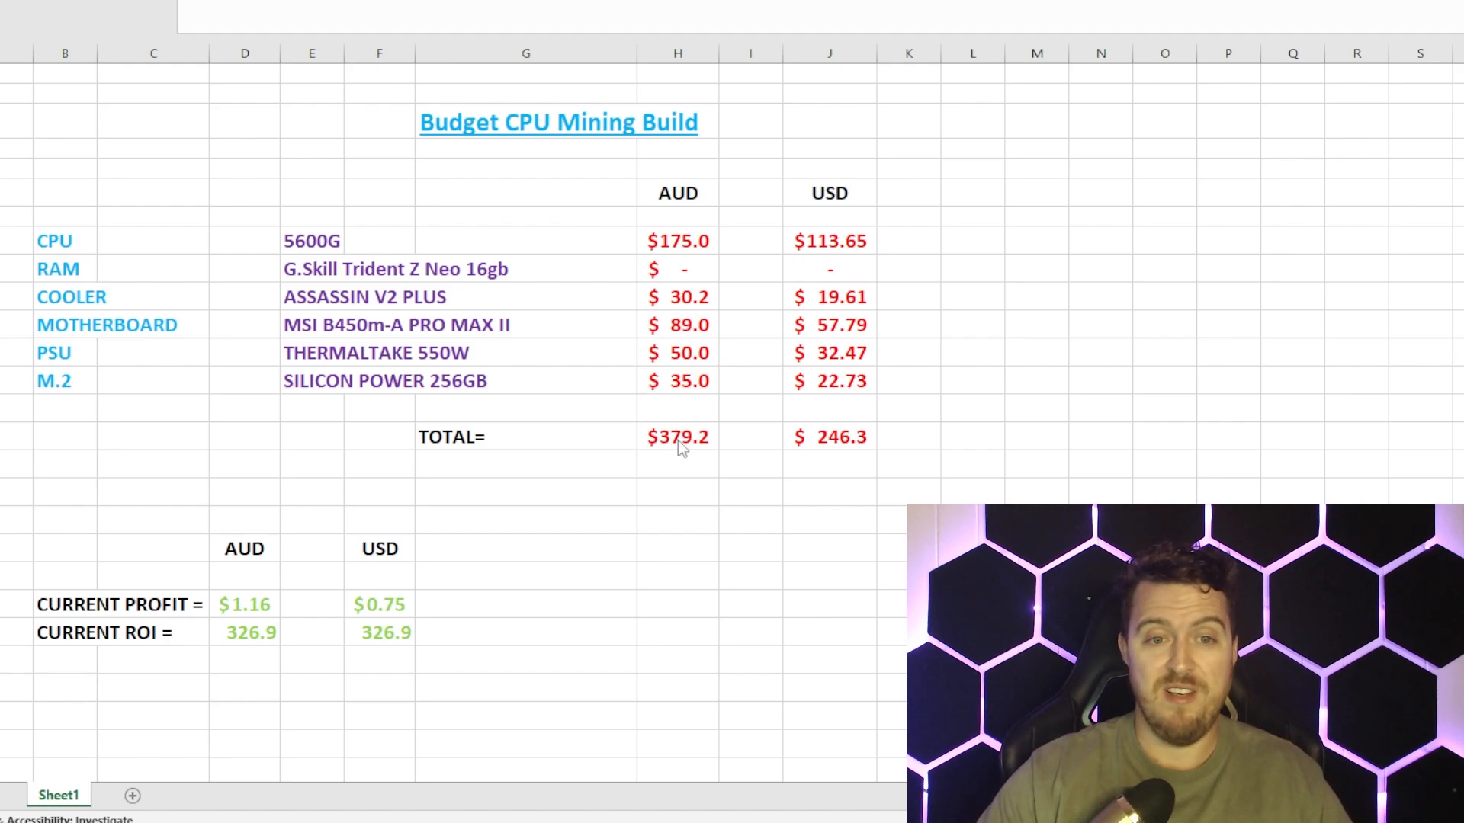
pyautogui.moveTo(836, 451)
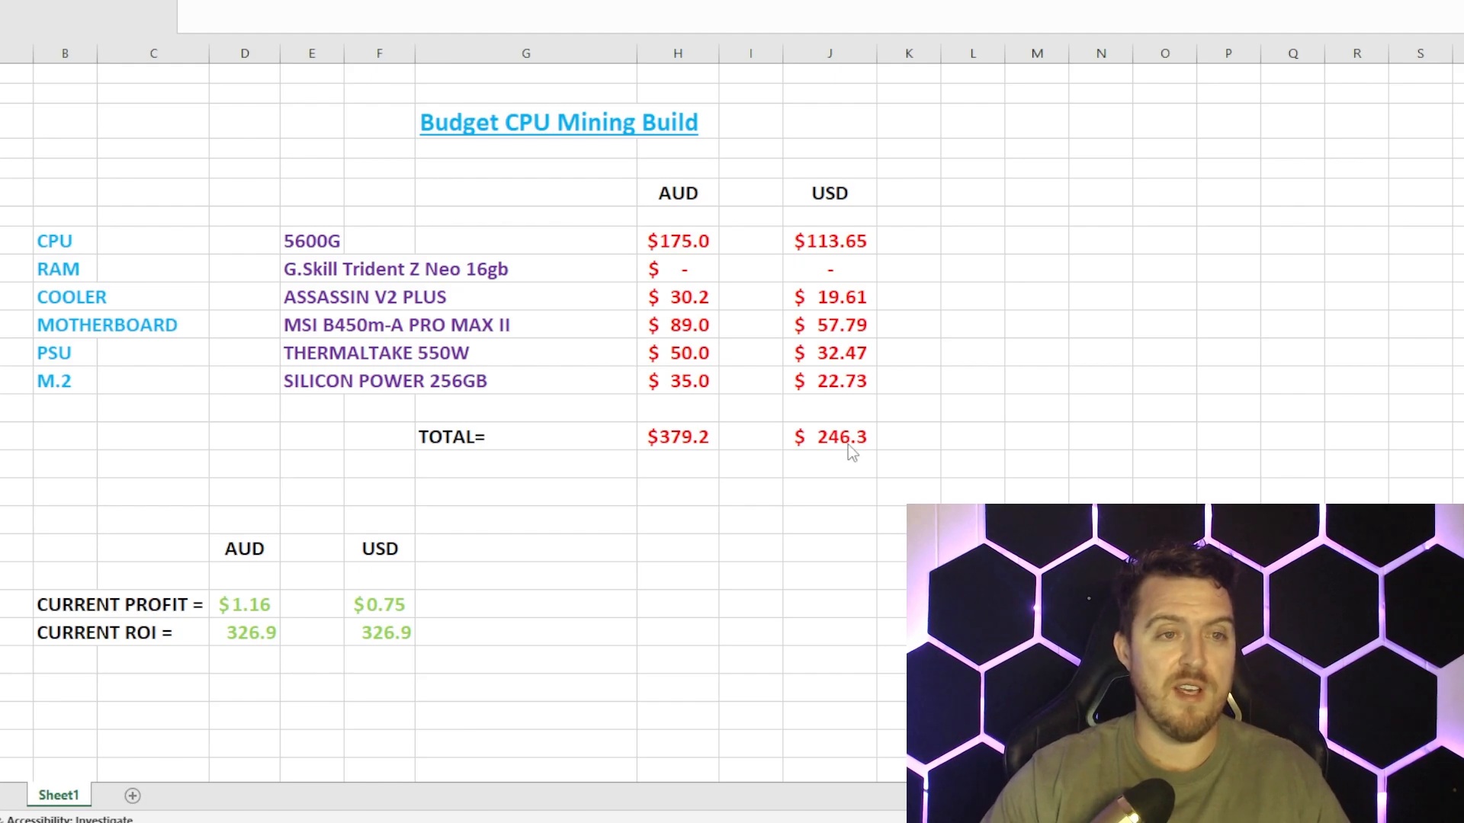
pyautogui.moveTo(806, 456)
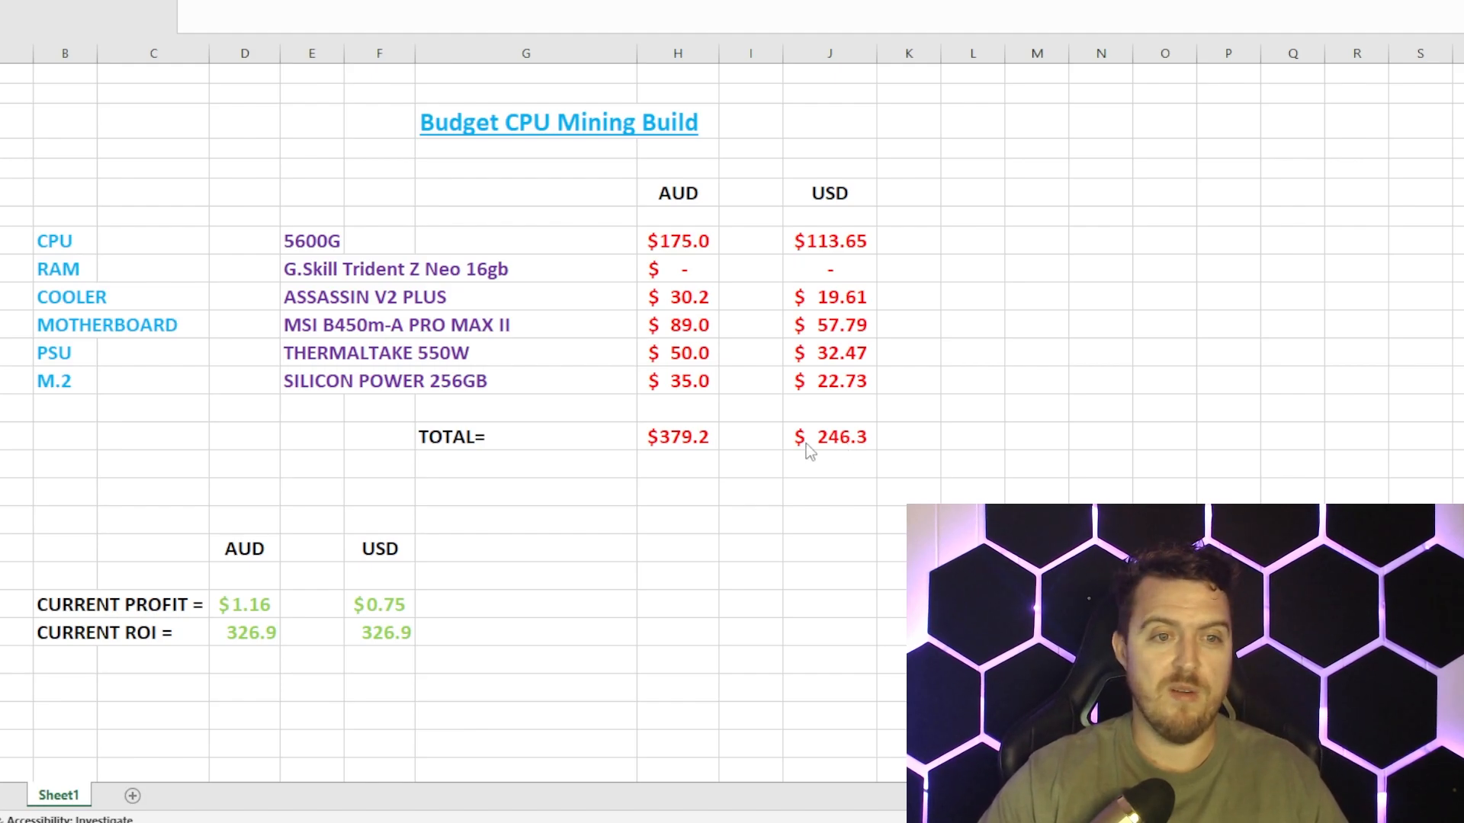